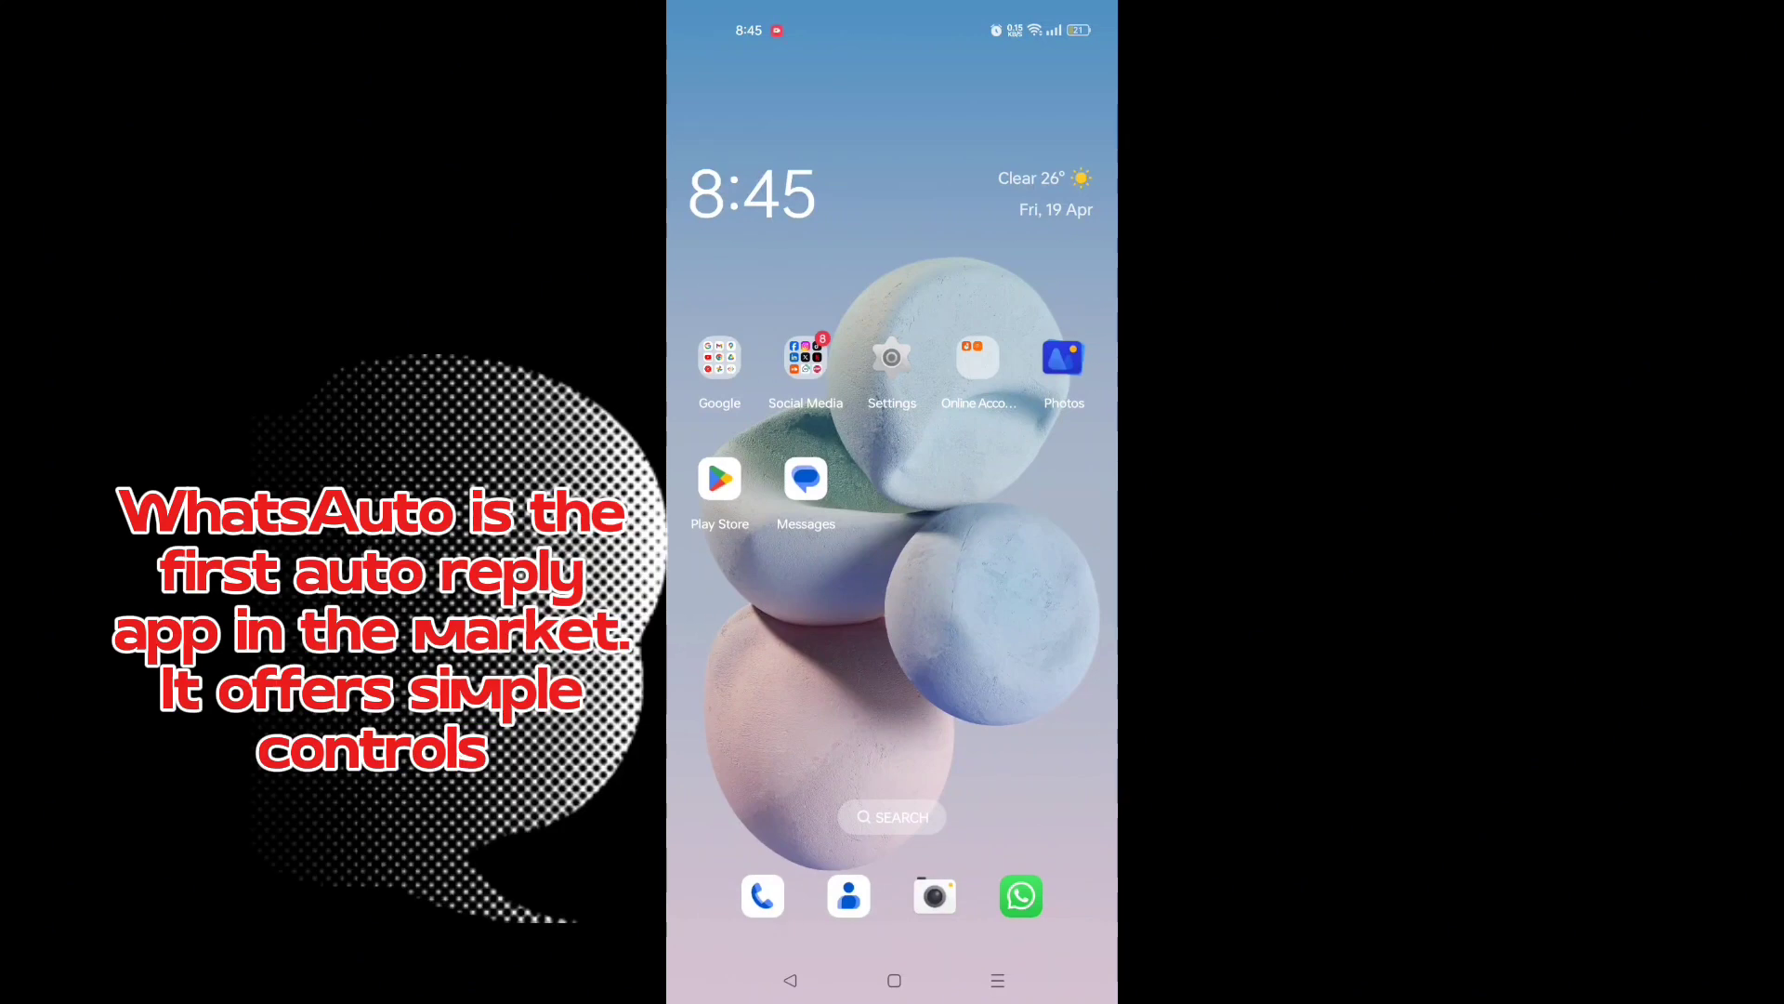
# - Search the Play Store for the WhatsAuto reply app
pyautogui.click(719, 477)
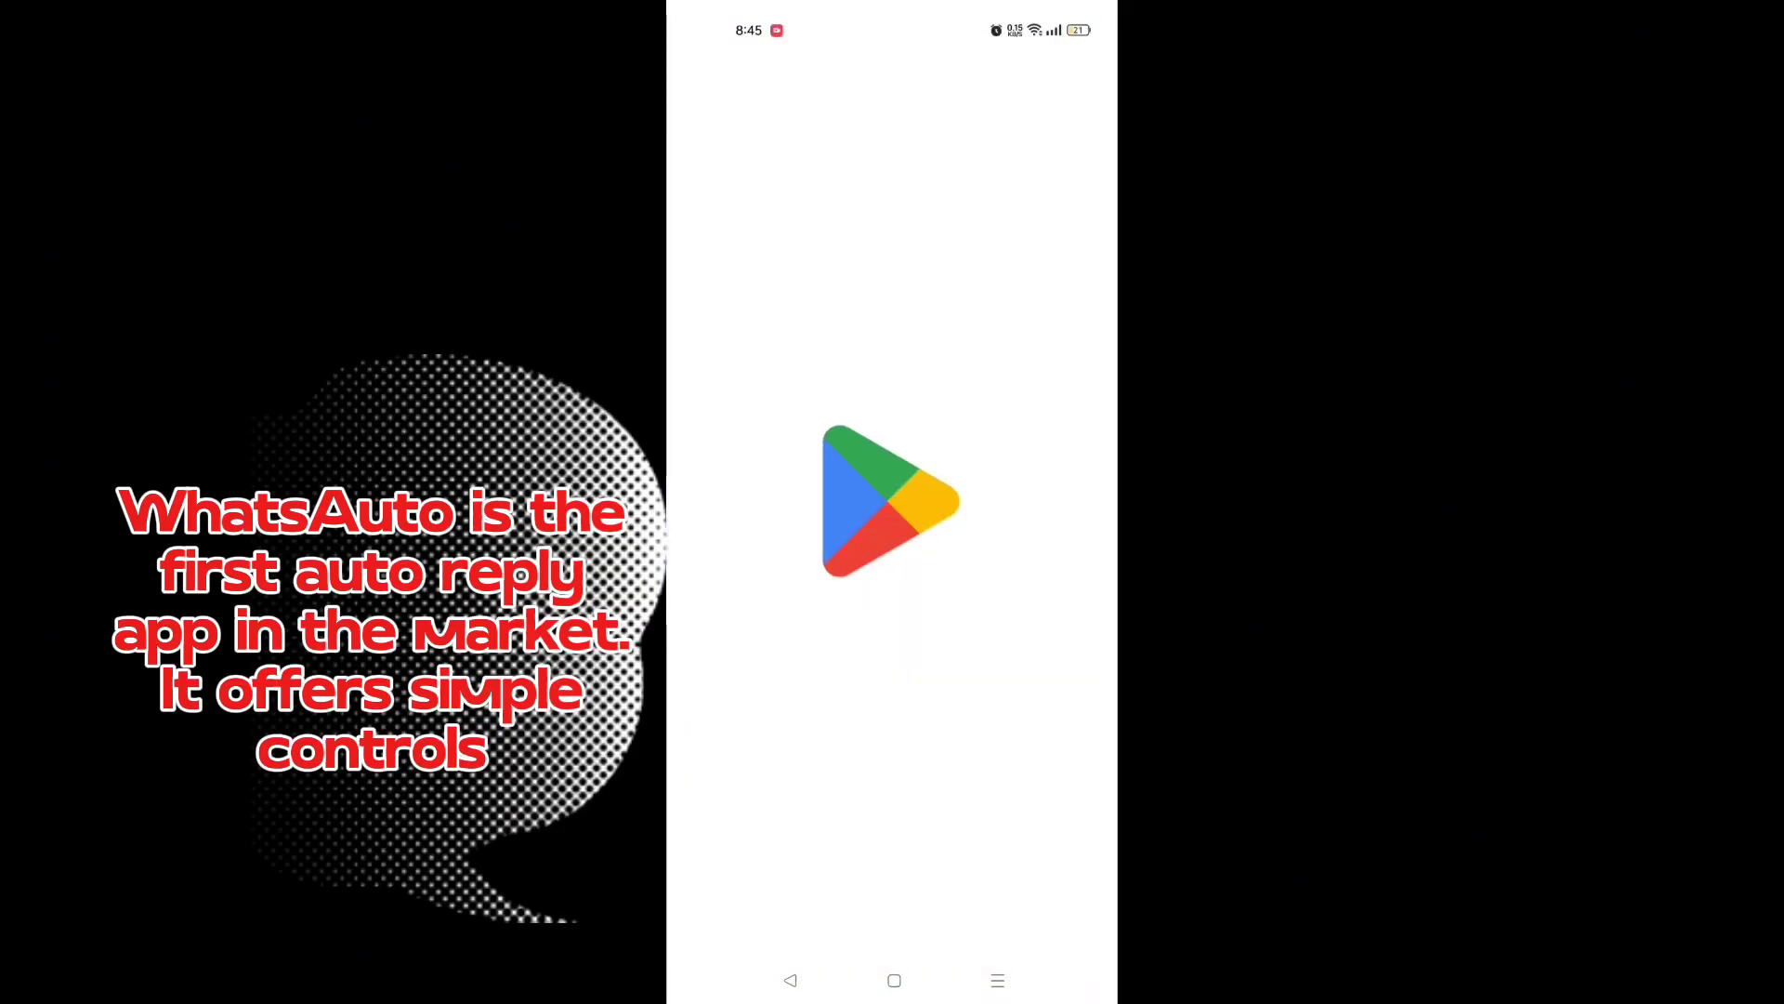
pyautogui.click(890, 500)
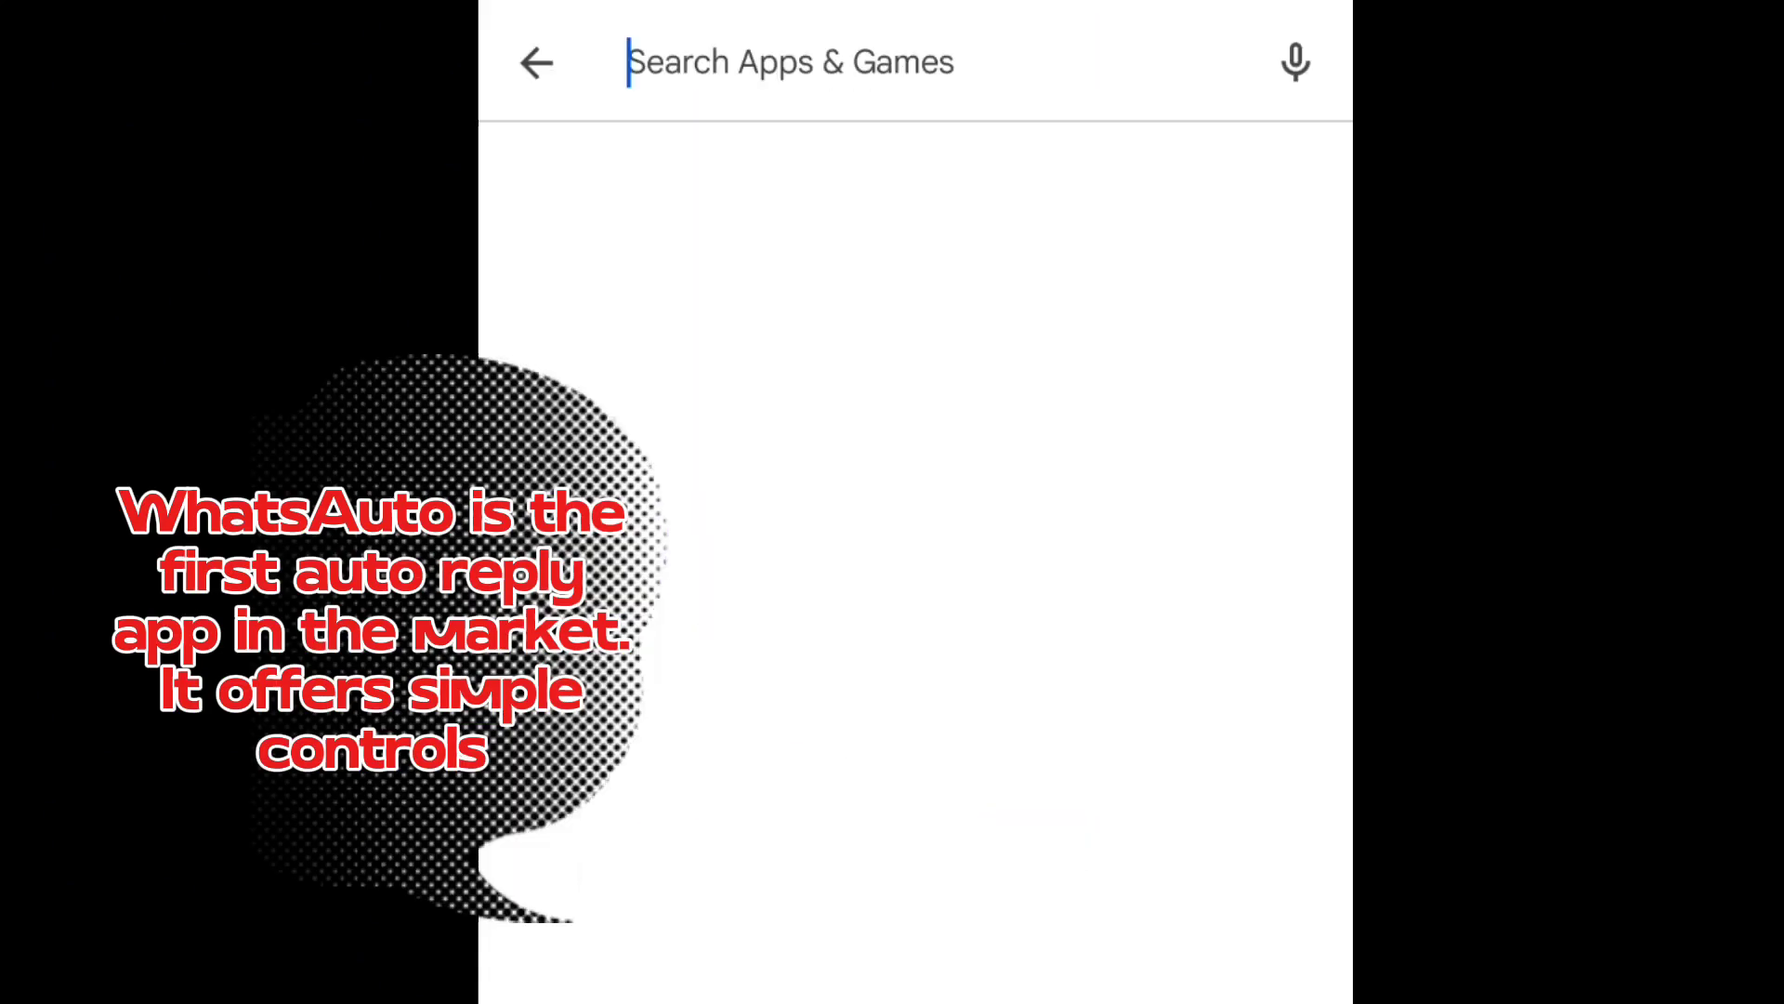
pyautogui.write('what')
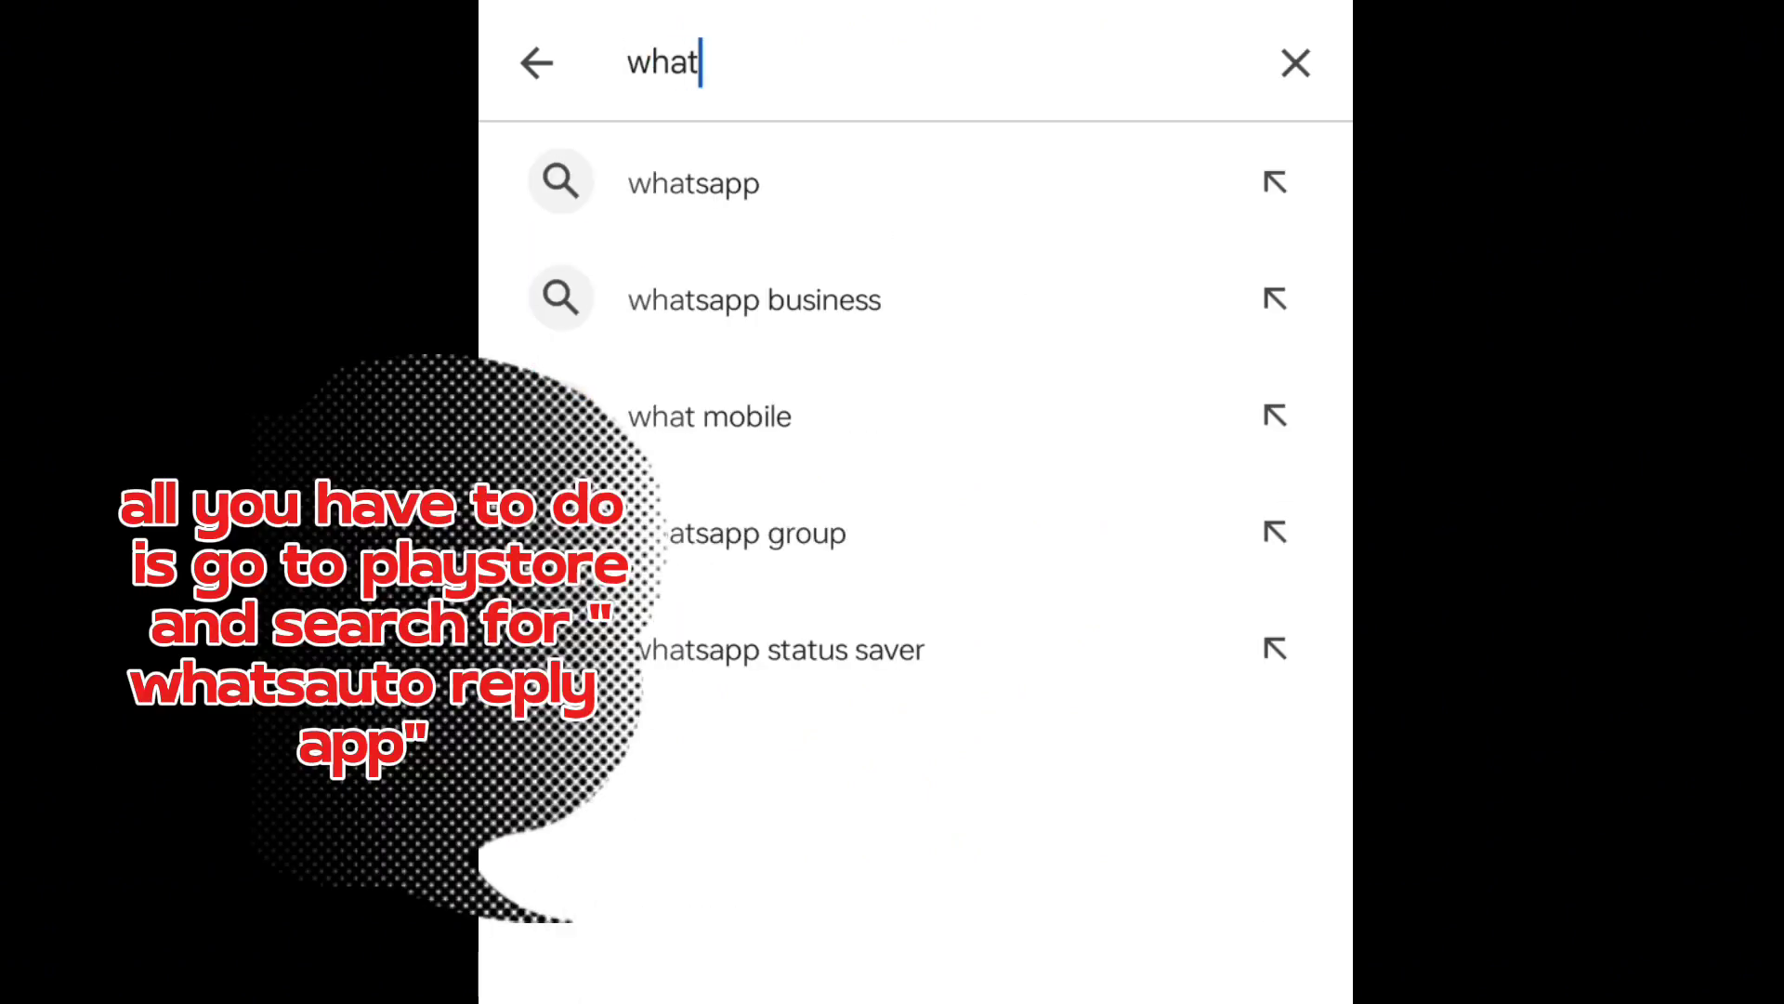
pyautogui.write('saut')
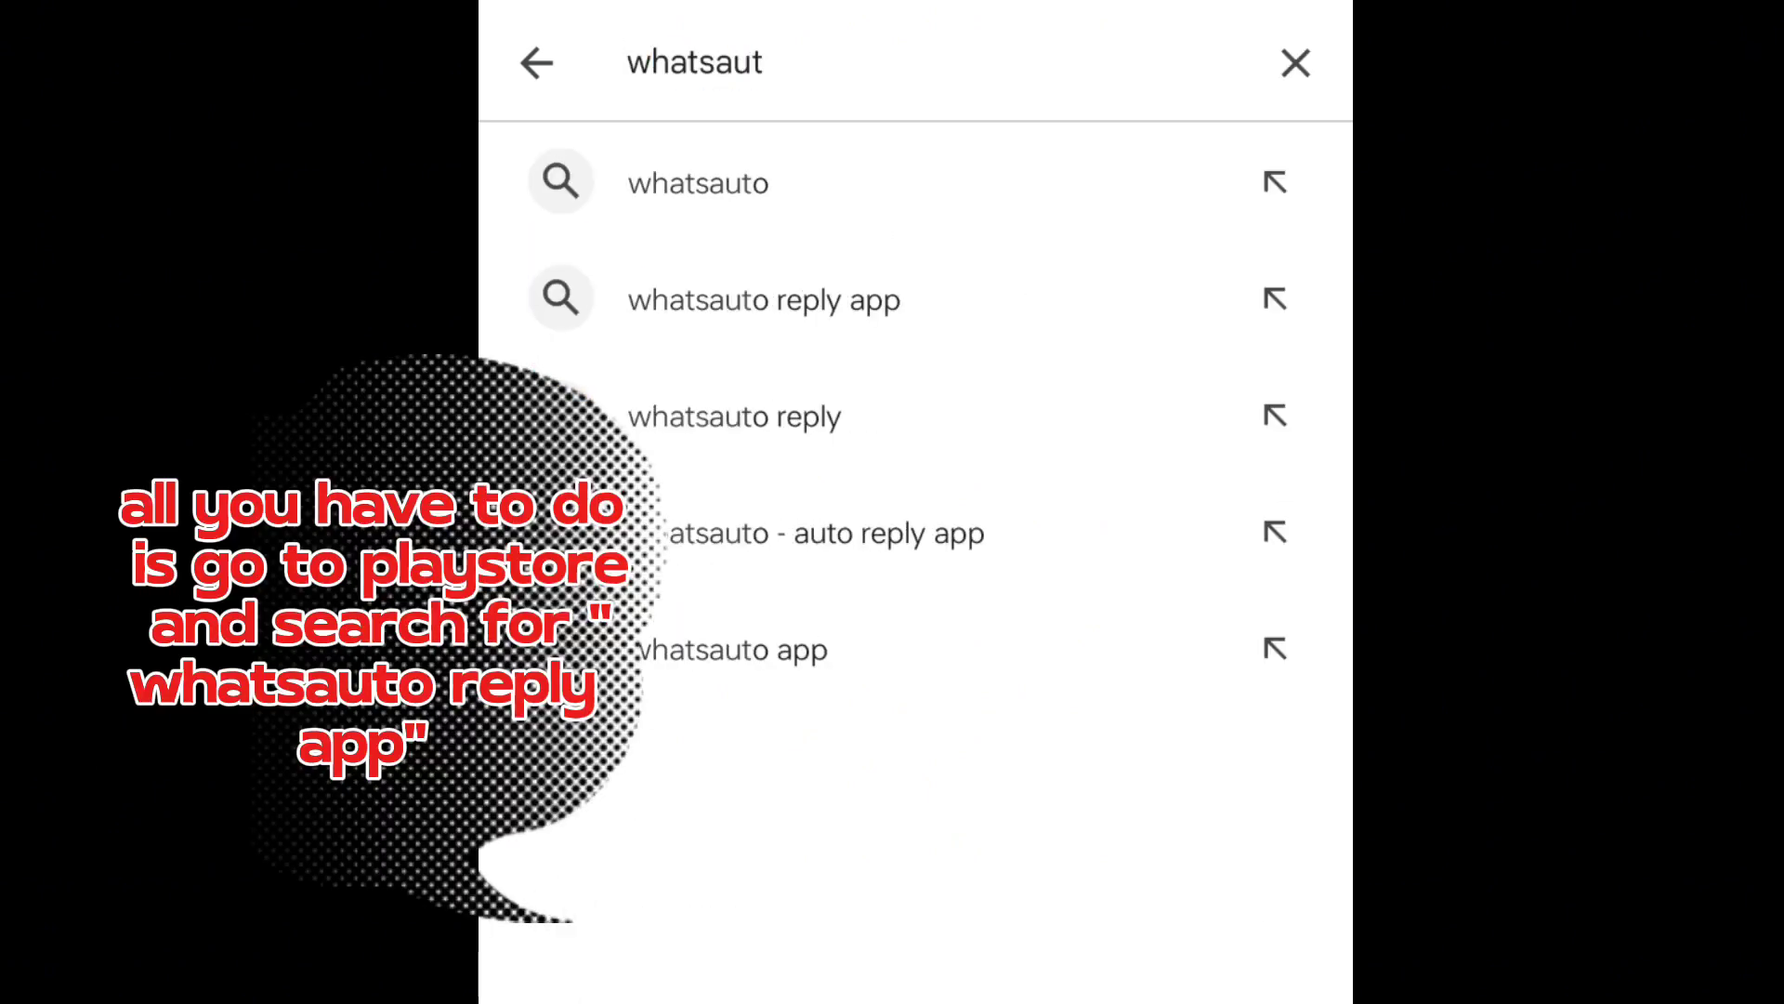
pyautogui.click(762, 299)
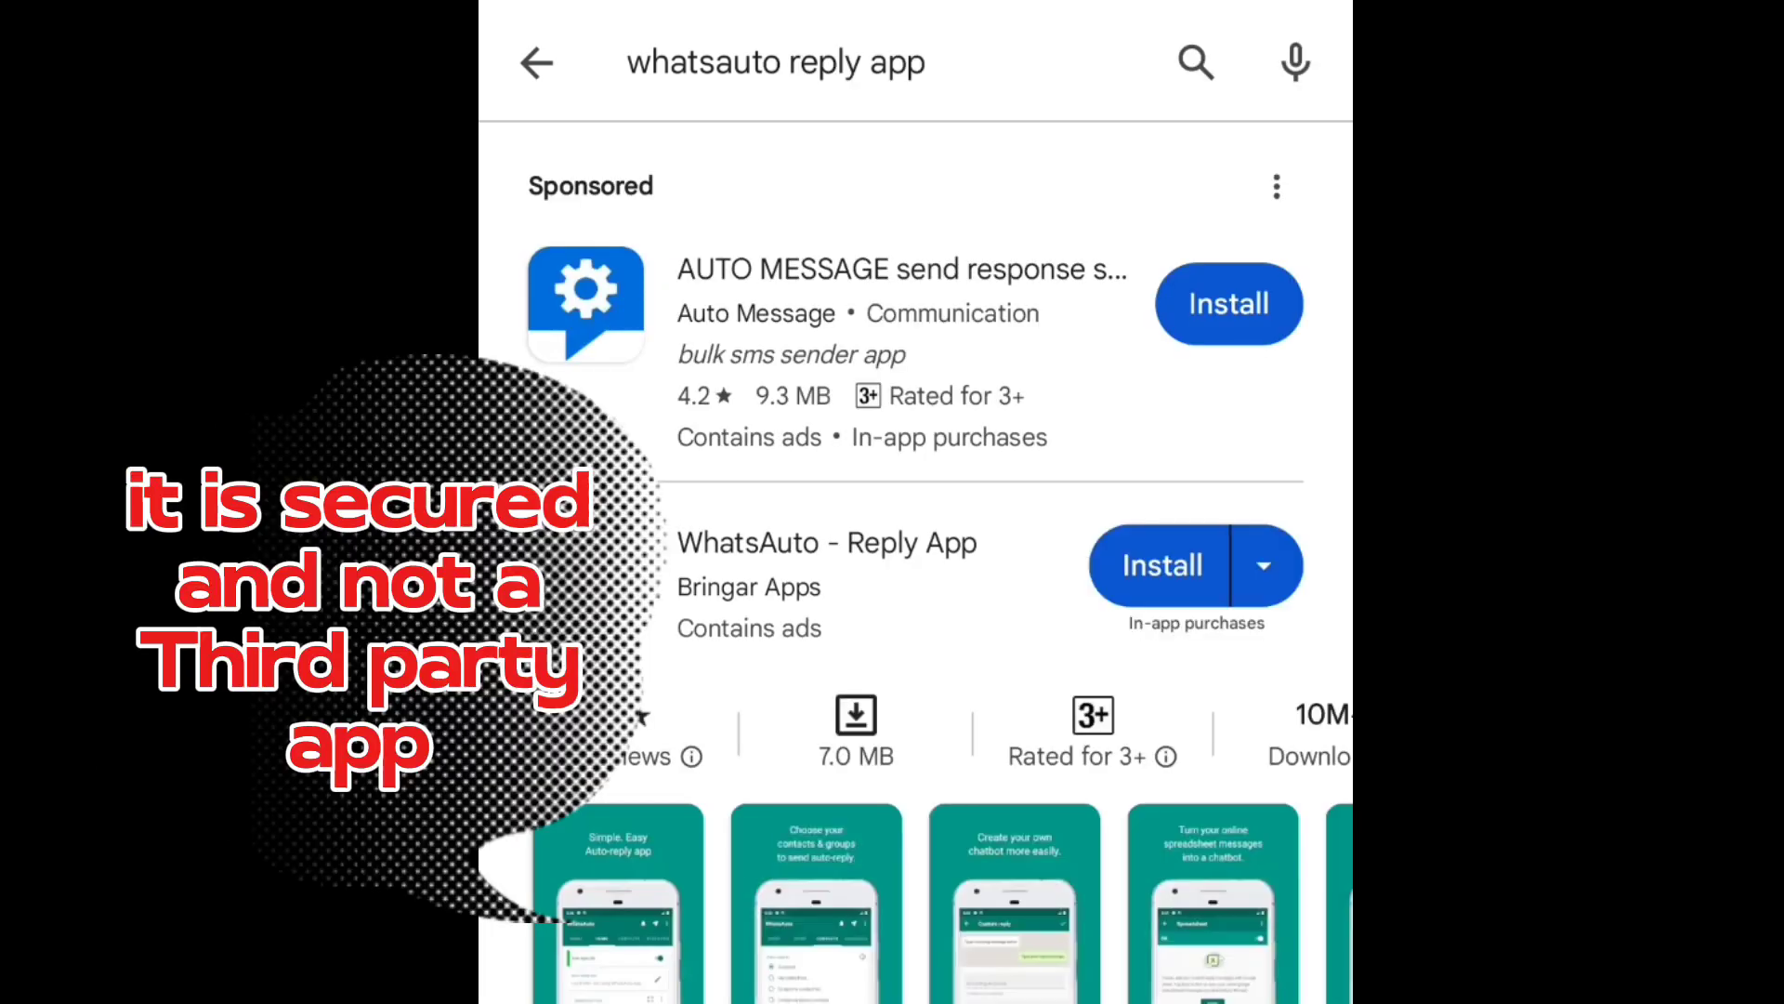
# - Install WhatsAuto - Reply App from its store page
pyautogui.click(827, 543)
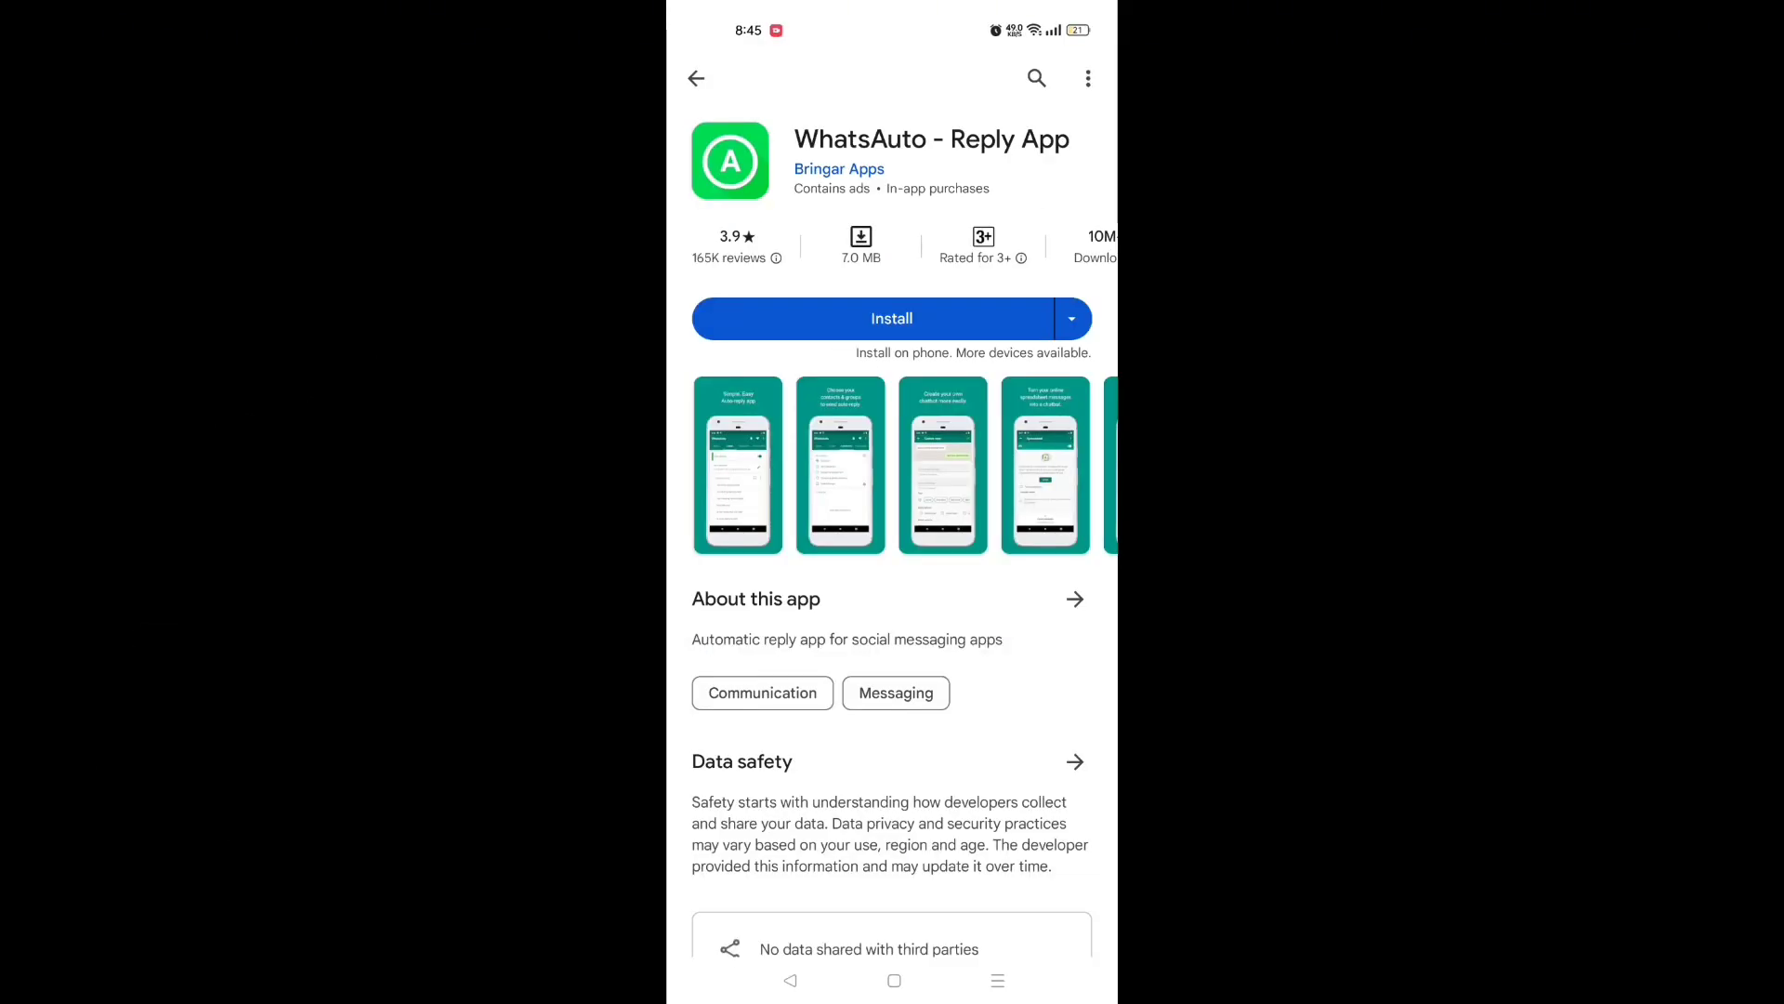
pyautogui.click(892, 318)
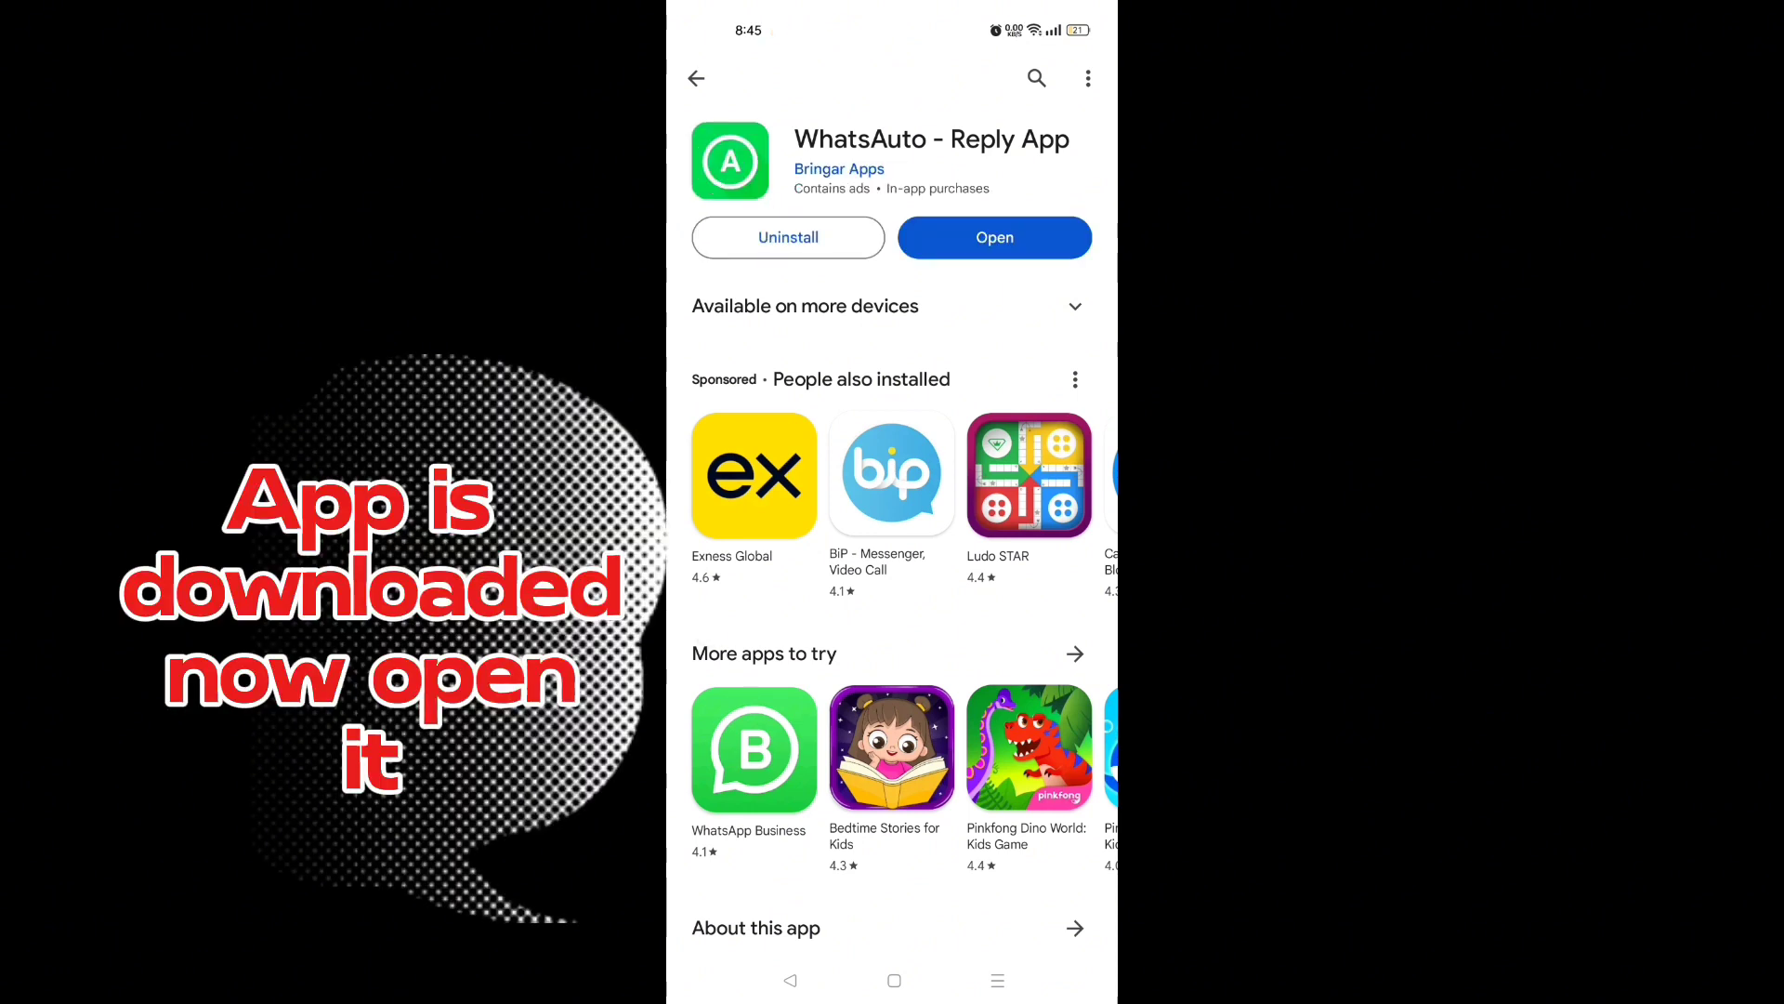
# - Launch WhatsAuto and allow its notification access in Android Settings, then return to the app
pyautogui.click(993, 236)
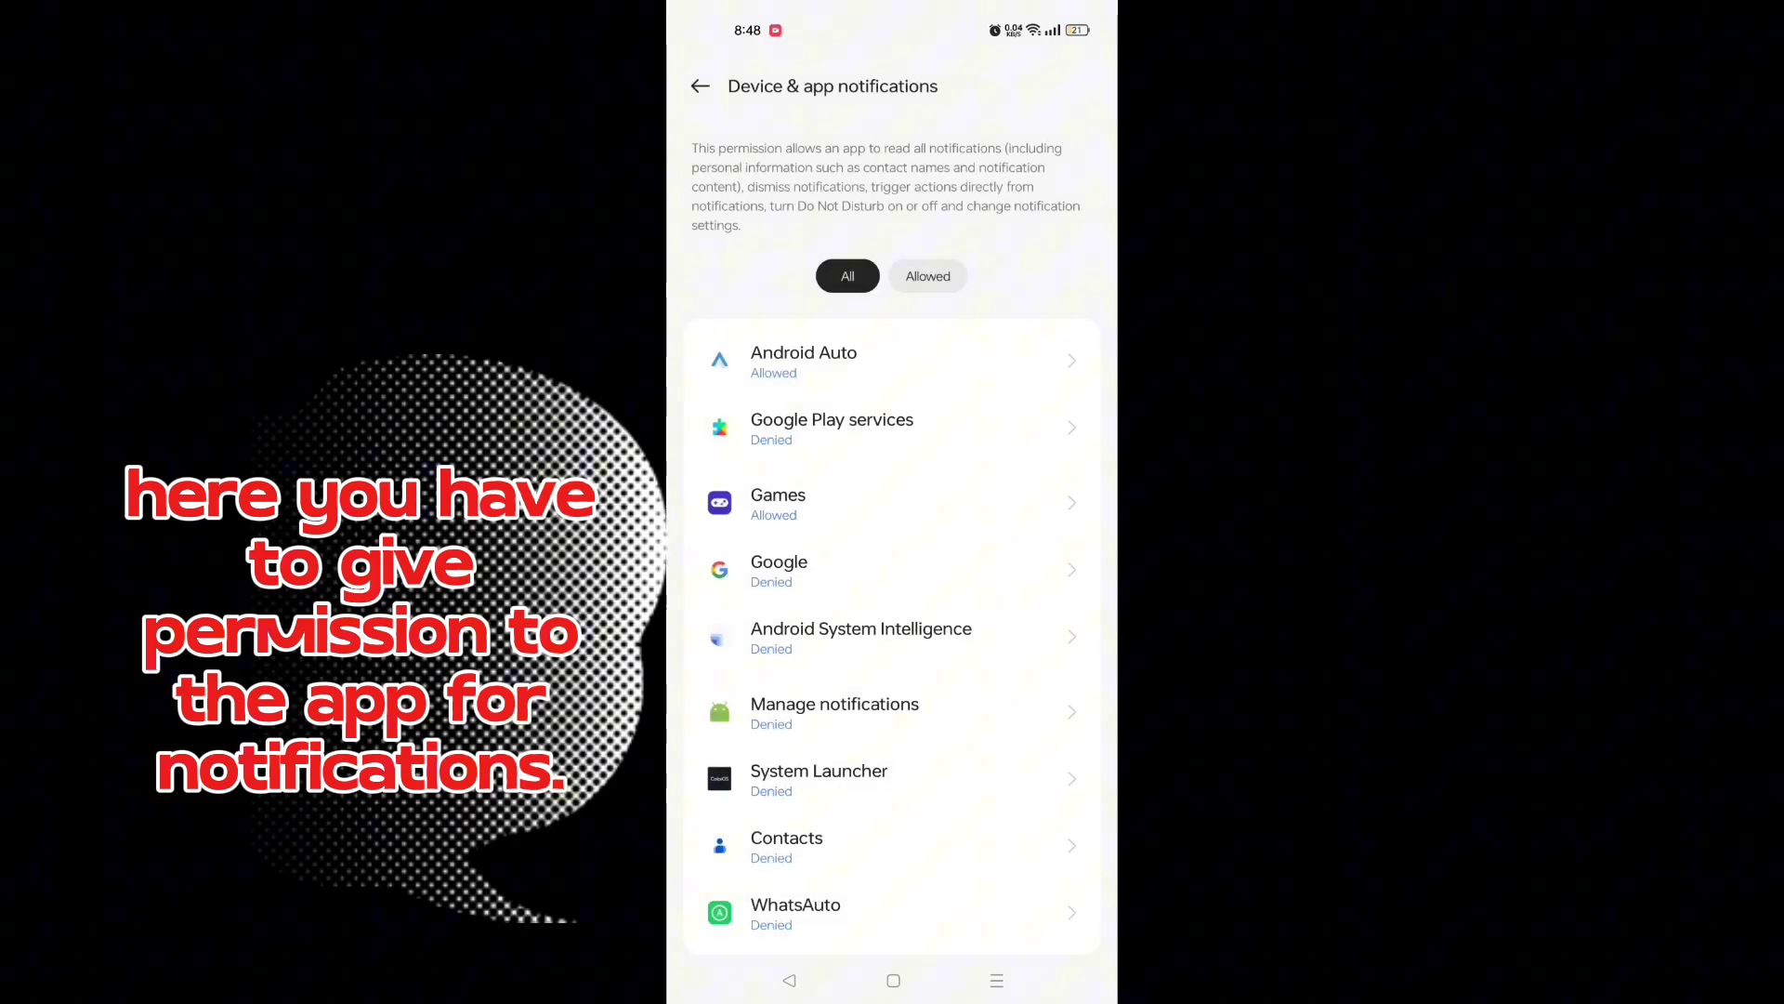
pyautogui.scroll(3)
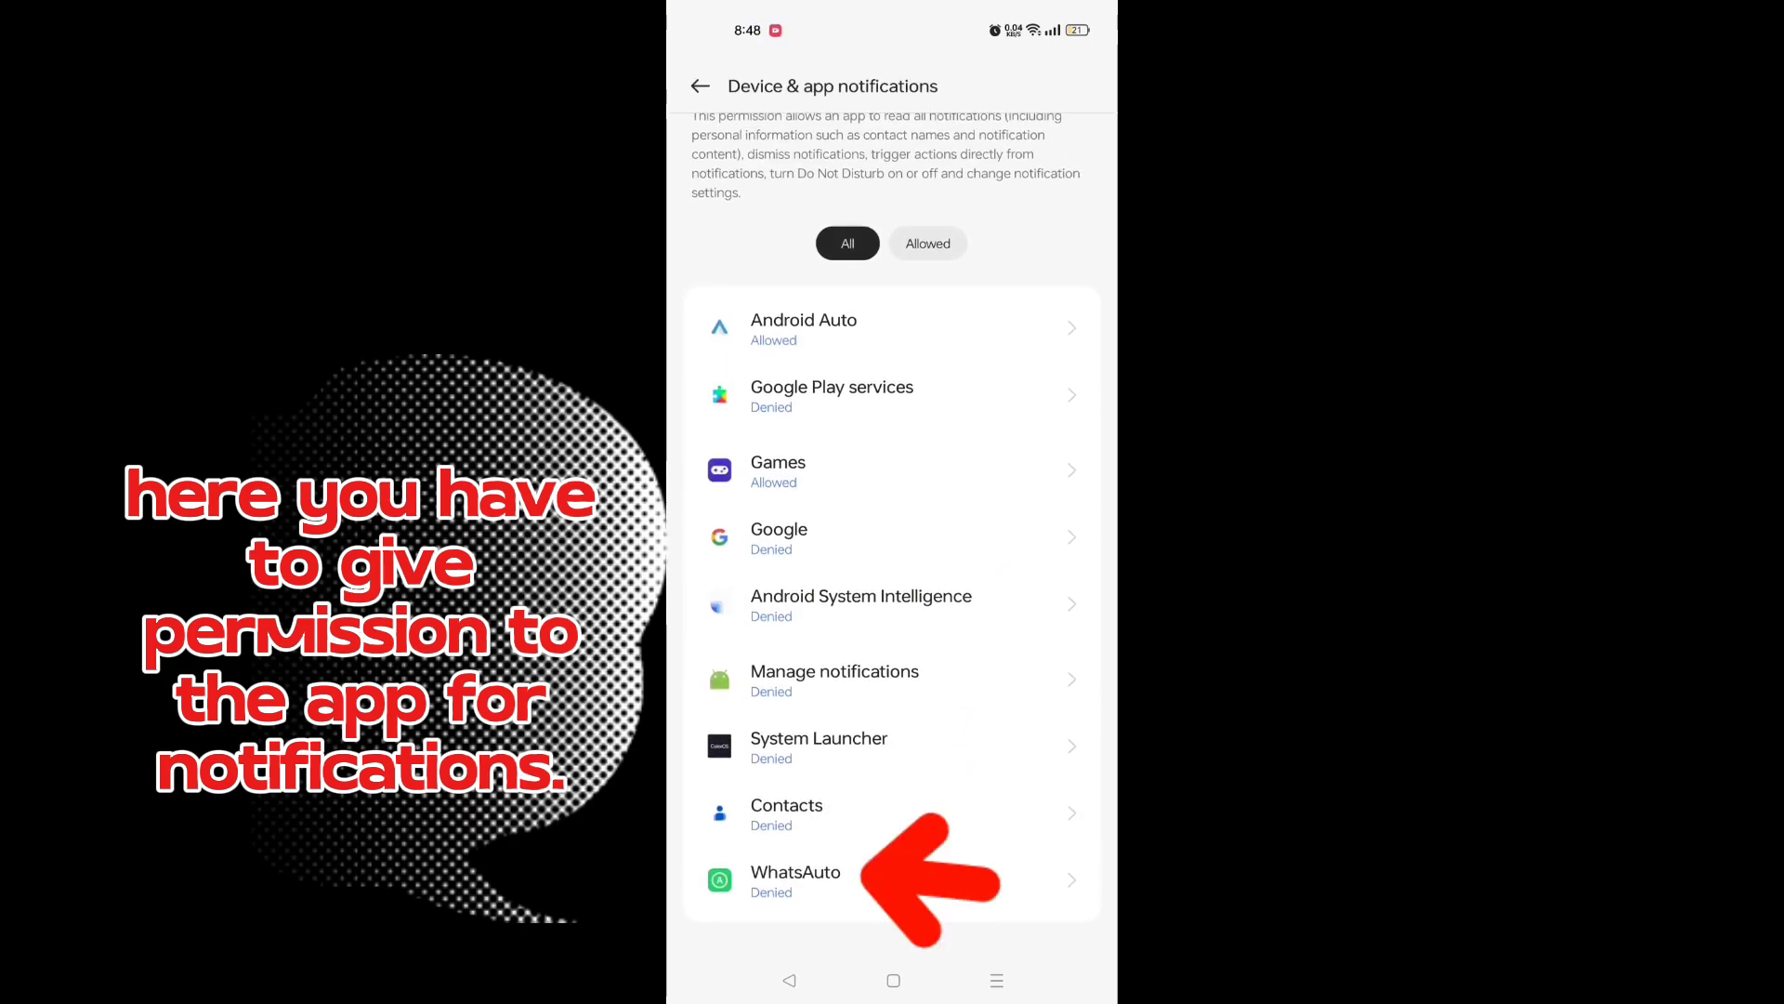
pyautogui.click(798, 879)
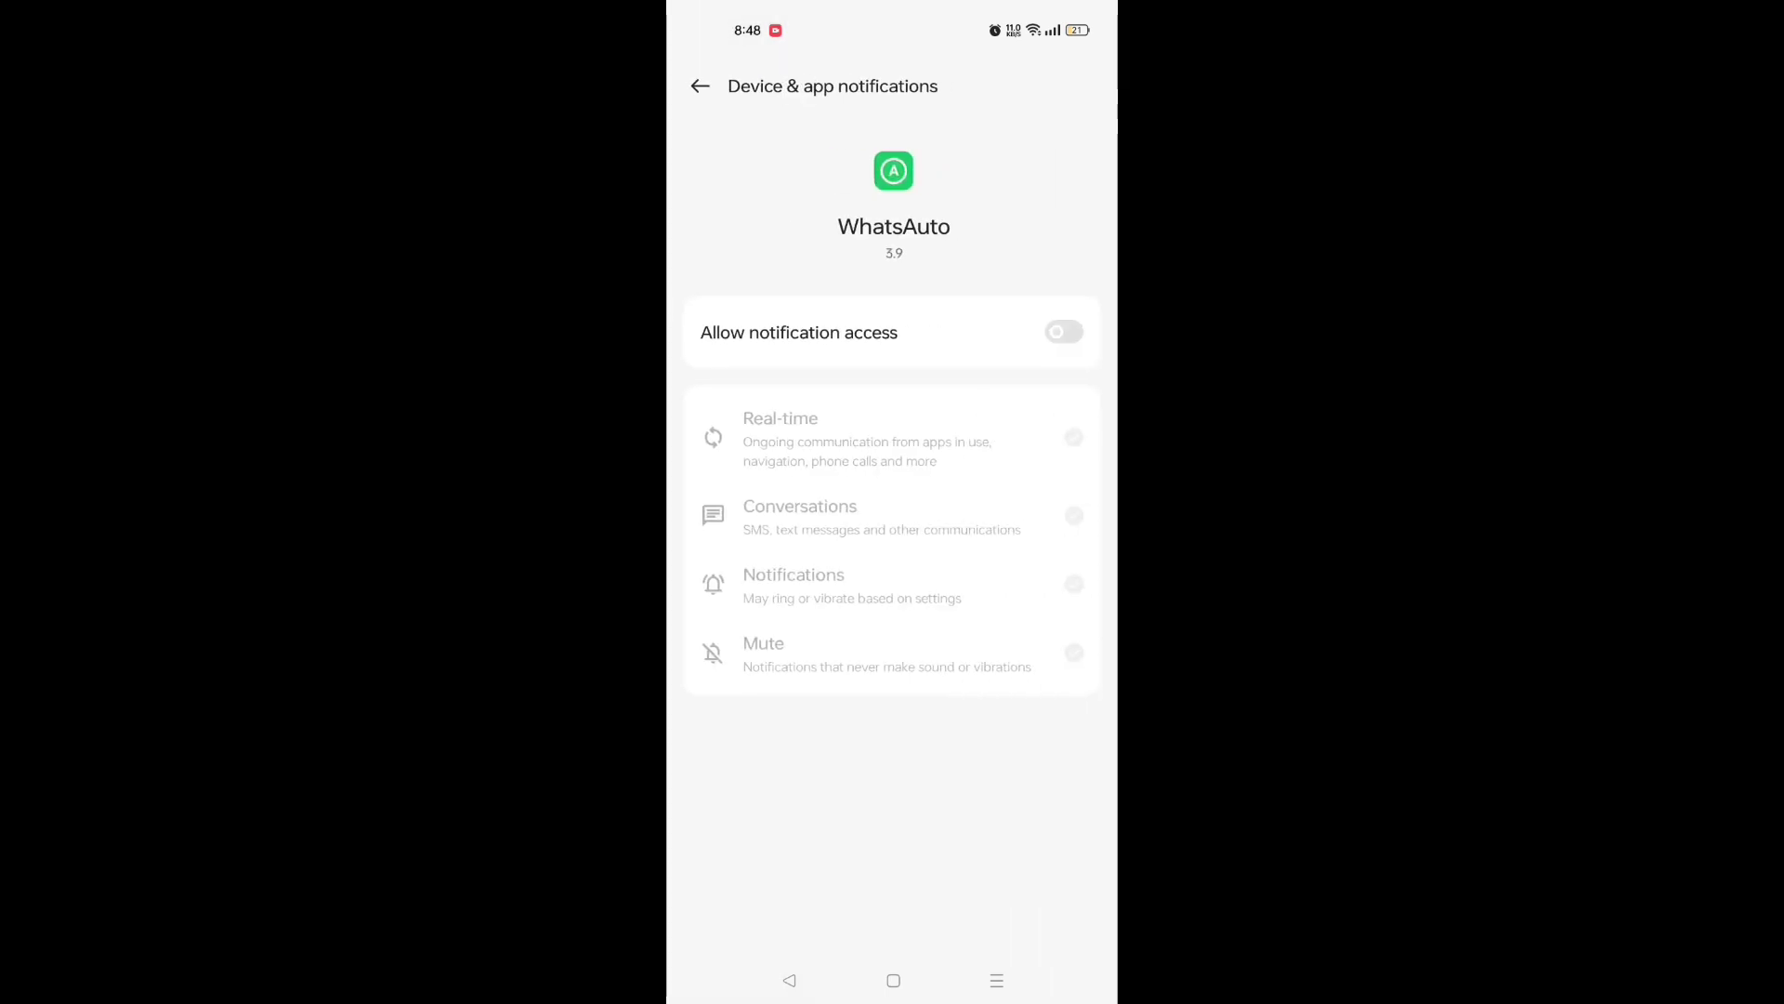
pyautogui.click(1061, 331)
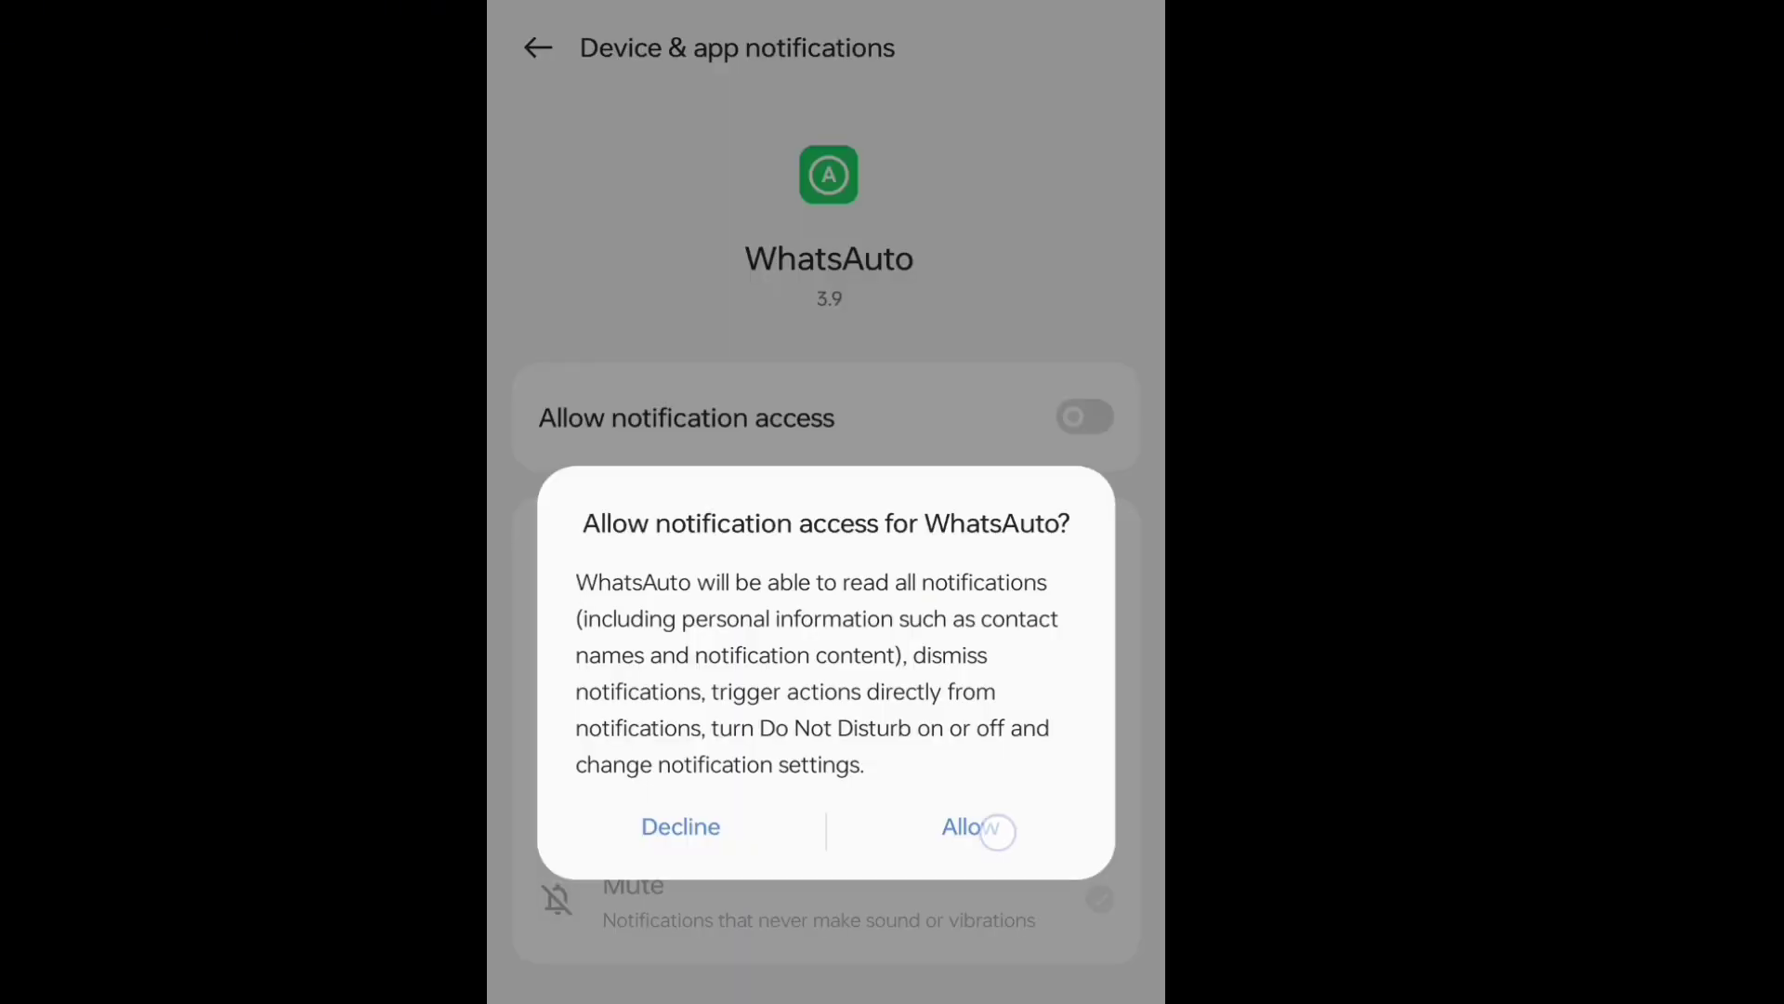
pyautogui.click(969, 826)
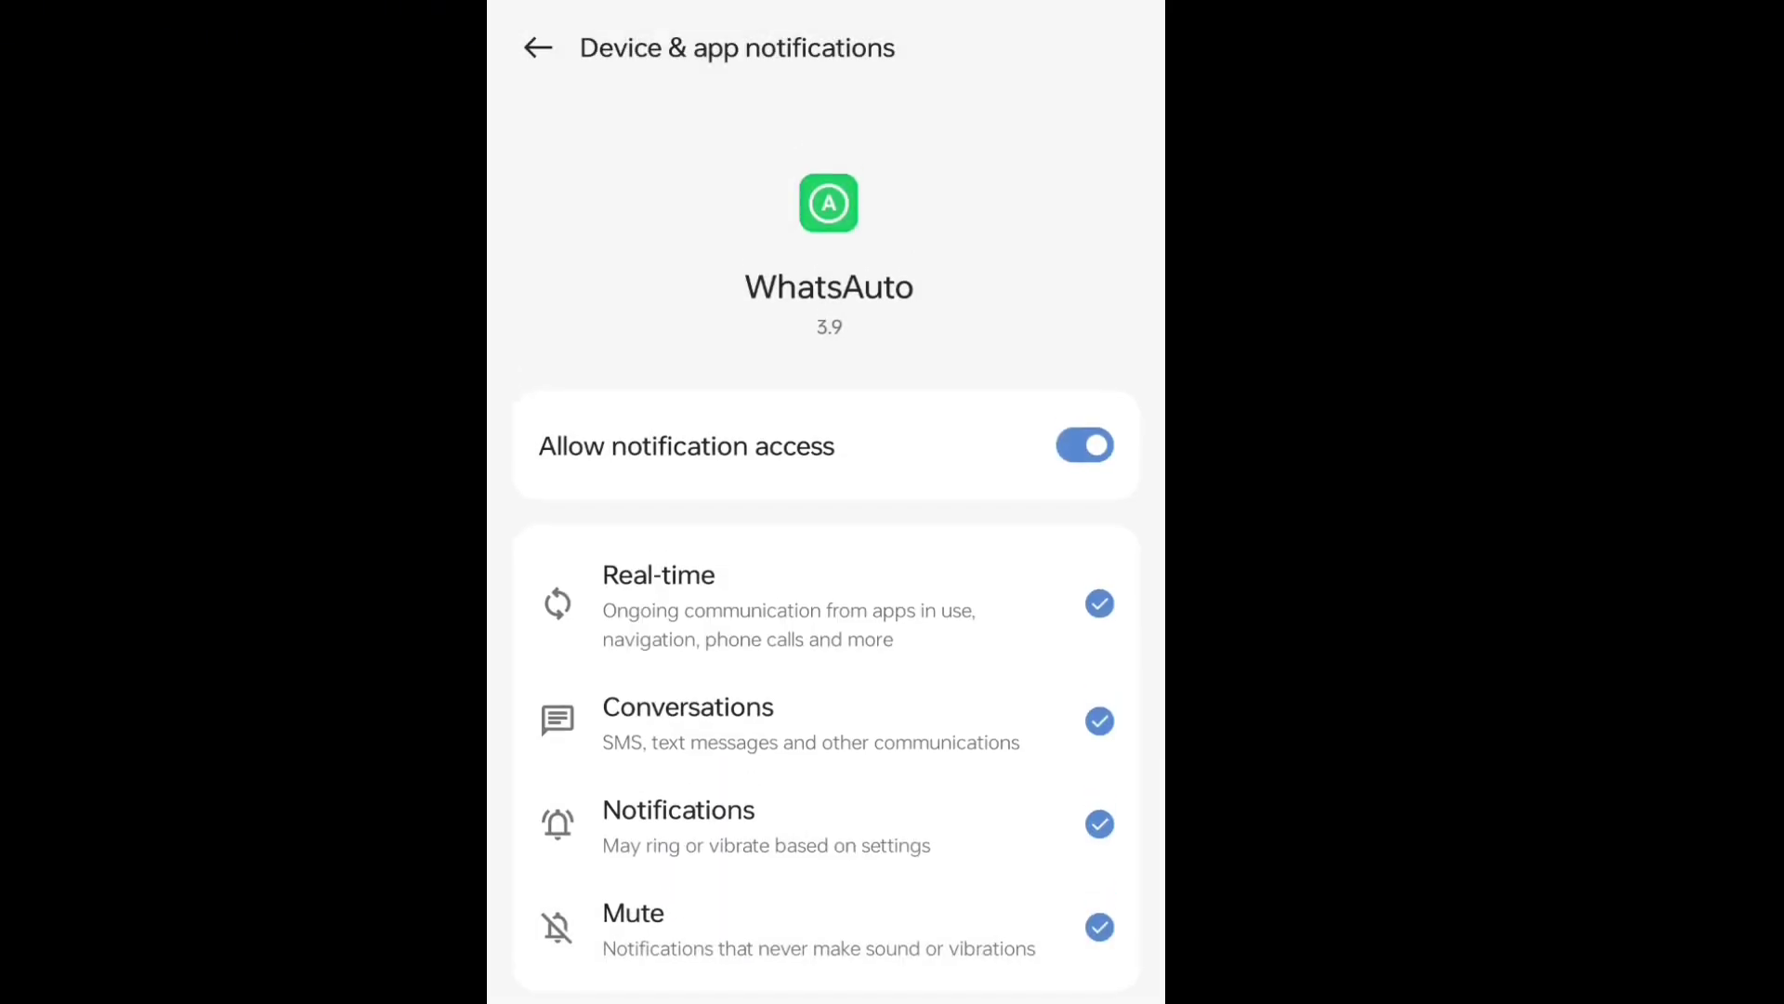
pyautogui.click(537, 46)
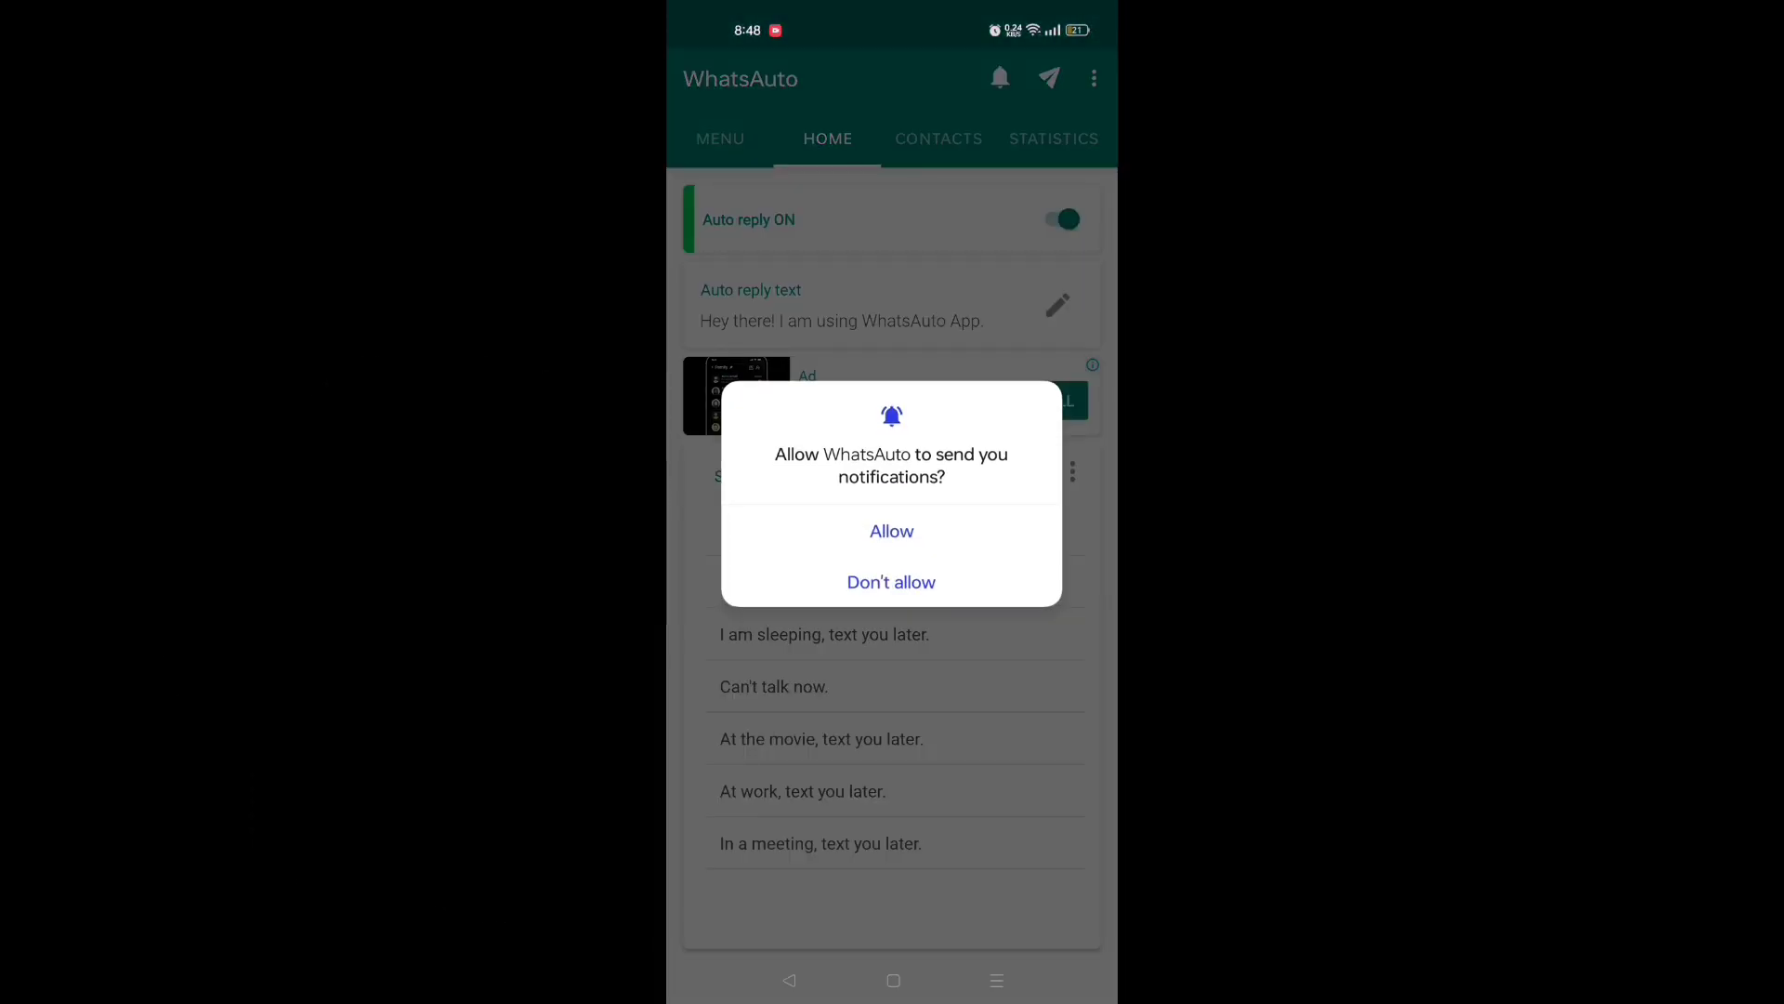
# - Allow WhatsAuto notifications and clear the existing auto reply text for editing
pyautogui.click(890, 530)
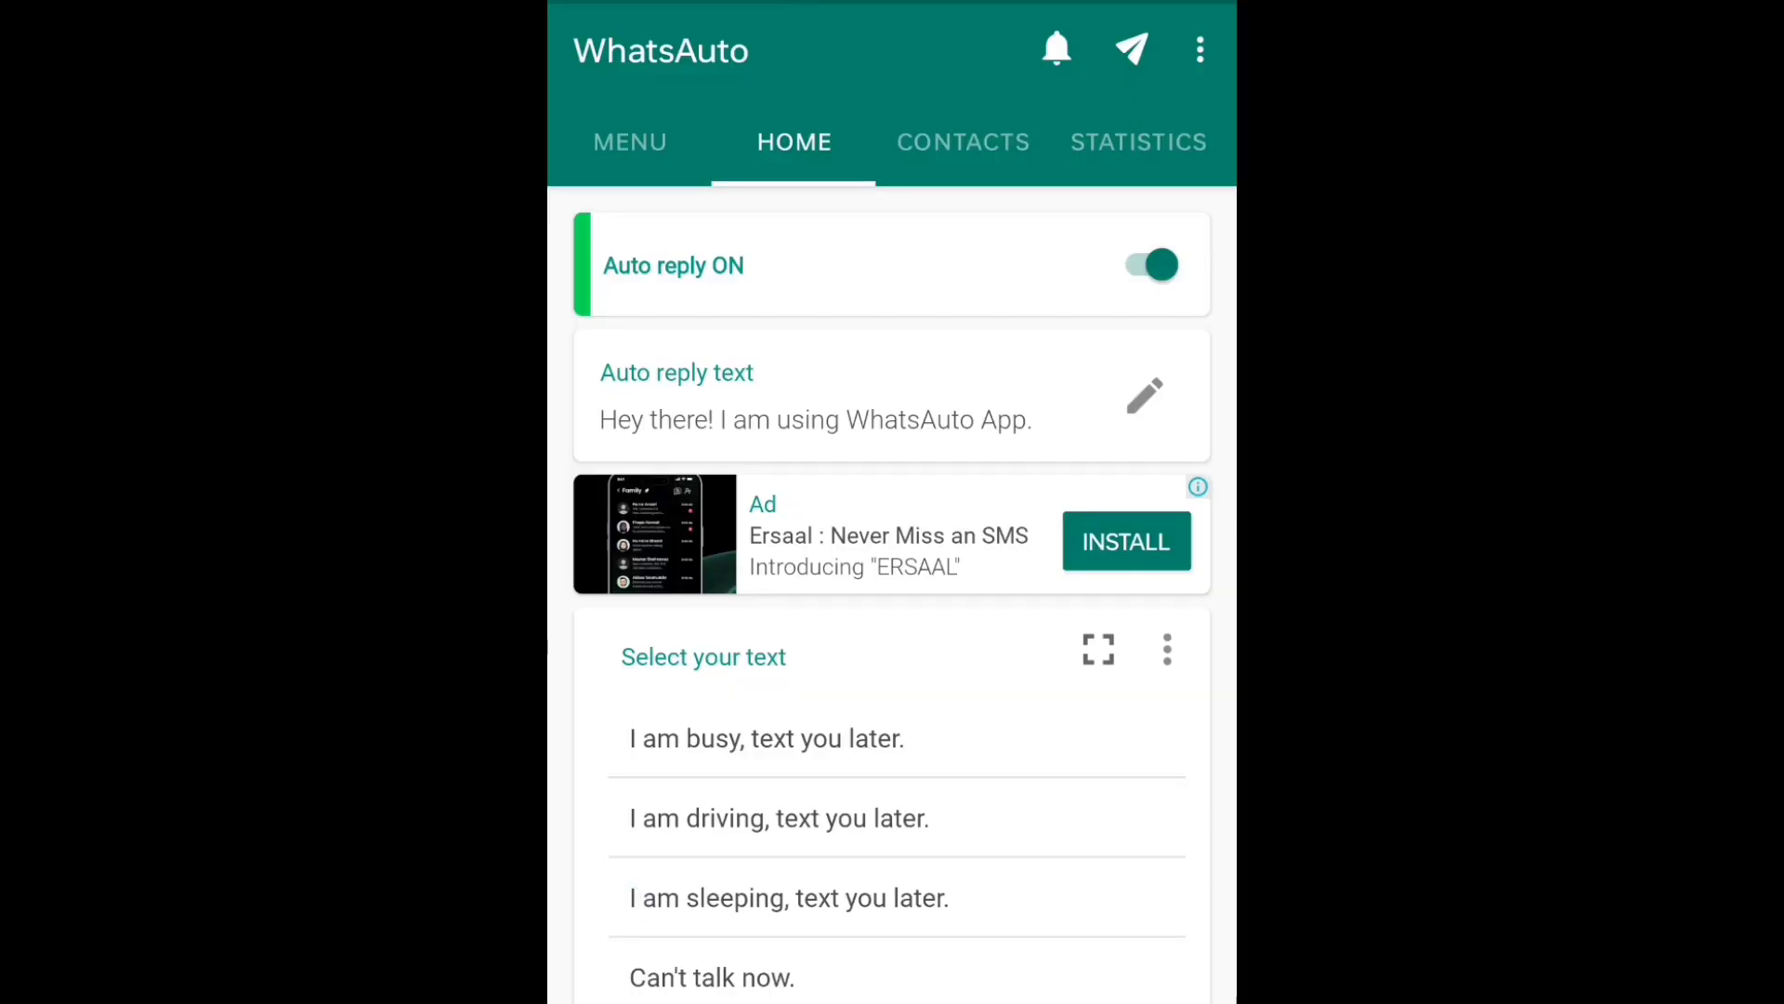
pyautogui.click(1145, 394)
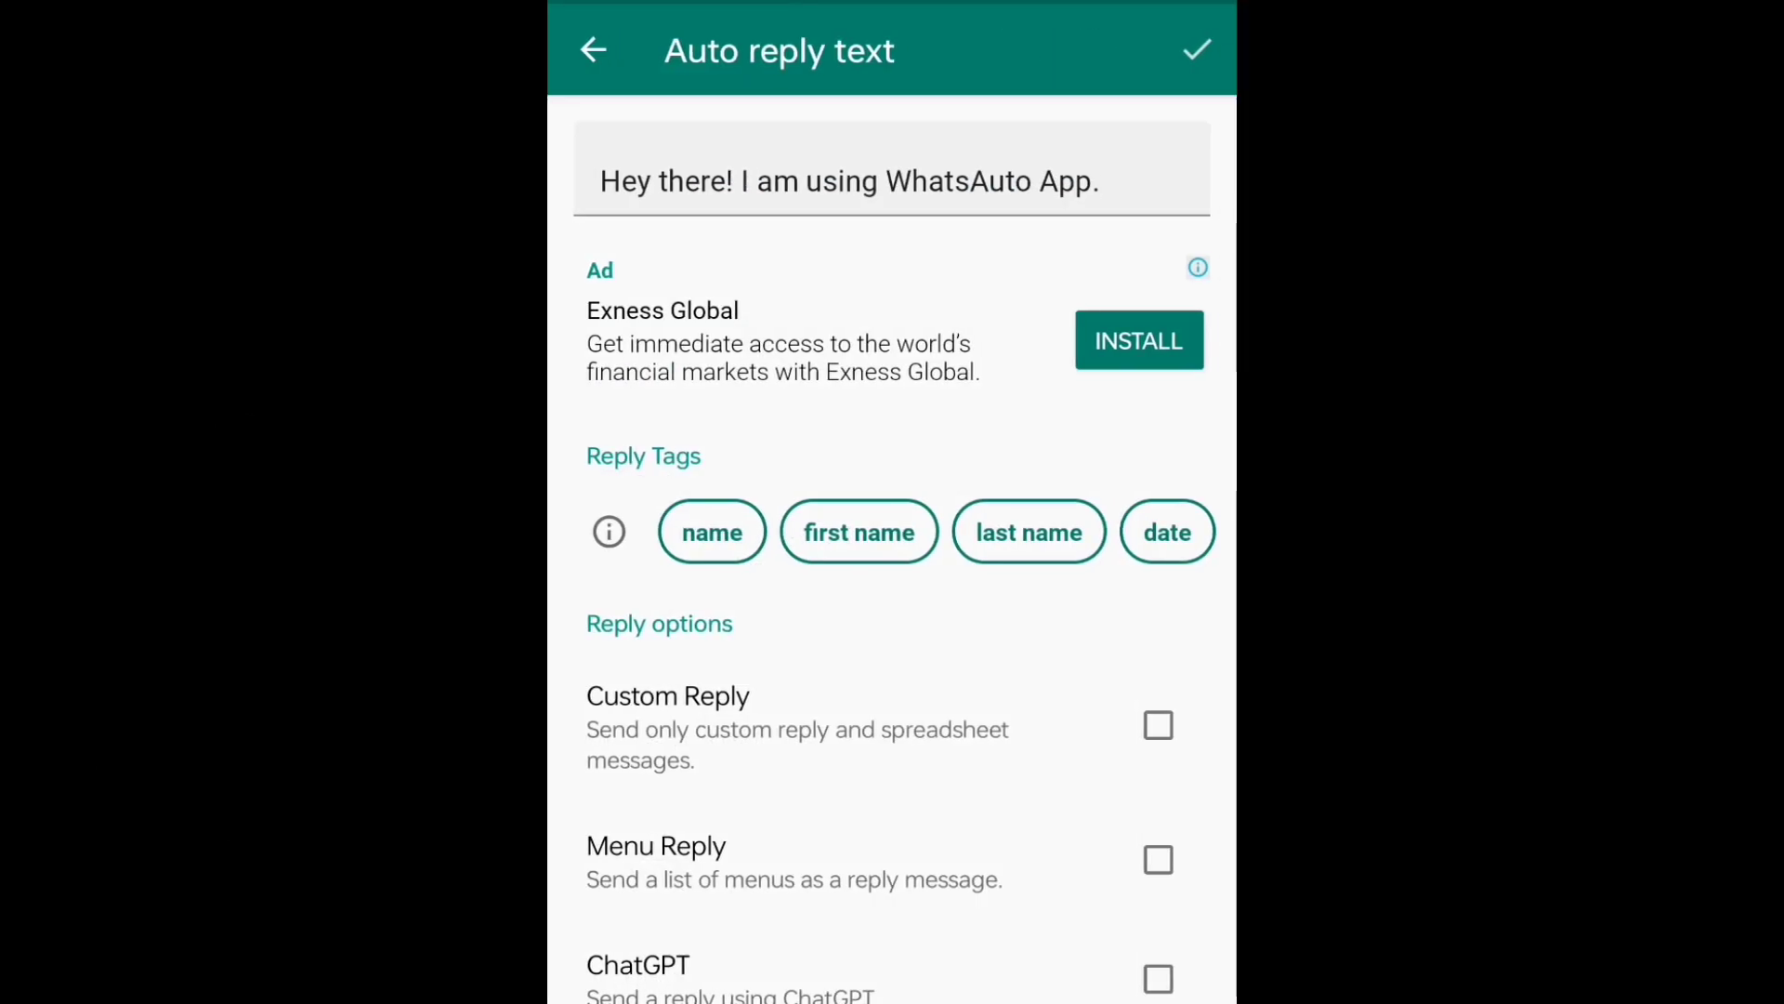
pyautogui.click(848, 180)
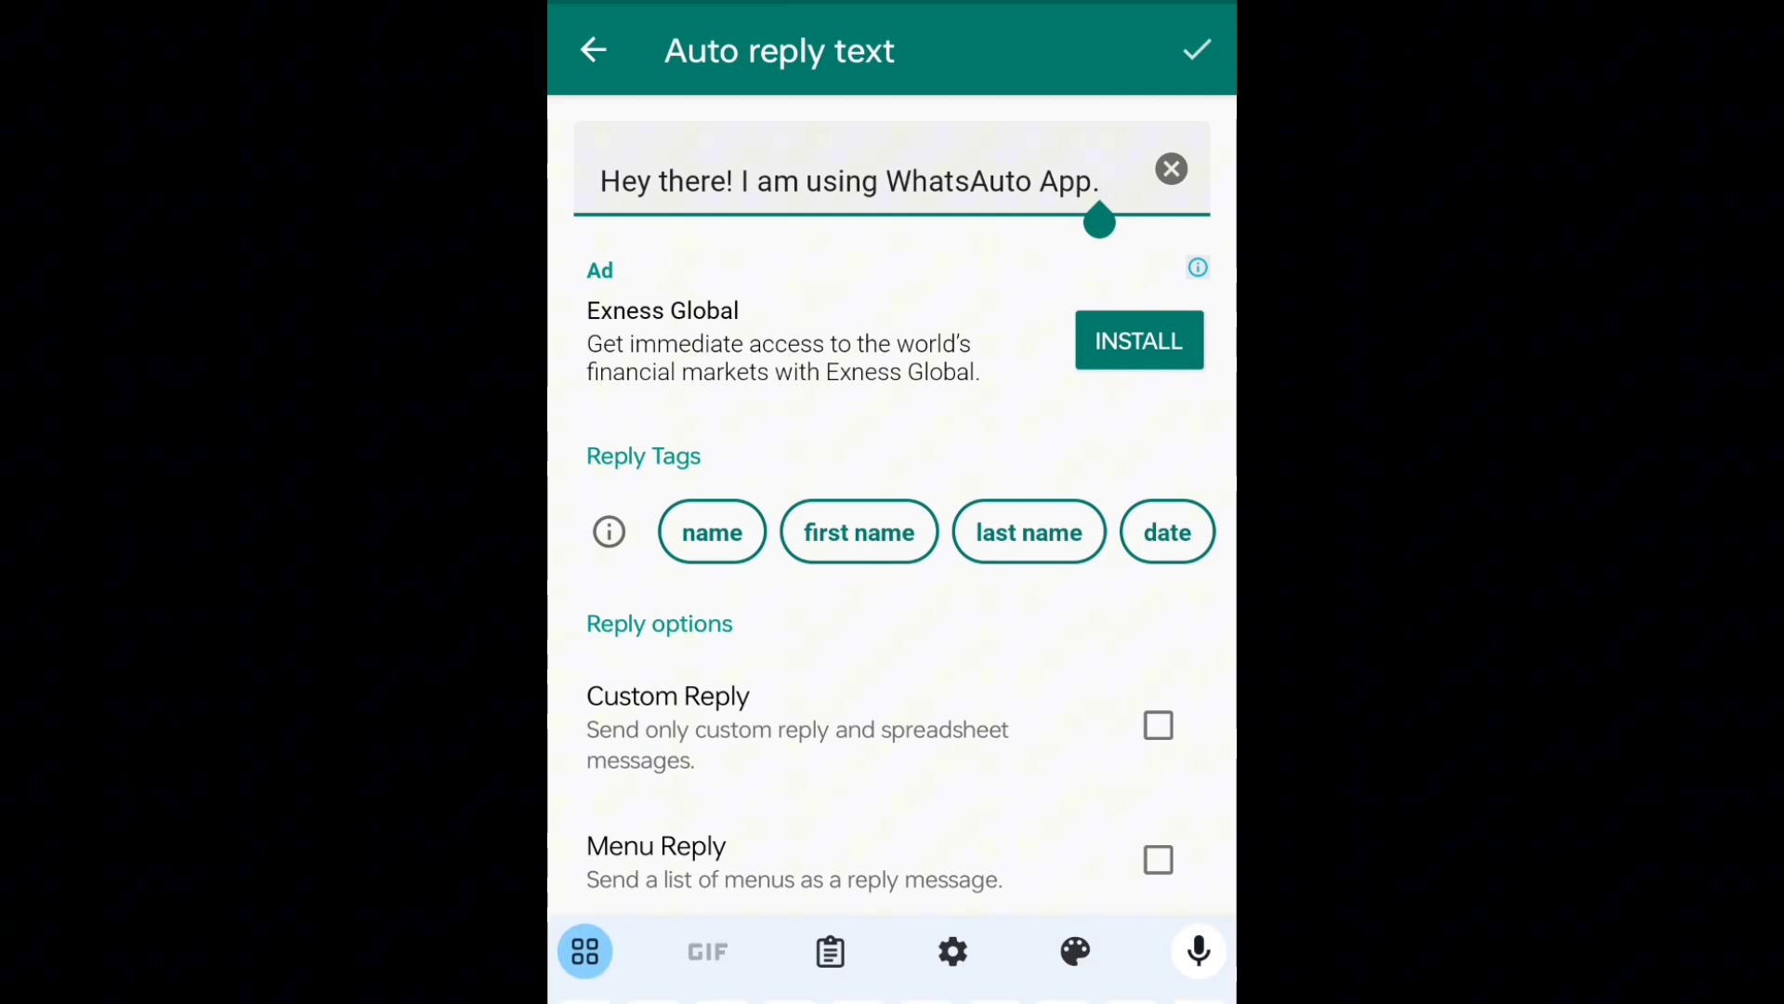
pyautogui.click(1171, 169)
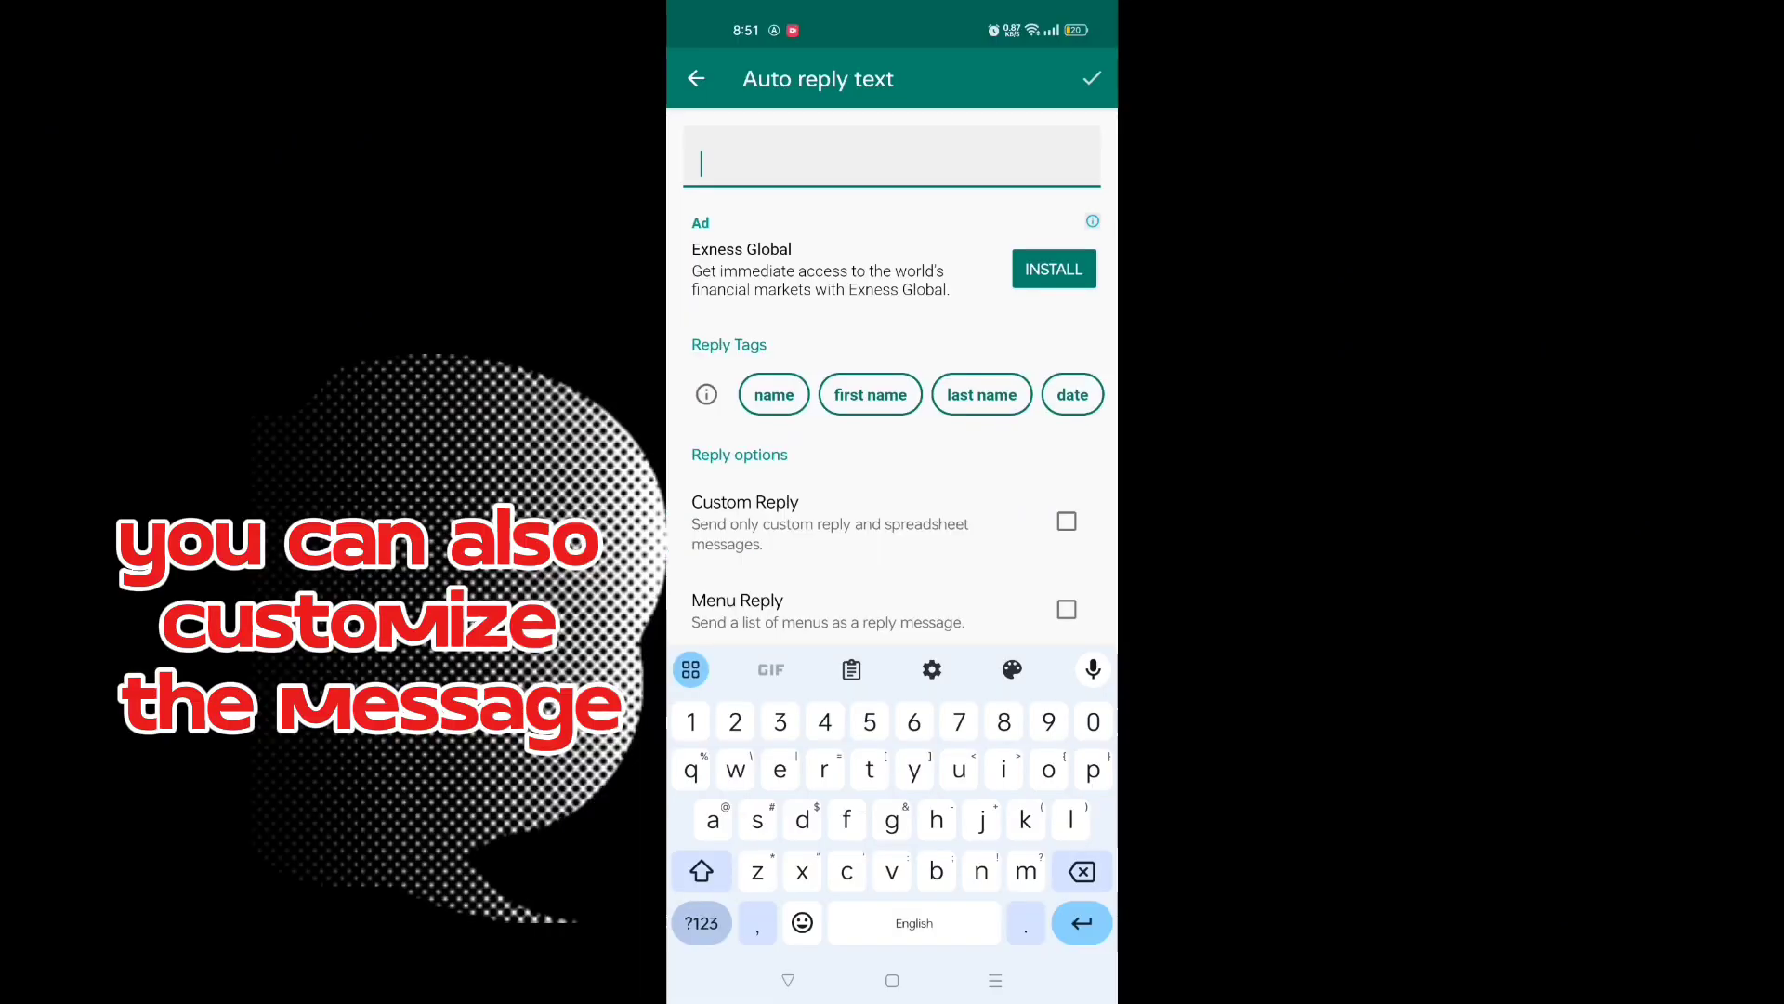
# - Write the reply 'Thankyou for connecting, I am in a meeting, ... in a while.'
pyautogui.write('Thankyou')
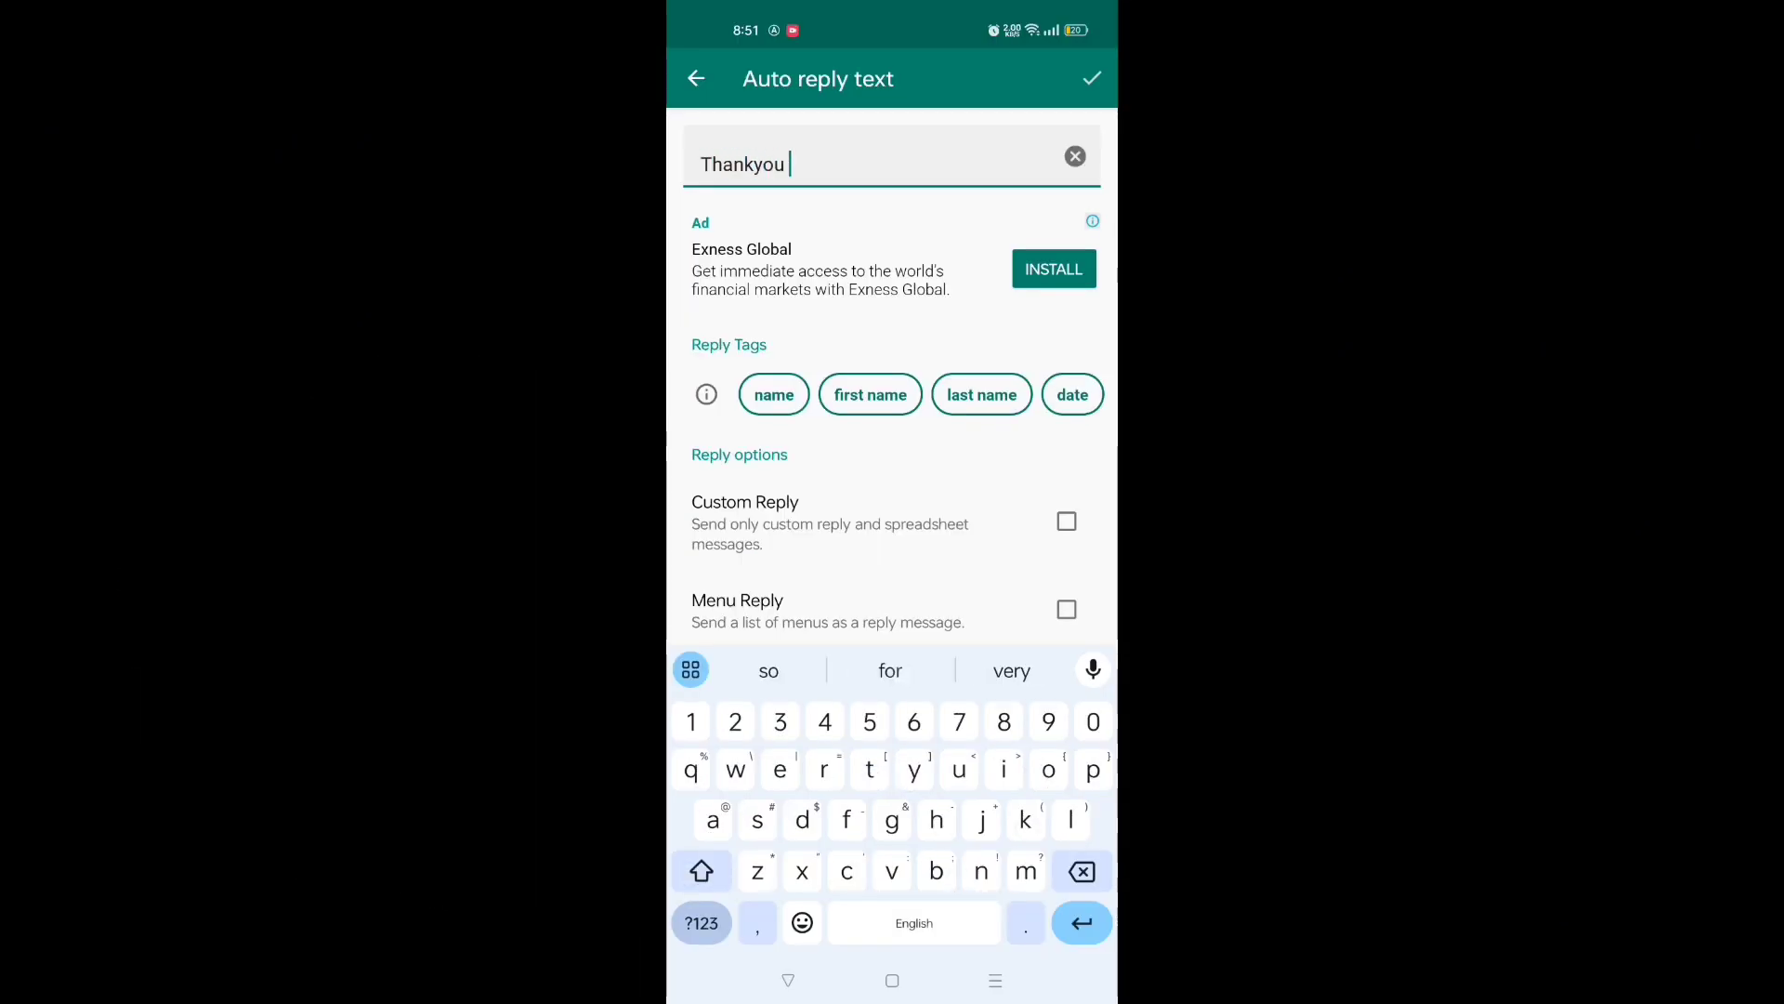
pyautogui.write('for connecting me.')
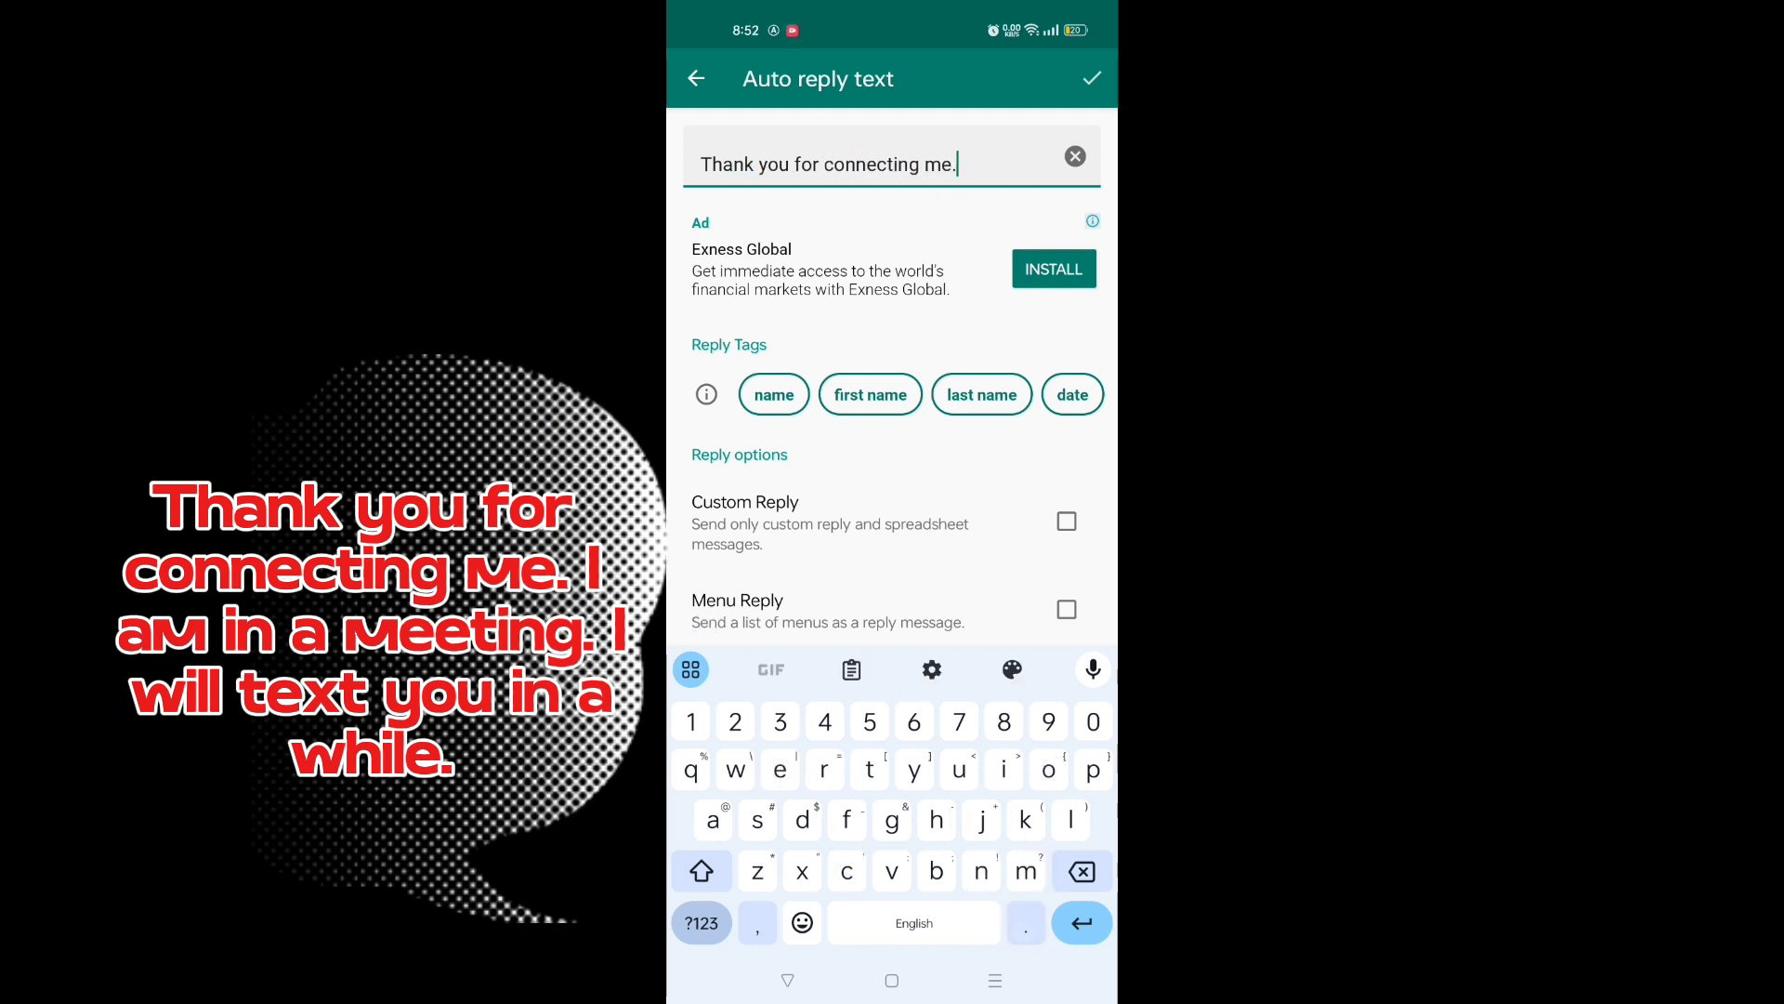
pyautogui.write('I am in')
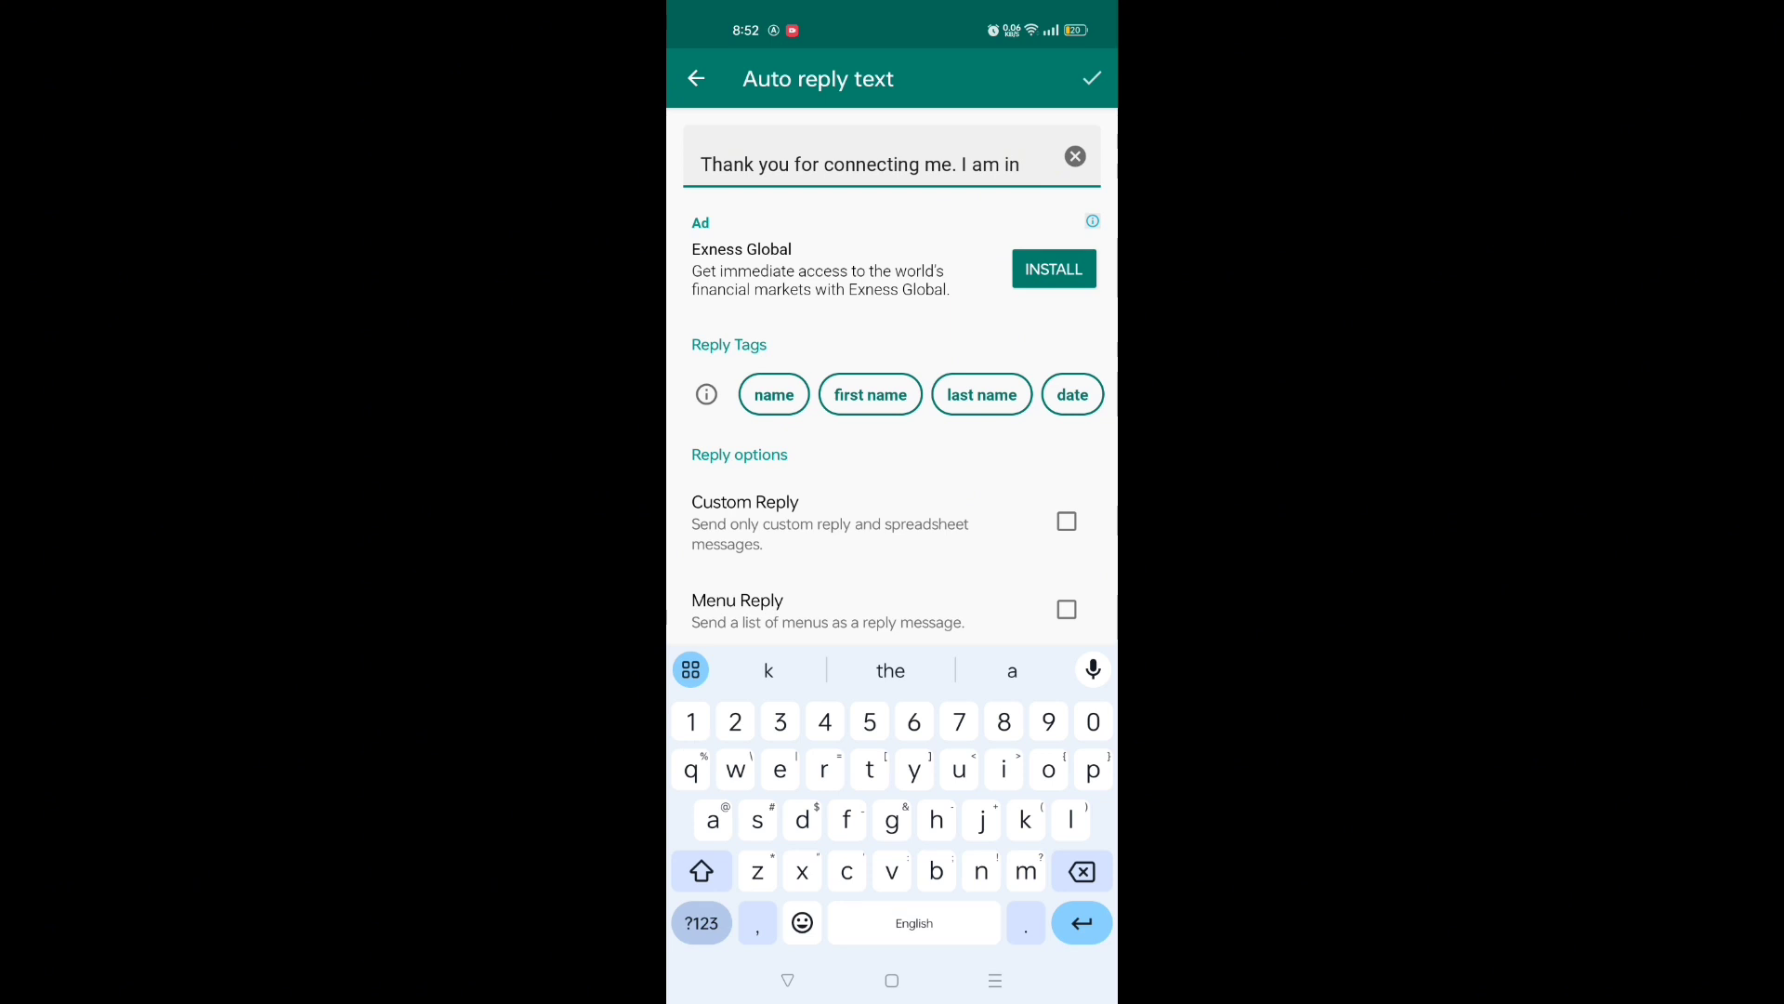
pyautogui.write('a meeting')
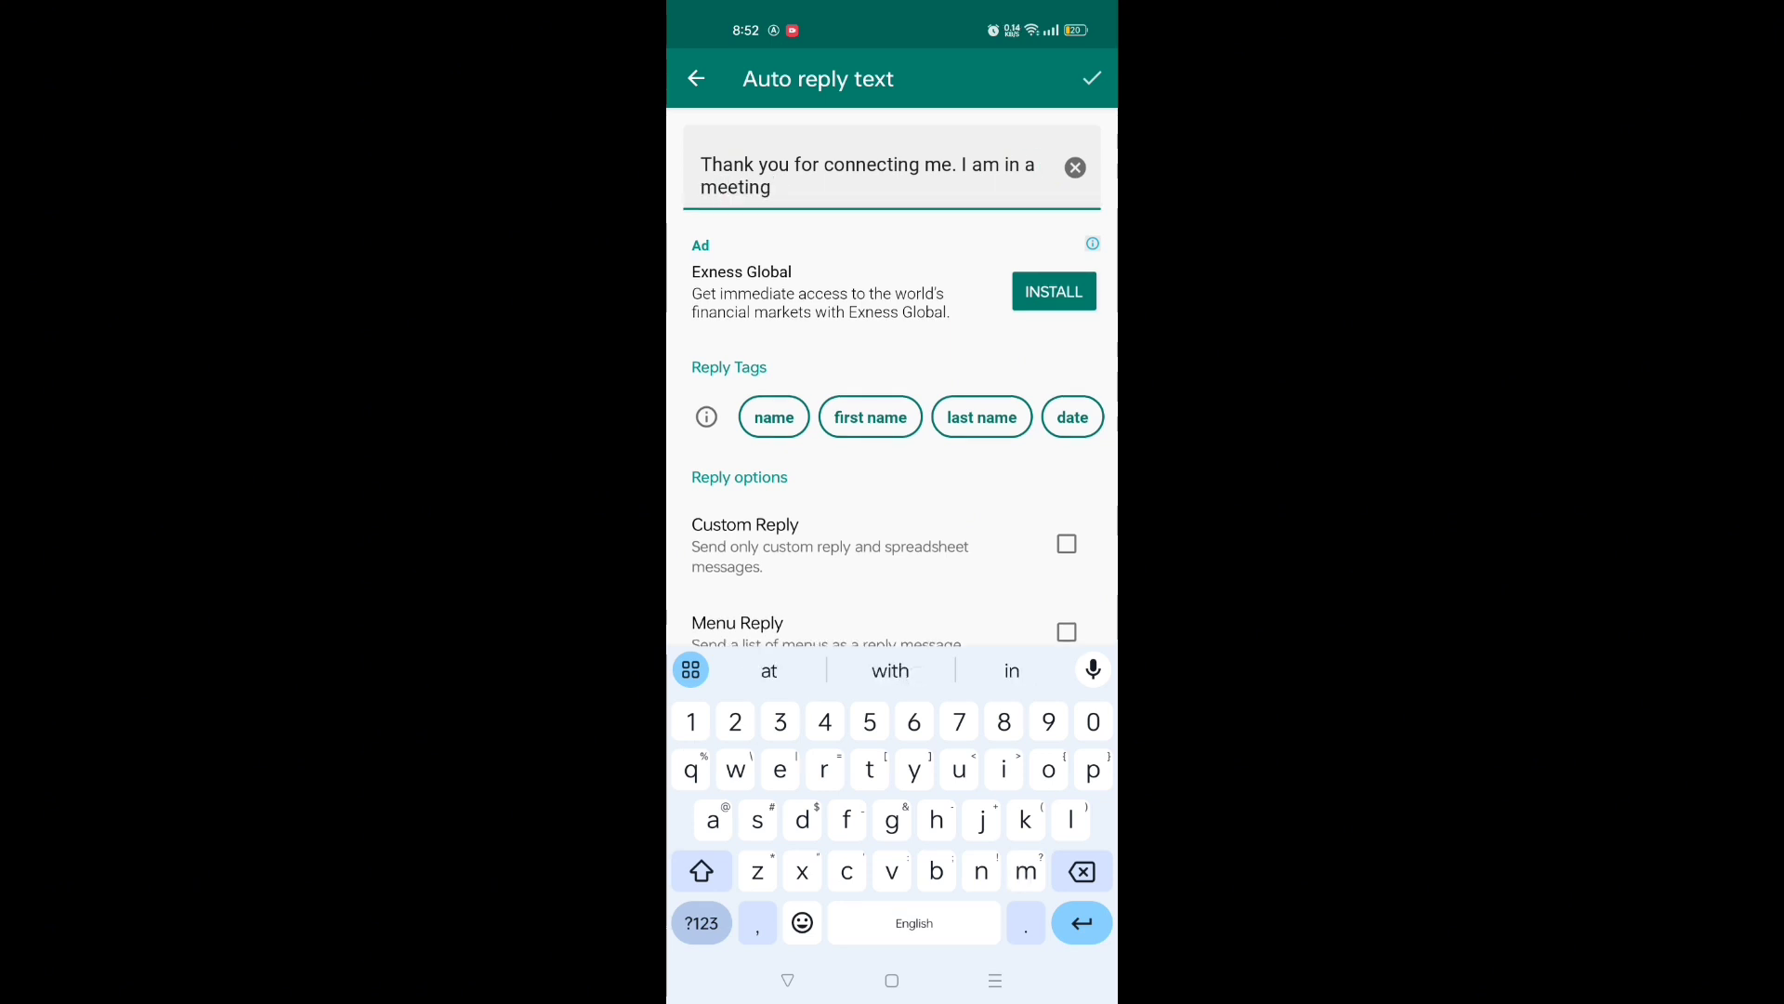
pyautogui.write(', I will text you')
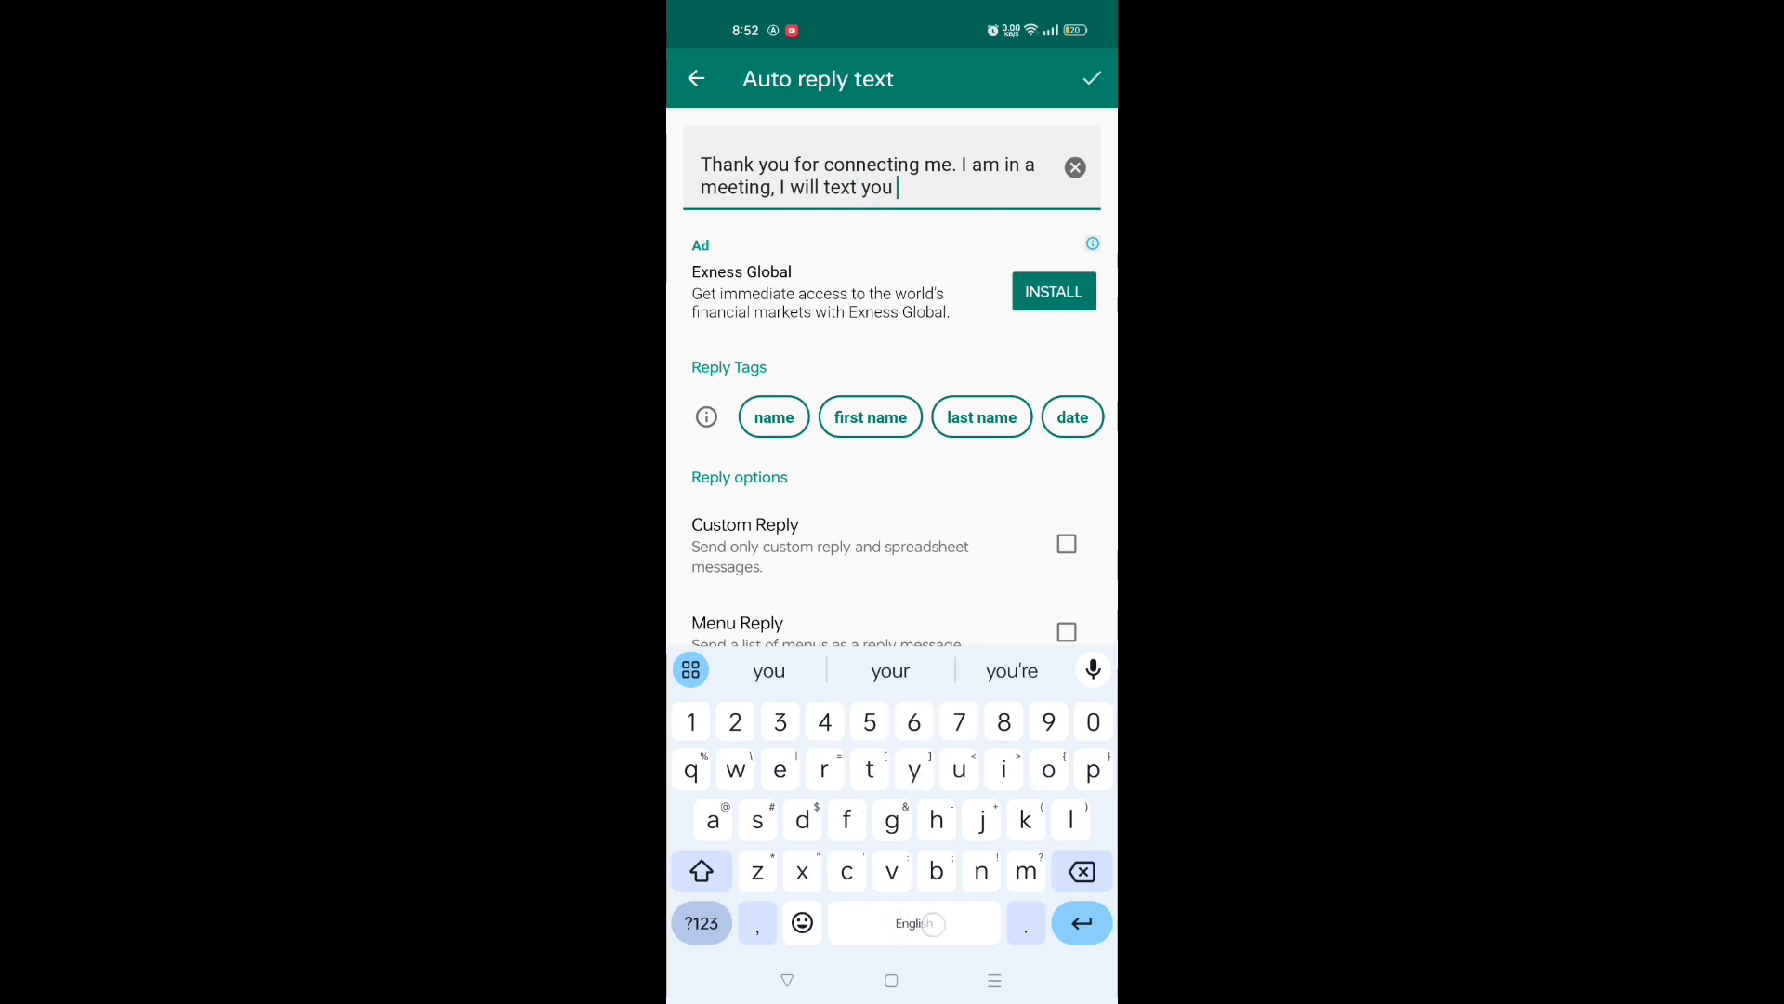
pyautogui.write('in a while.')
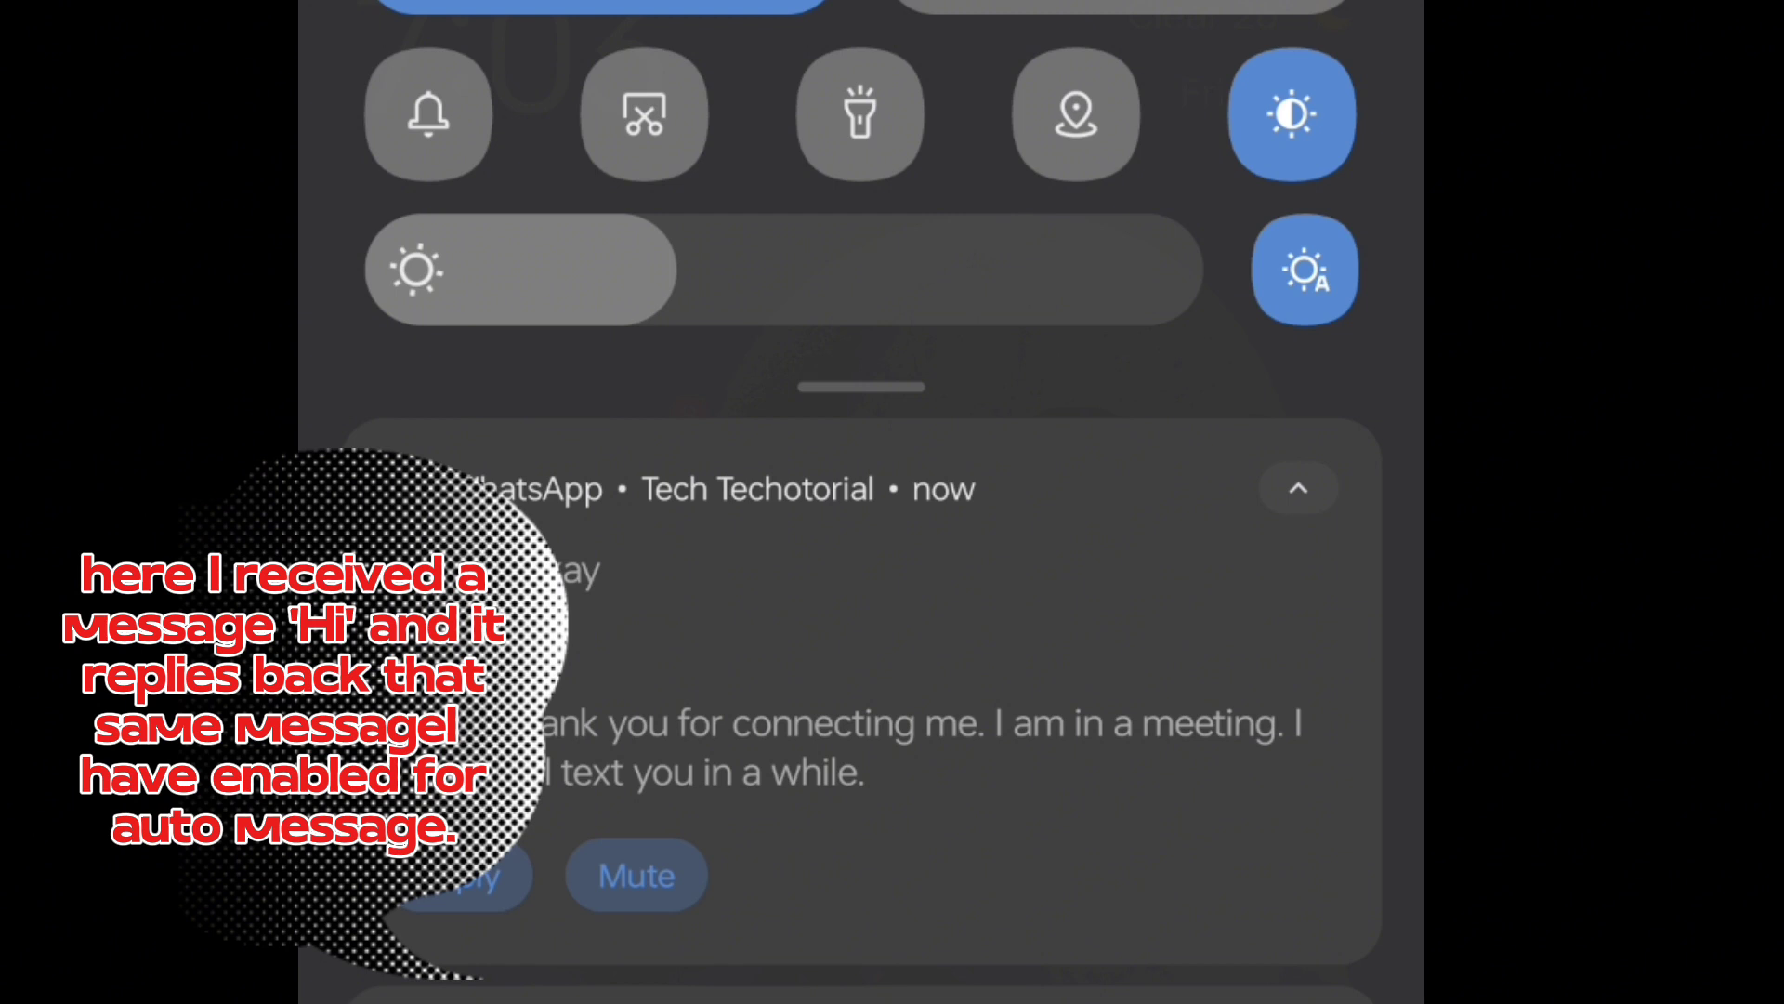
# - View the WhatsApp notification confirming the meeting auto reply was sent
pyautogui.click(1300, 488)
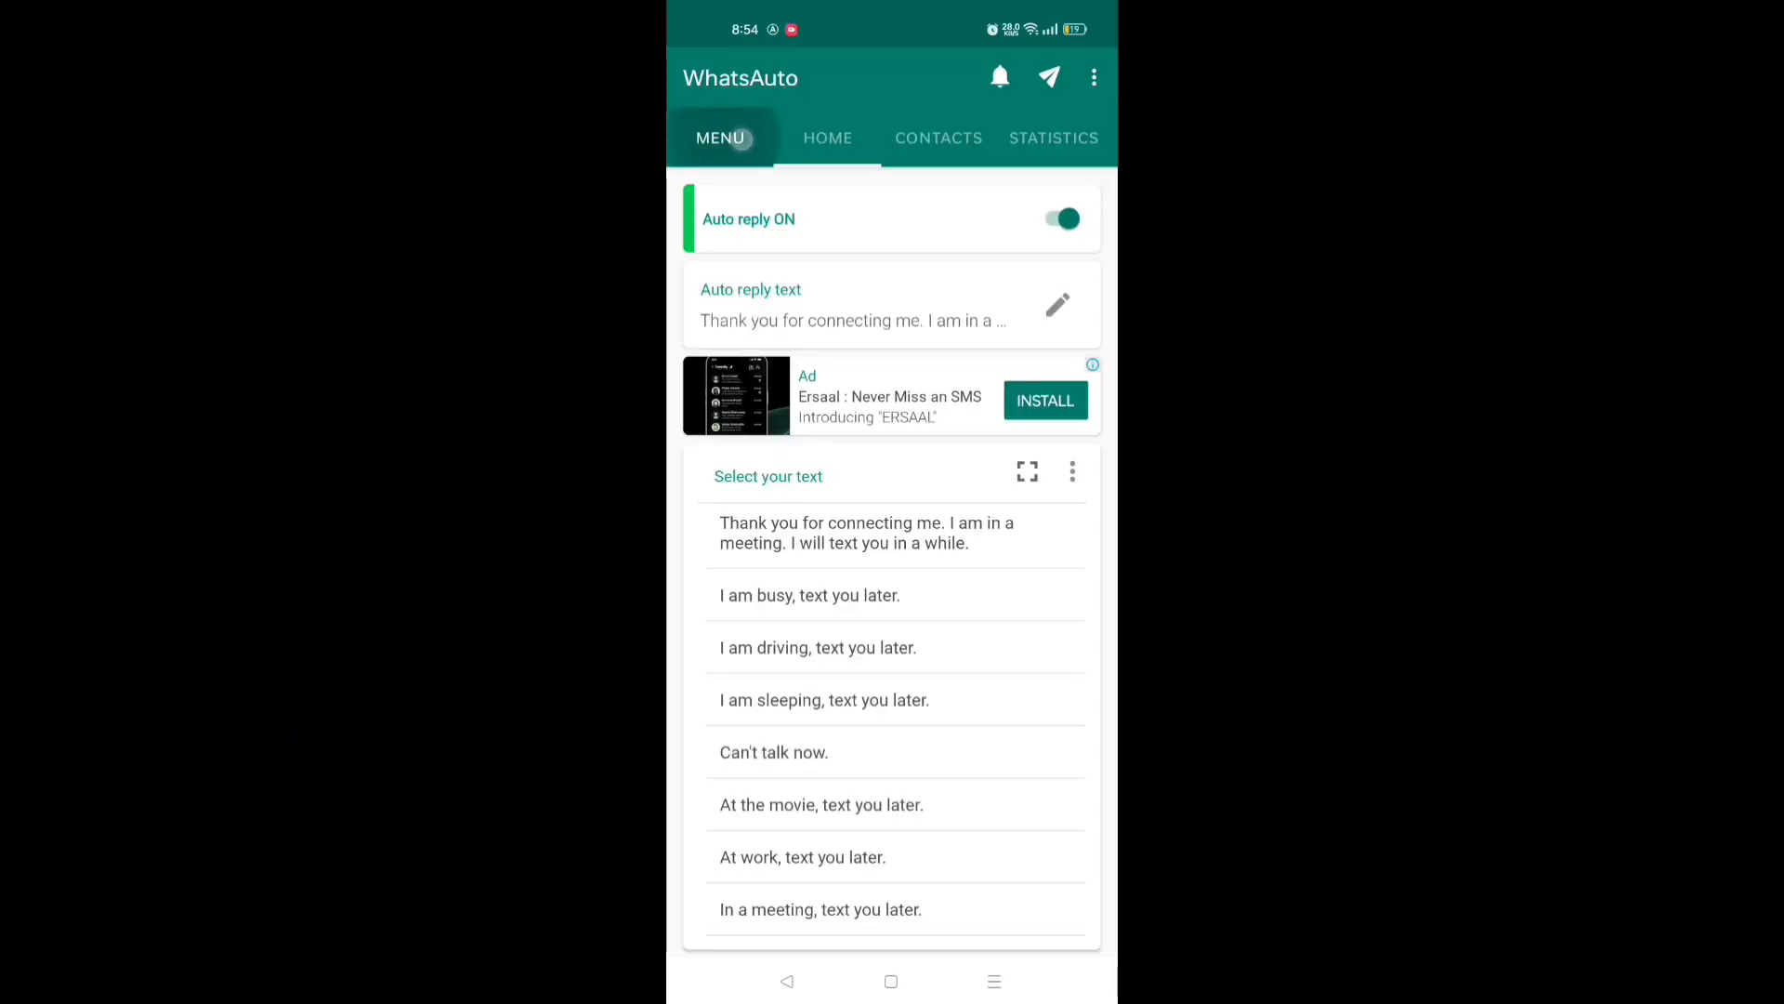
# - Check Supported Apps from the menu, then go to the Custom reply page
pyautogui.click(719, 137)
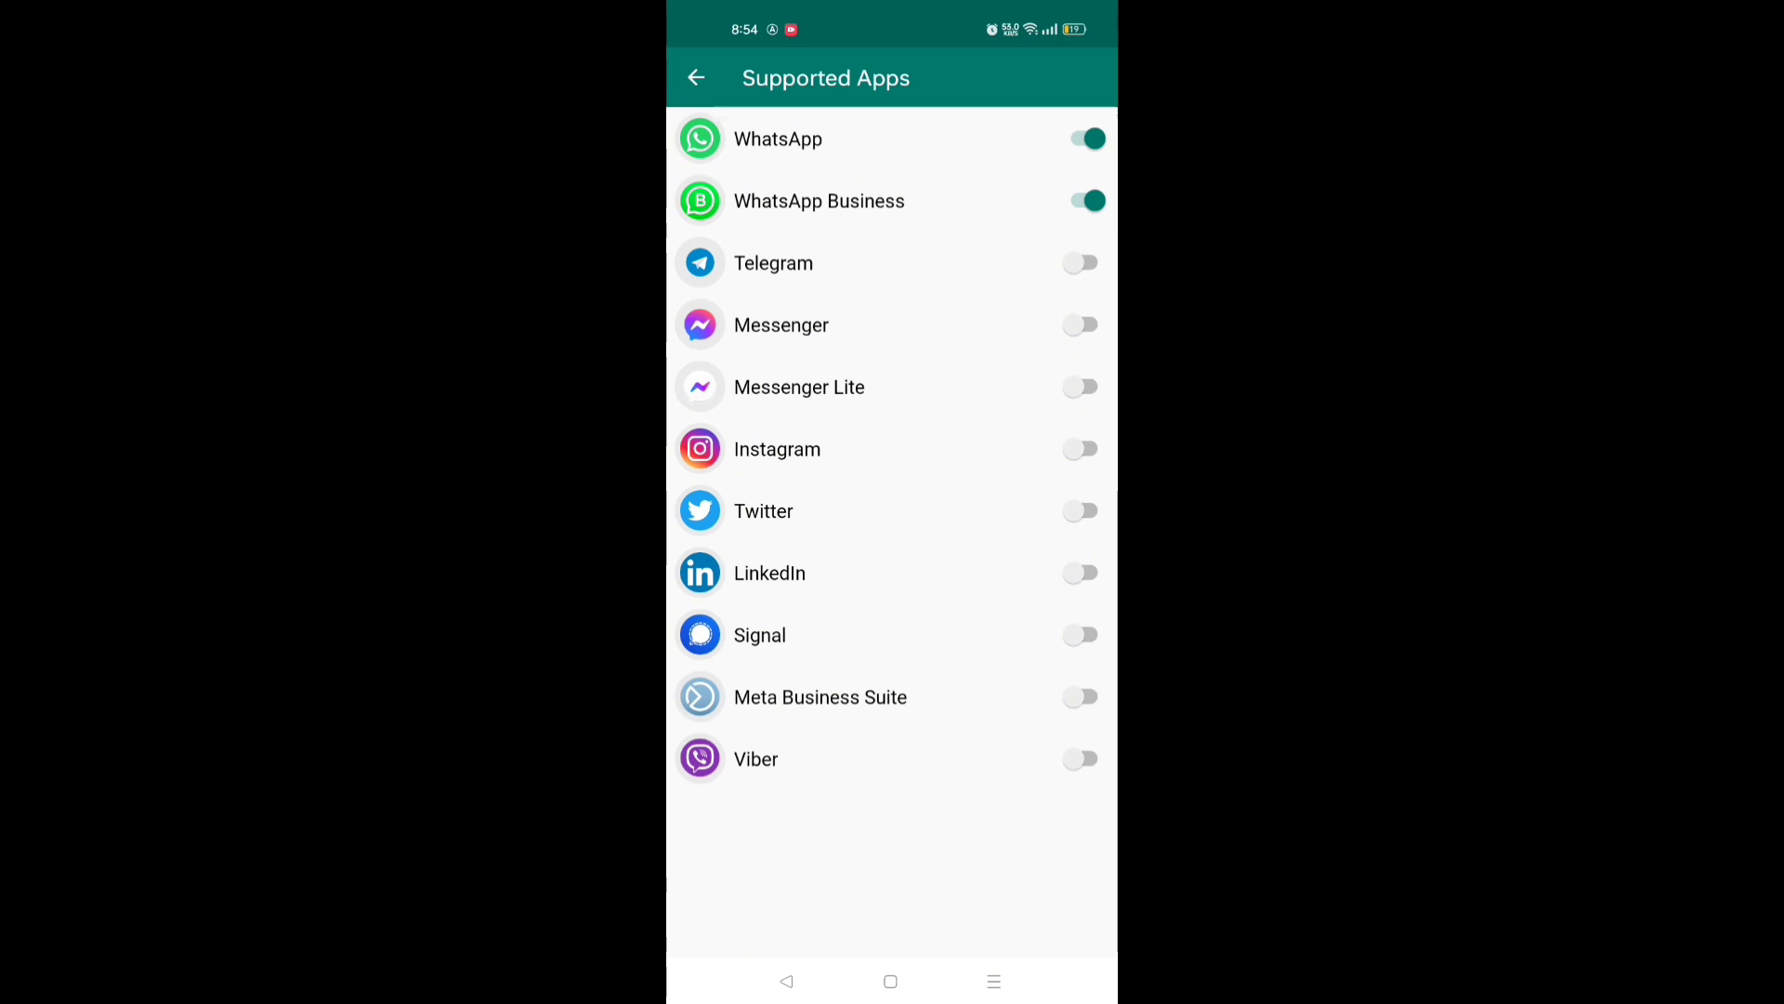
pyautogui.click(696, 78)
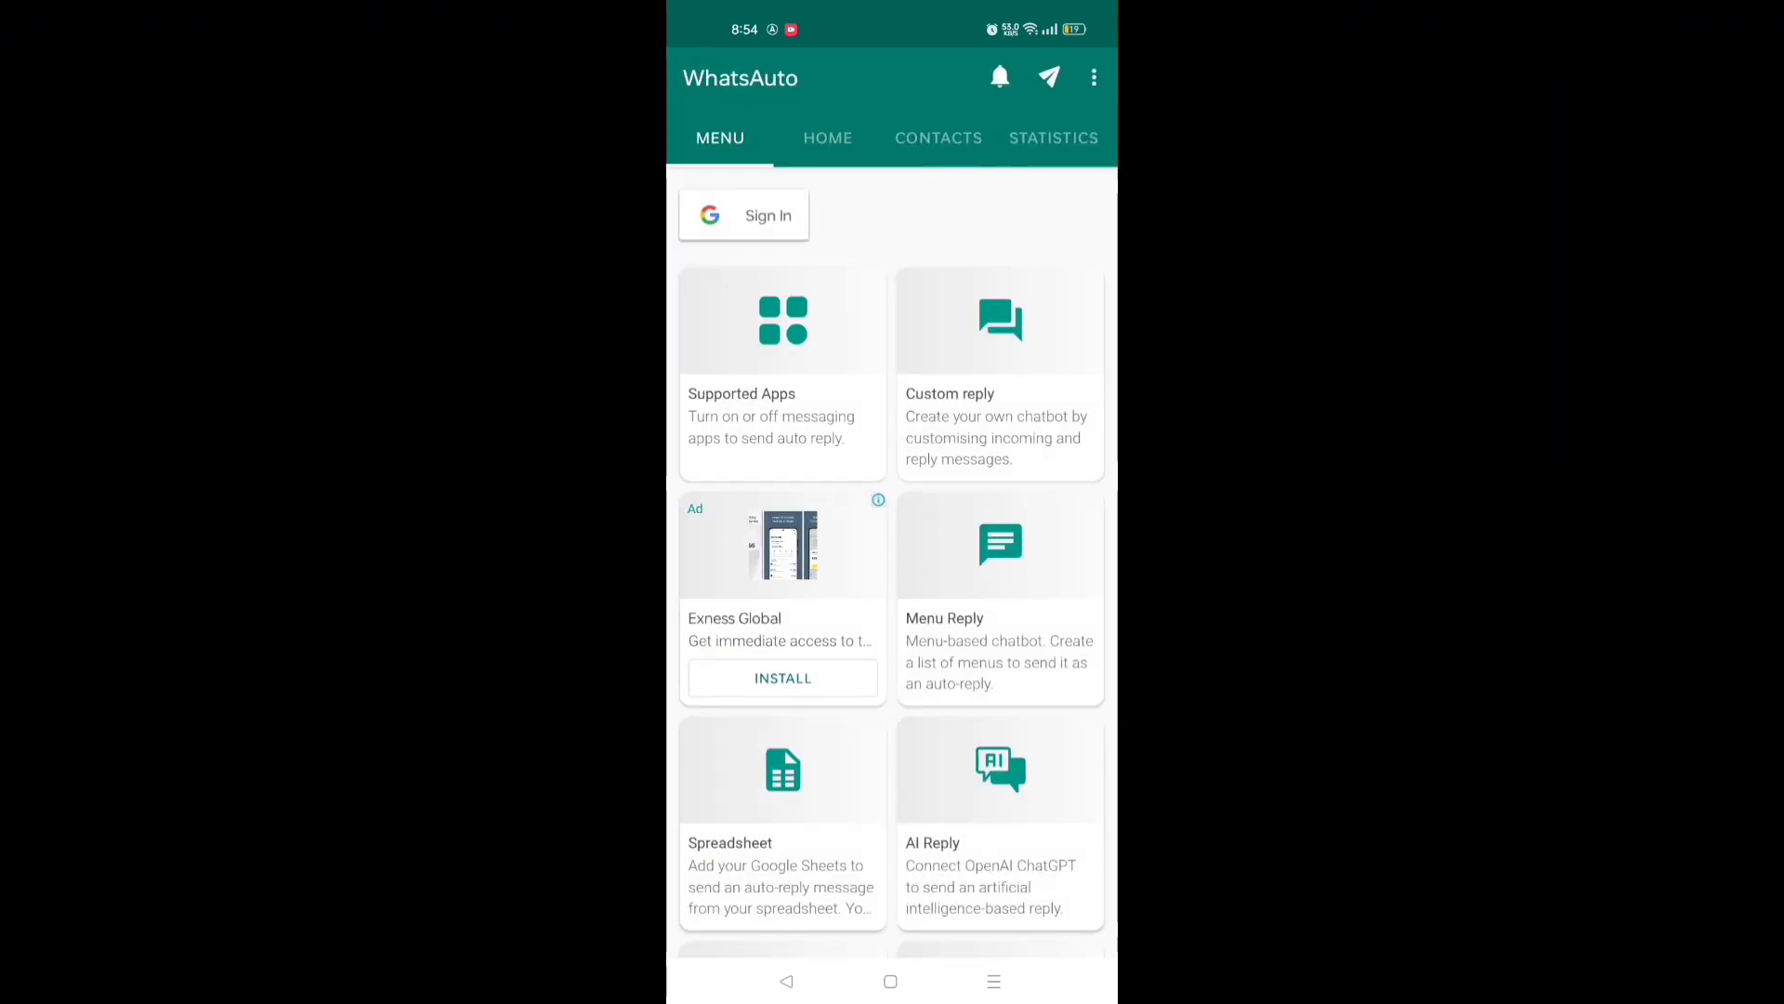
pyautogui.click(998, 375)
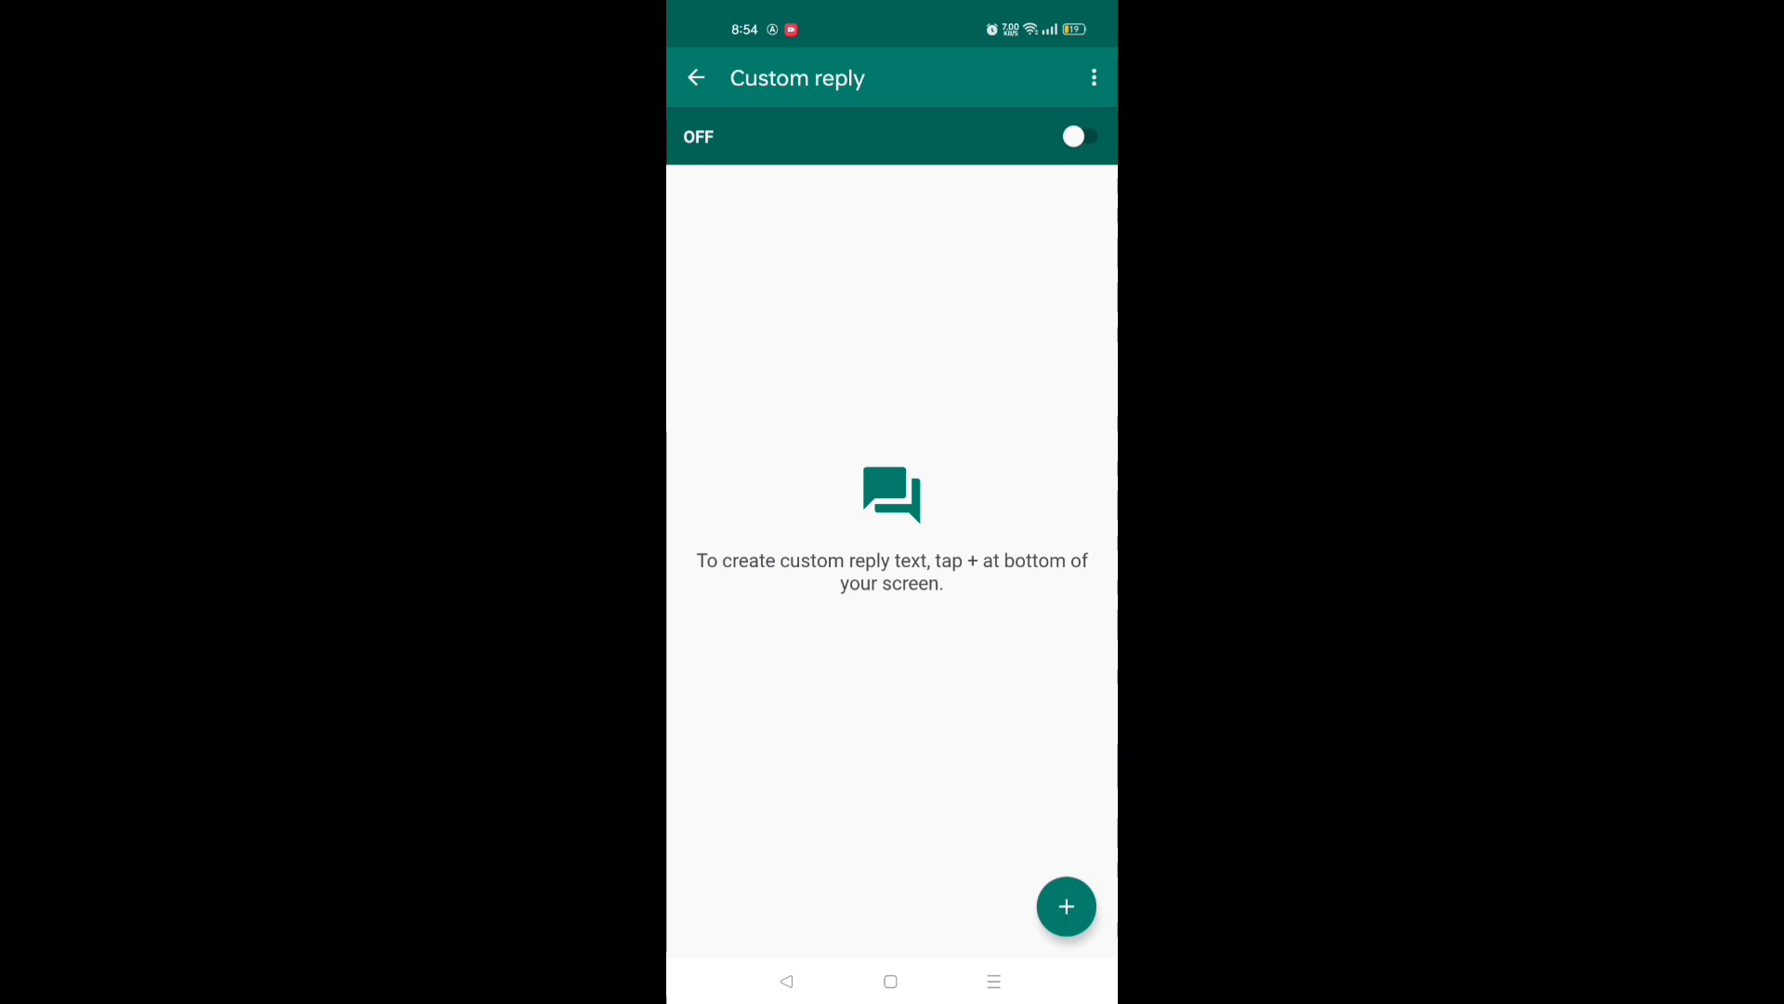
# - Enable custom replies and add keyword 'Happy birthday' with a 'thankyou' response
pyautogui.click(1074, 135)
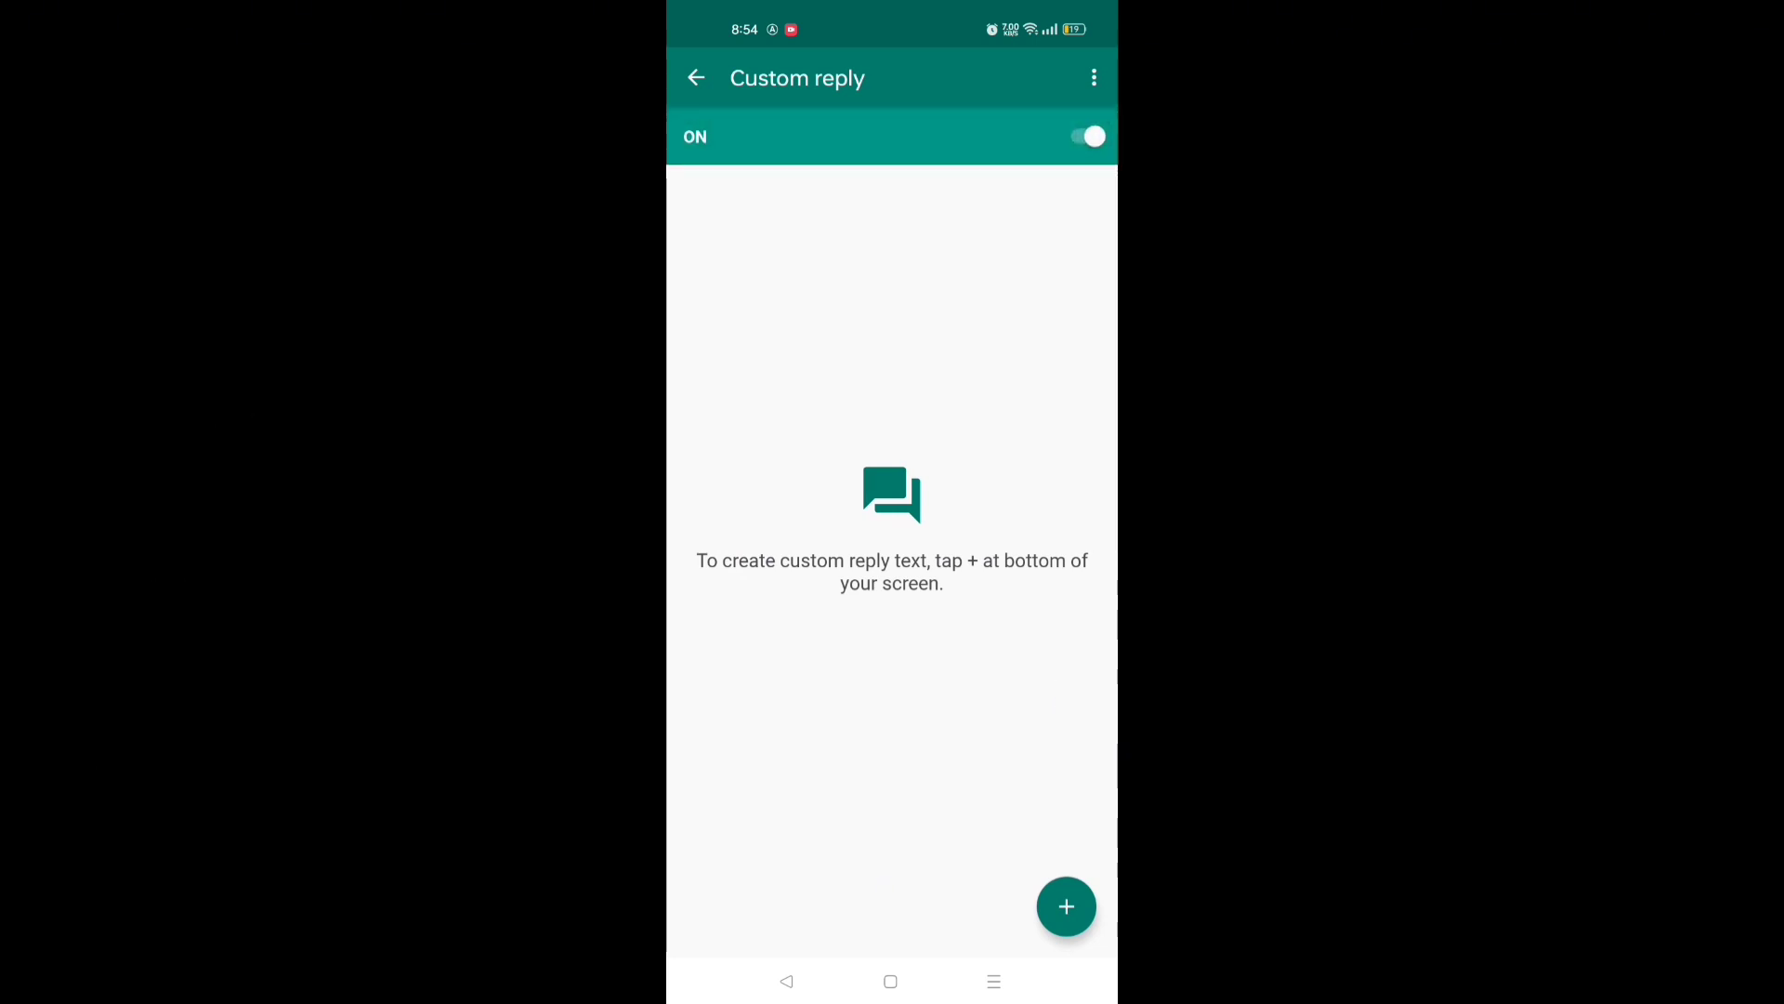
pyautogui.click(1065, 908)
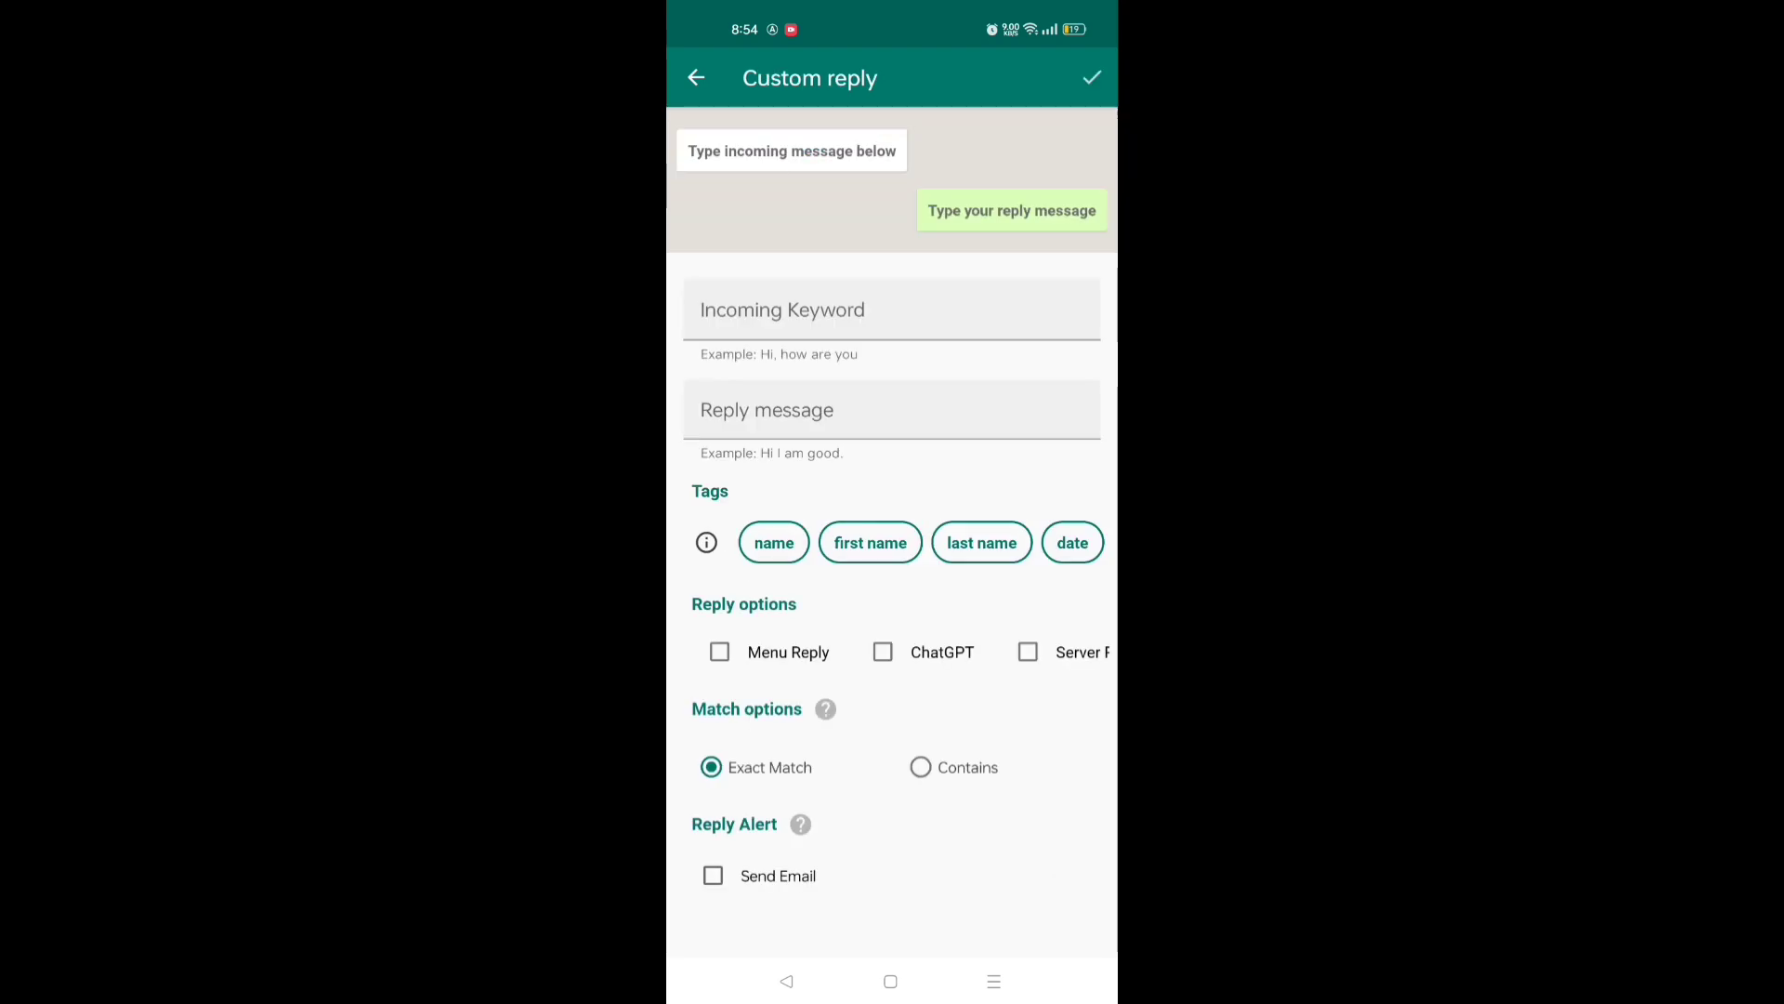
pyautogui.click(893, 309)
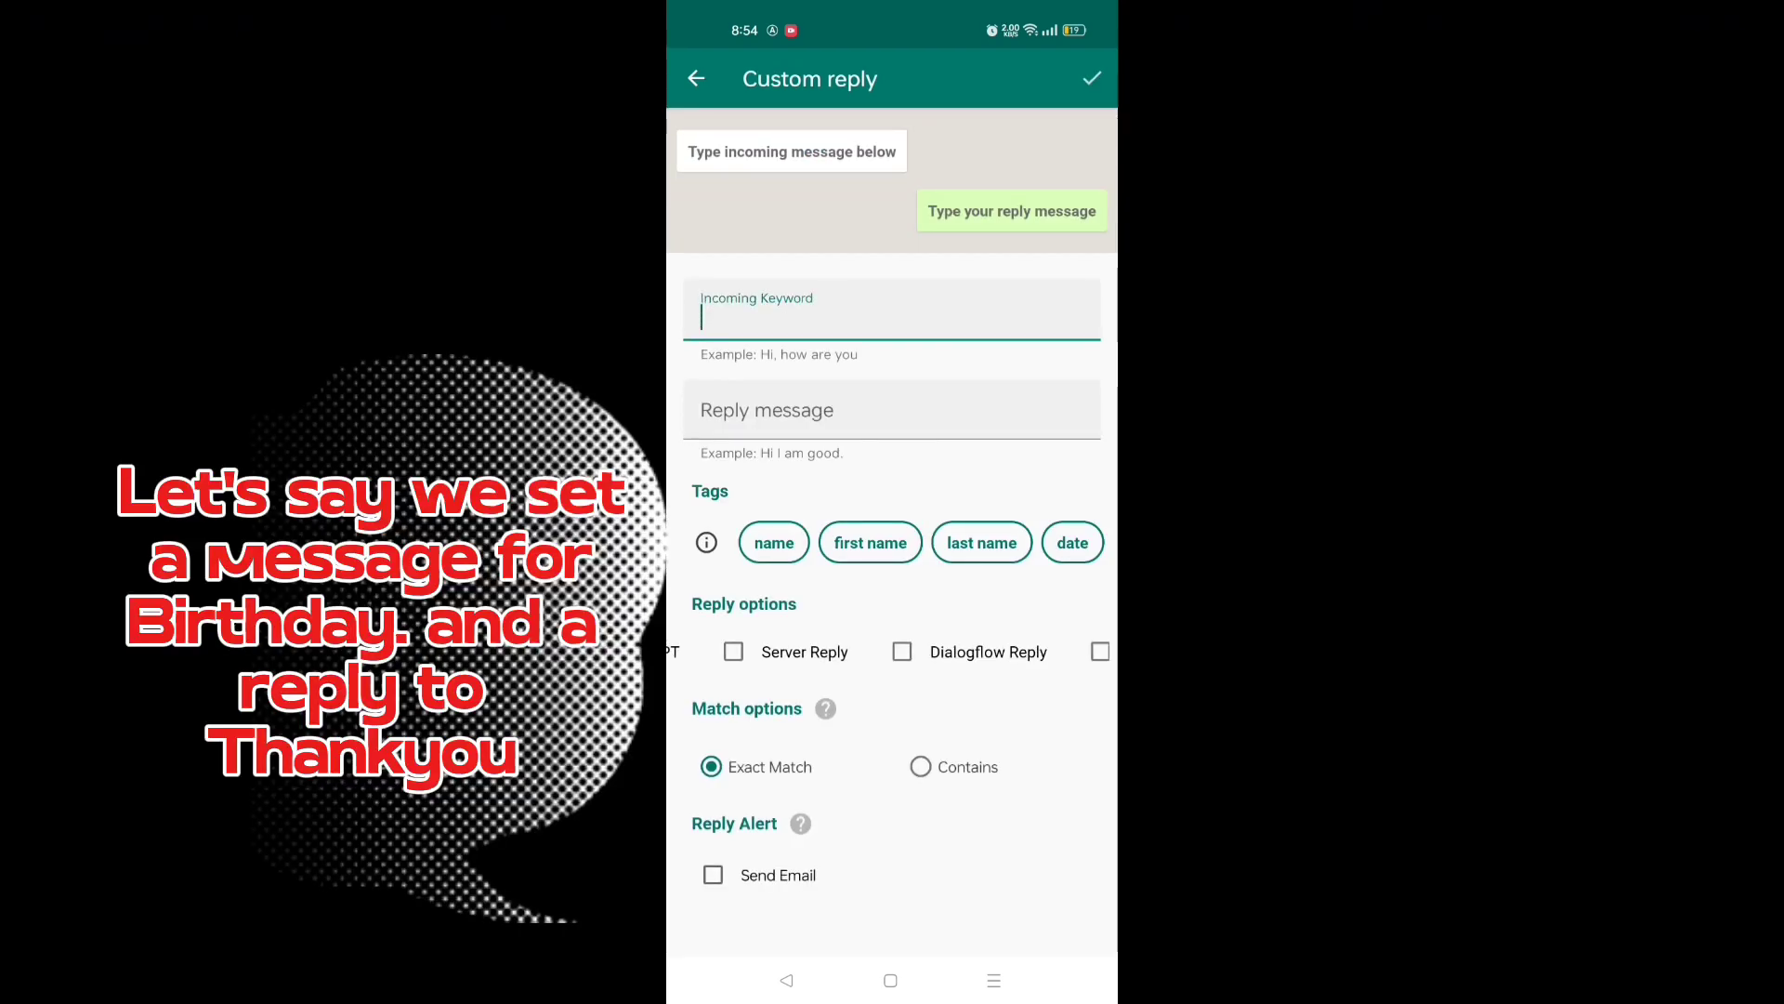
pyautogui.write('Happy birthday')
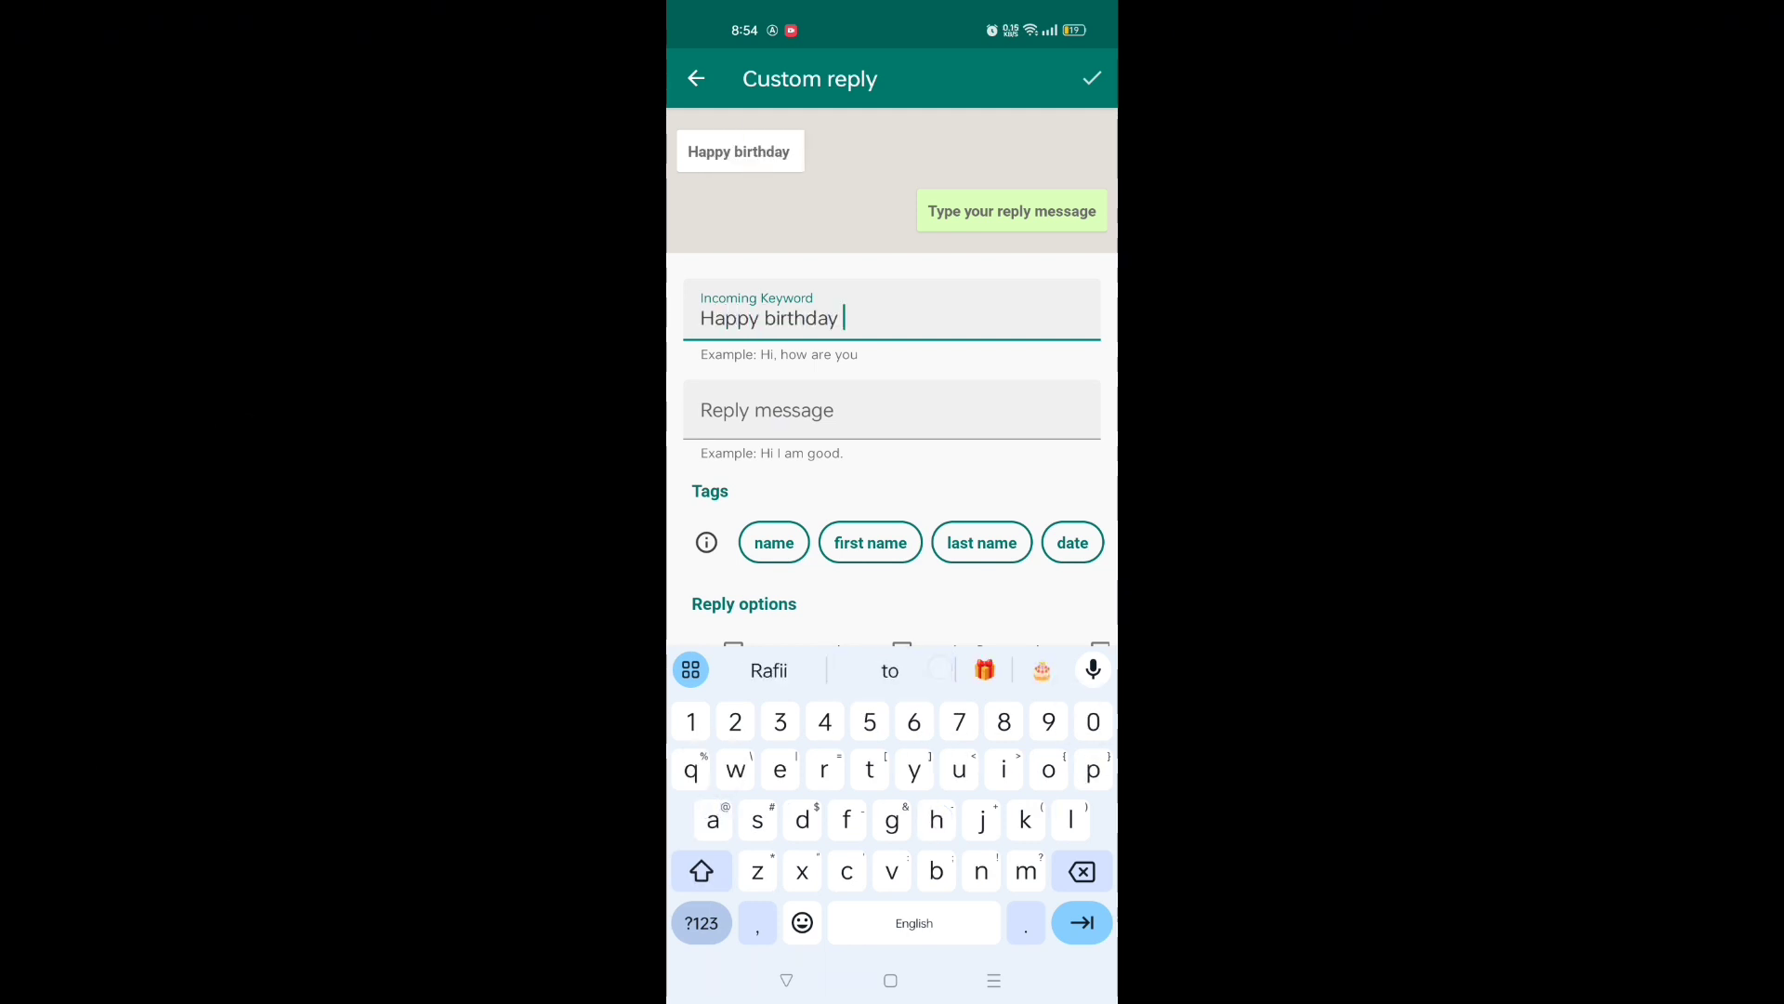
pyautogui.click(892, 409)
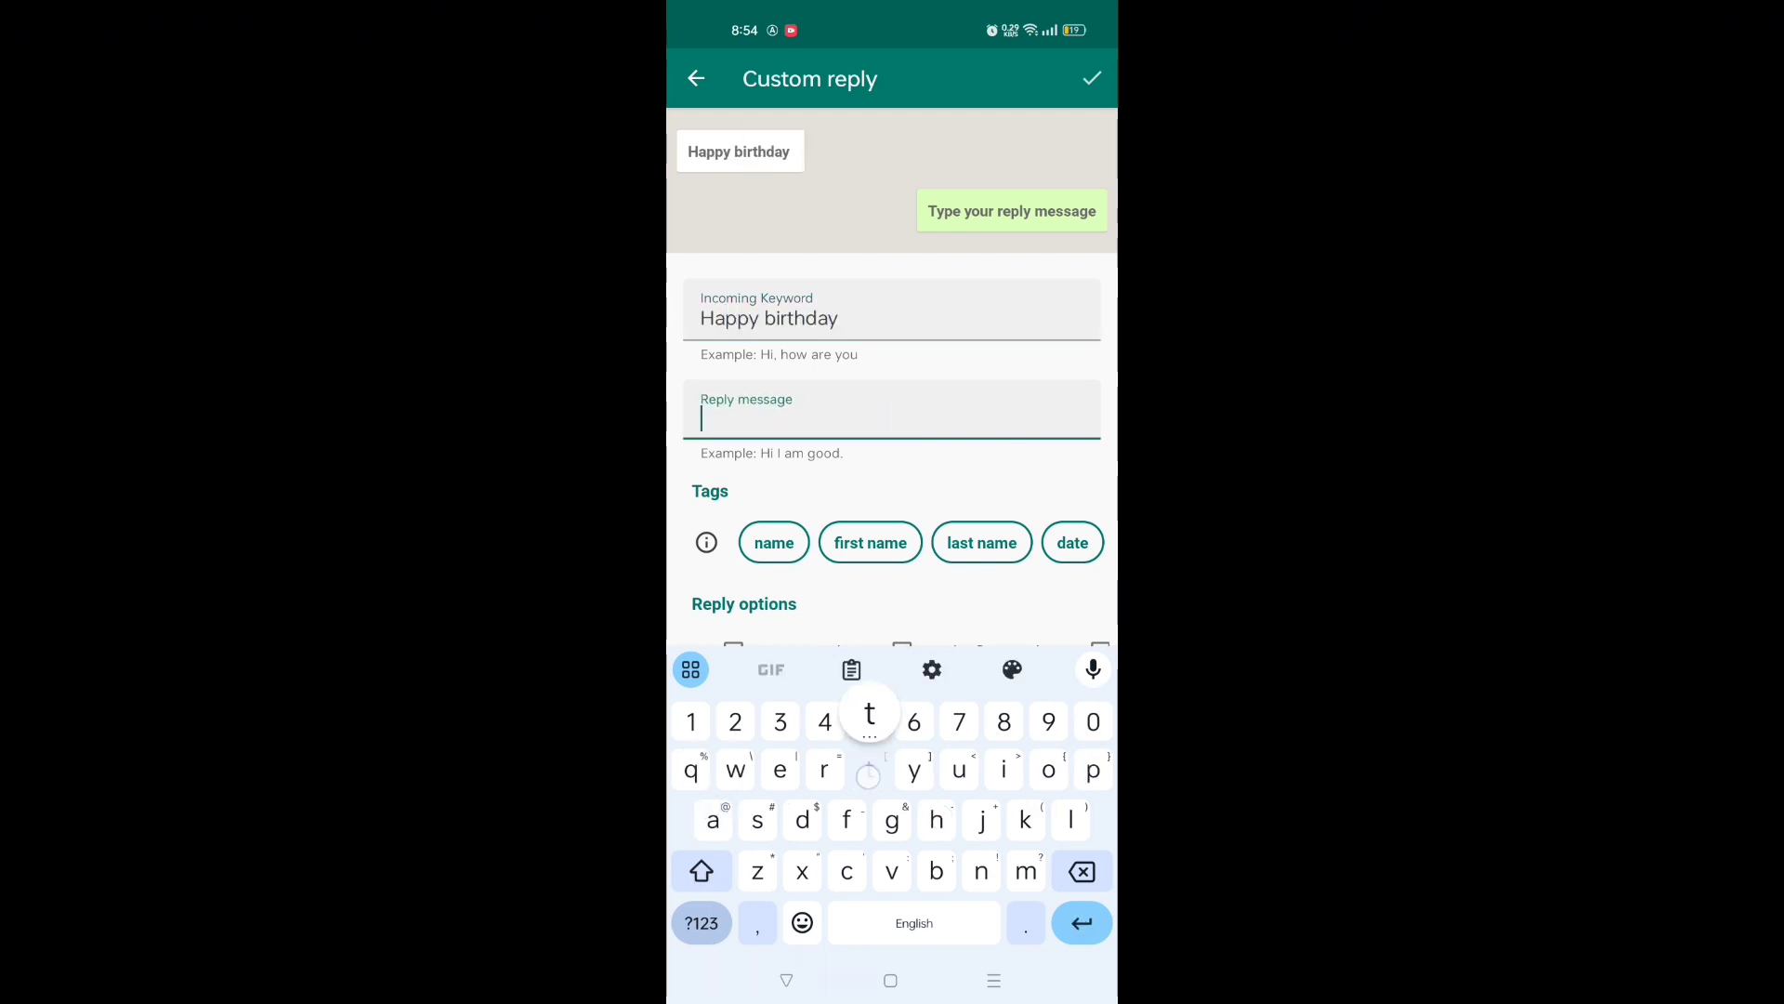
pyautogui.write('thankyou')
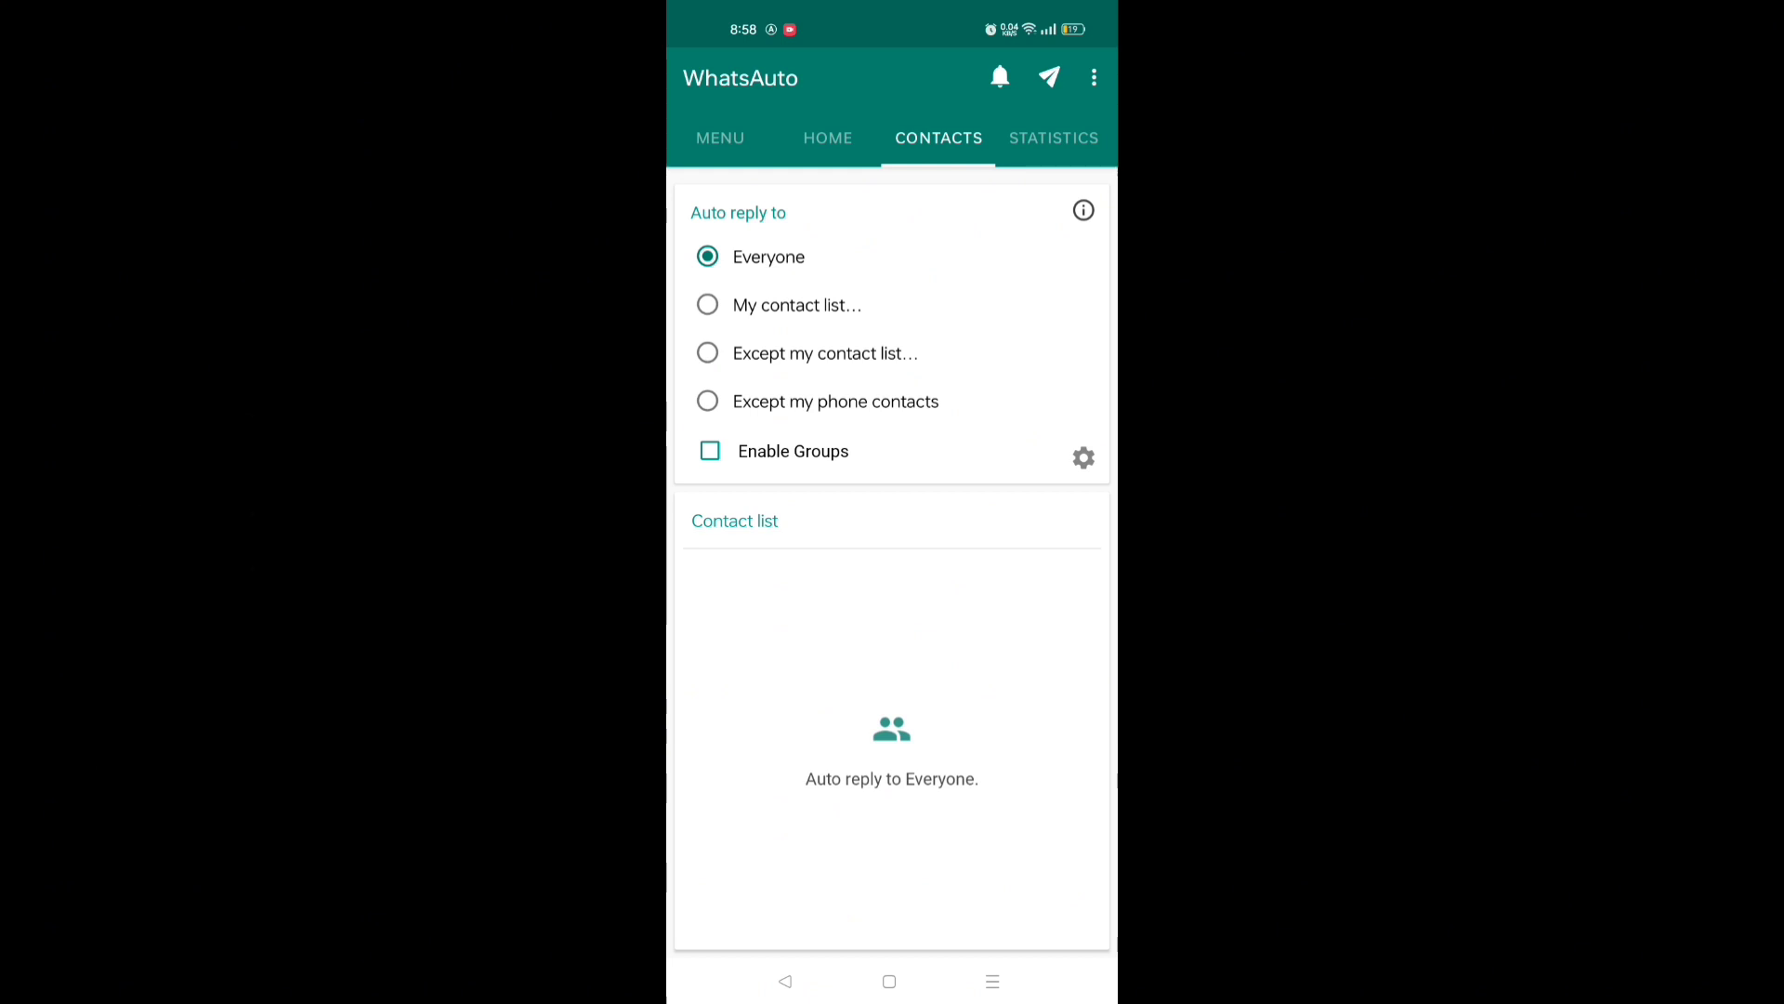
# - Review the group auto-reply settings showing replies to all groups
pyautogui.click(1082, 458)
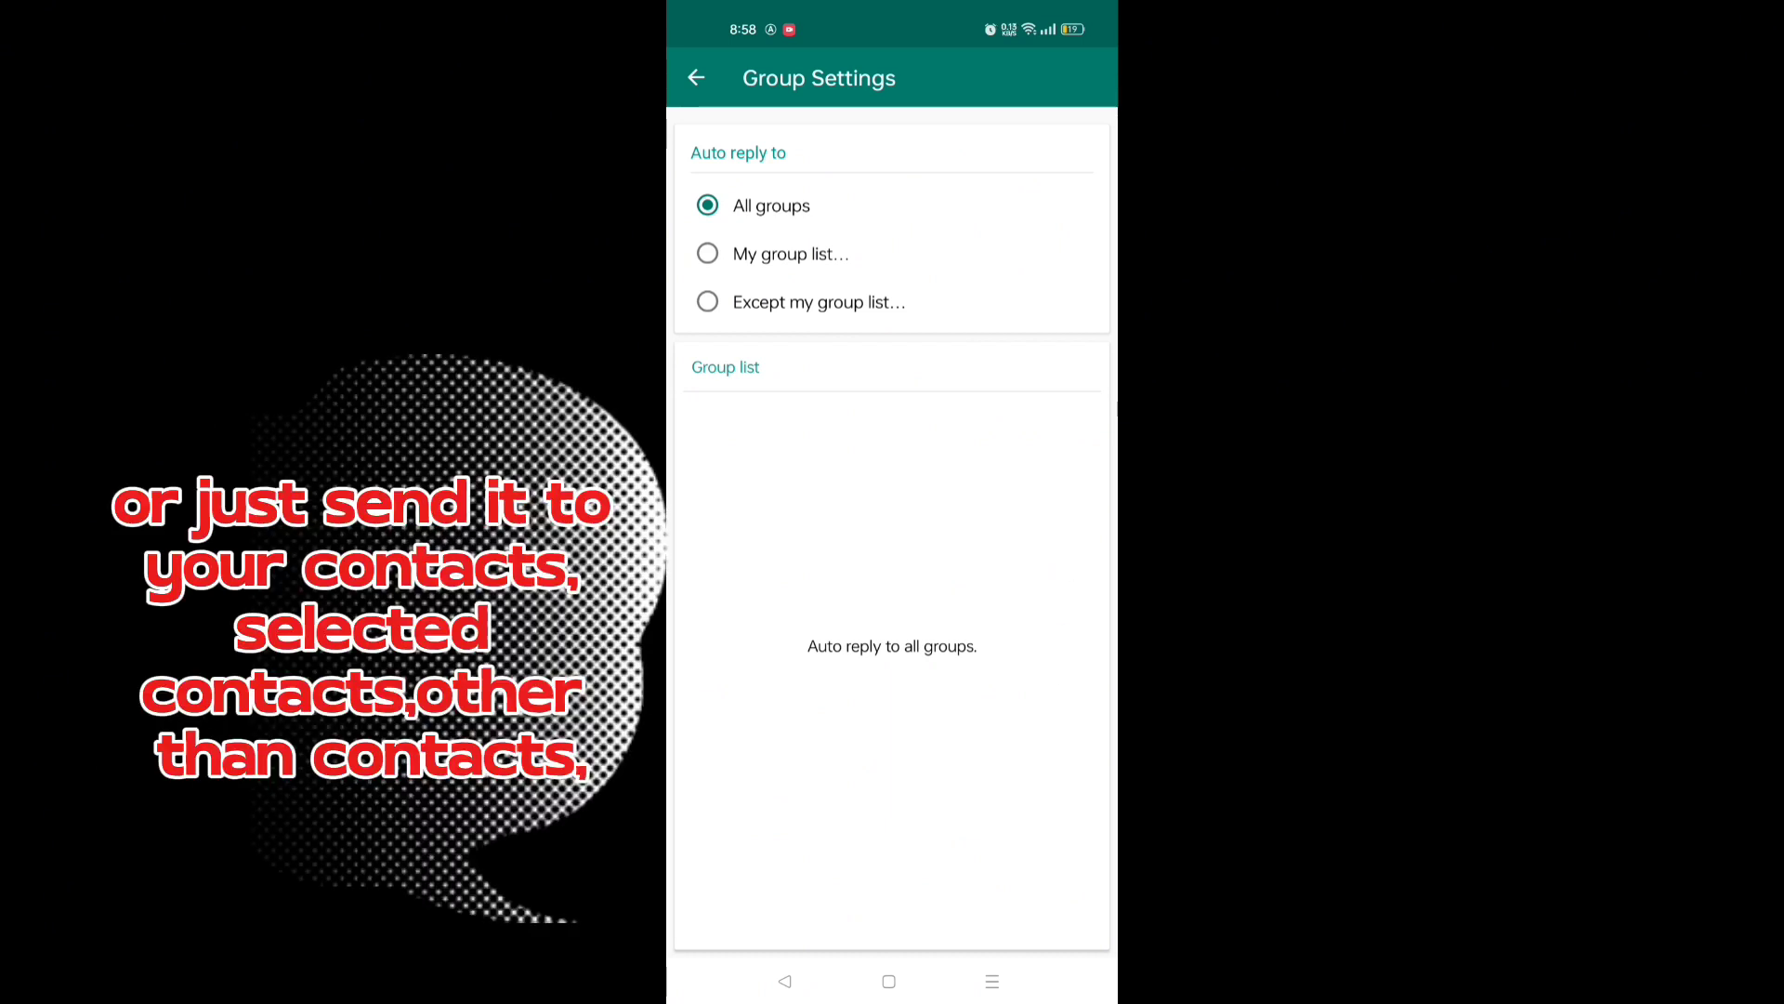
pyautogui.click(695, 78)
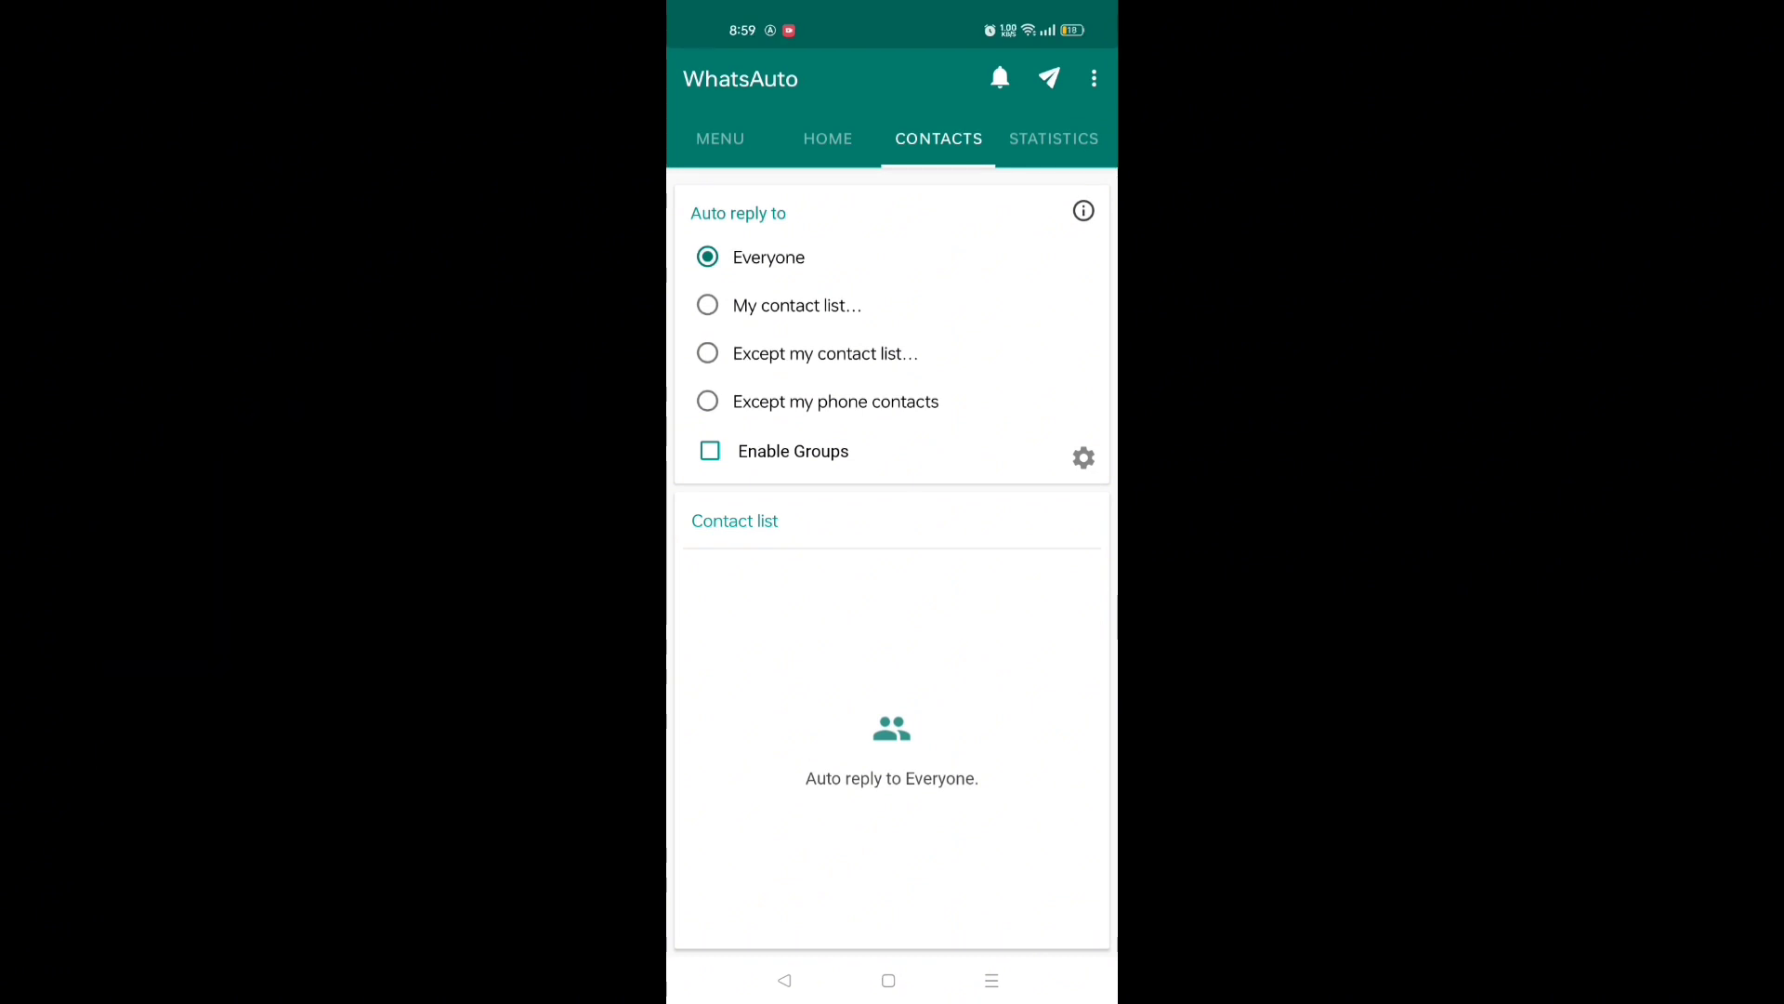
# - View the Statistics tab showing zero auto replies sent and bring up more options
pyautogui.click(1052, 138)
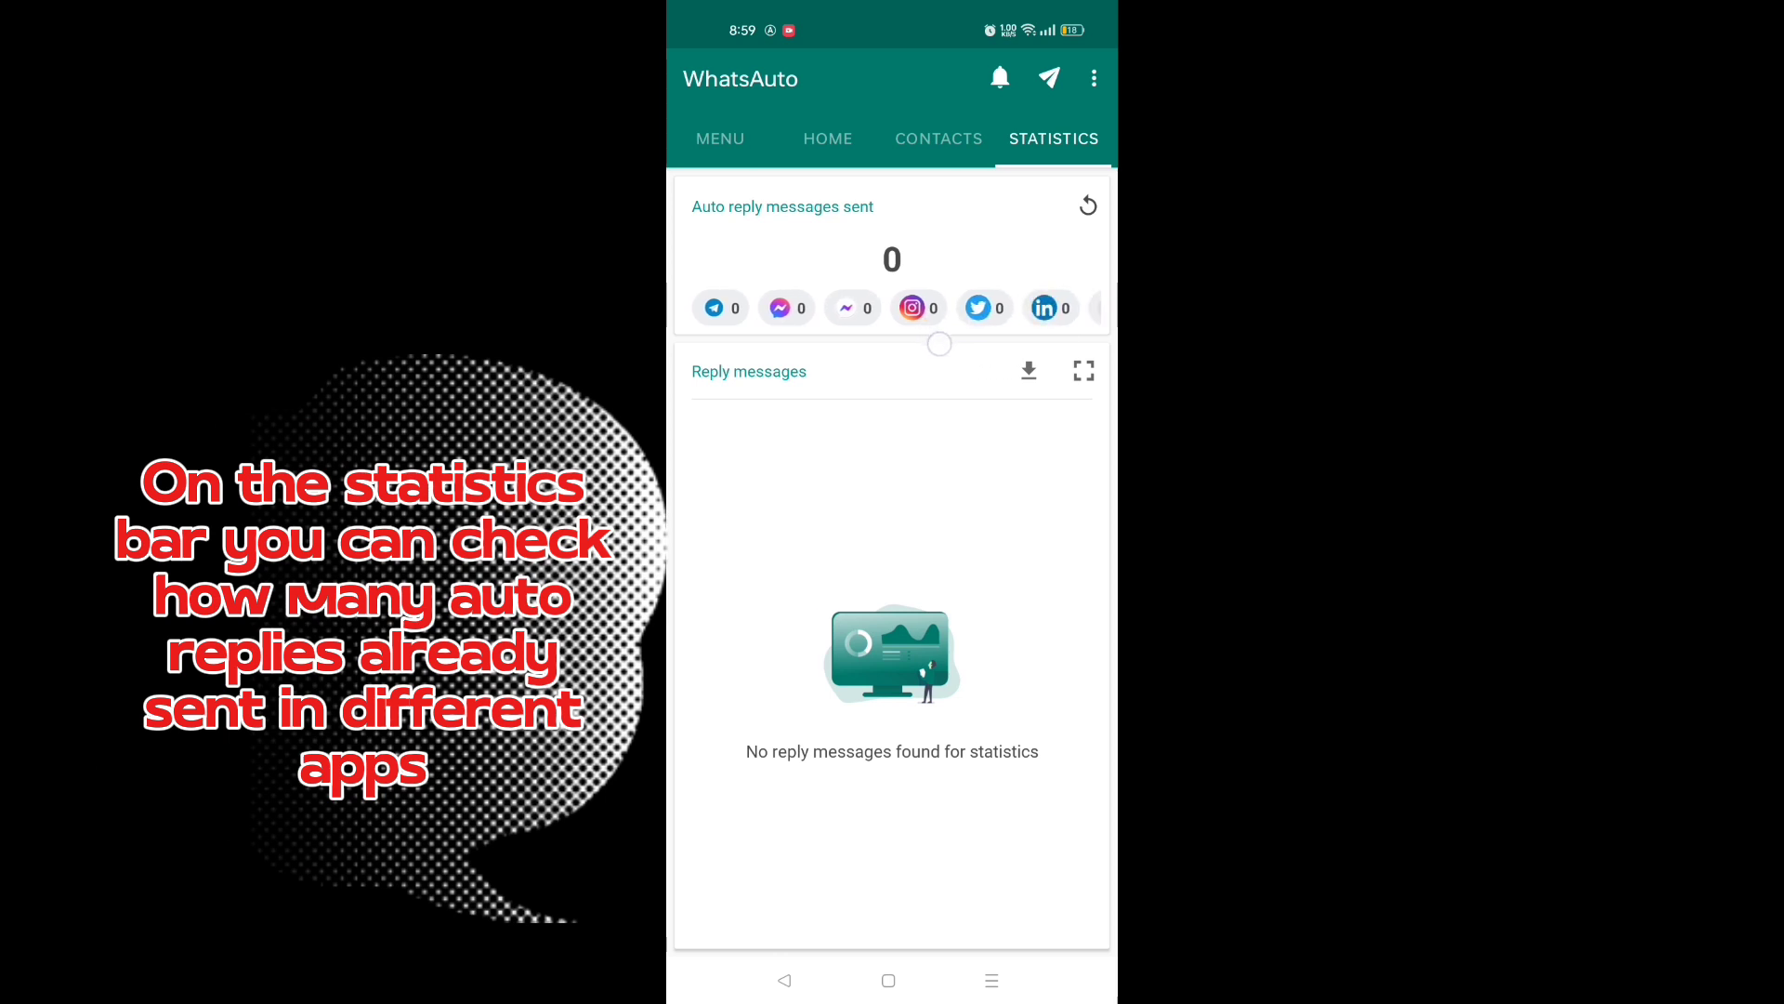
pyautogui.hscroll(-3)
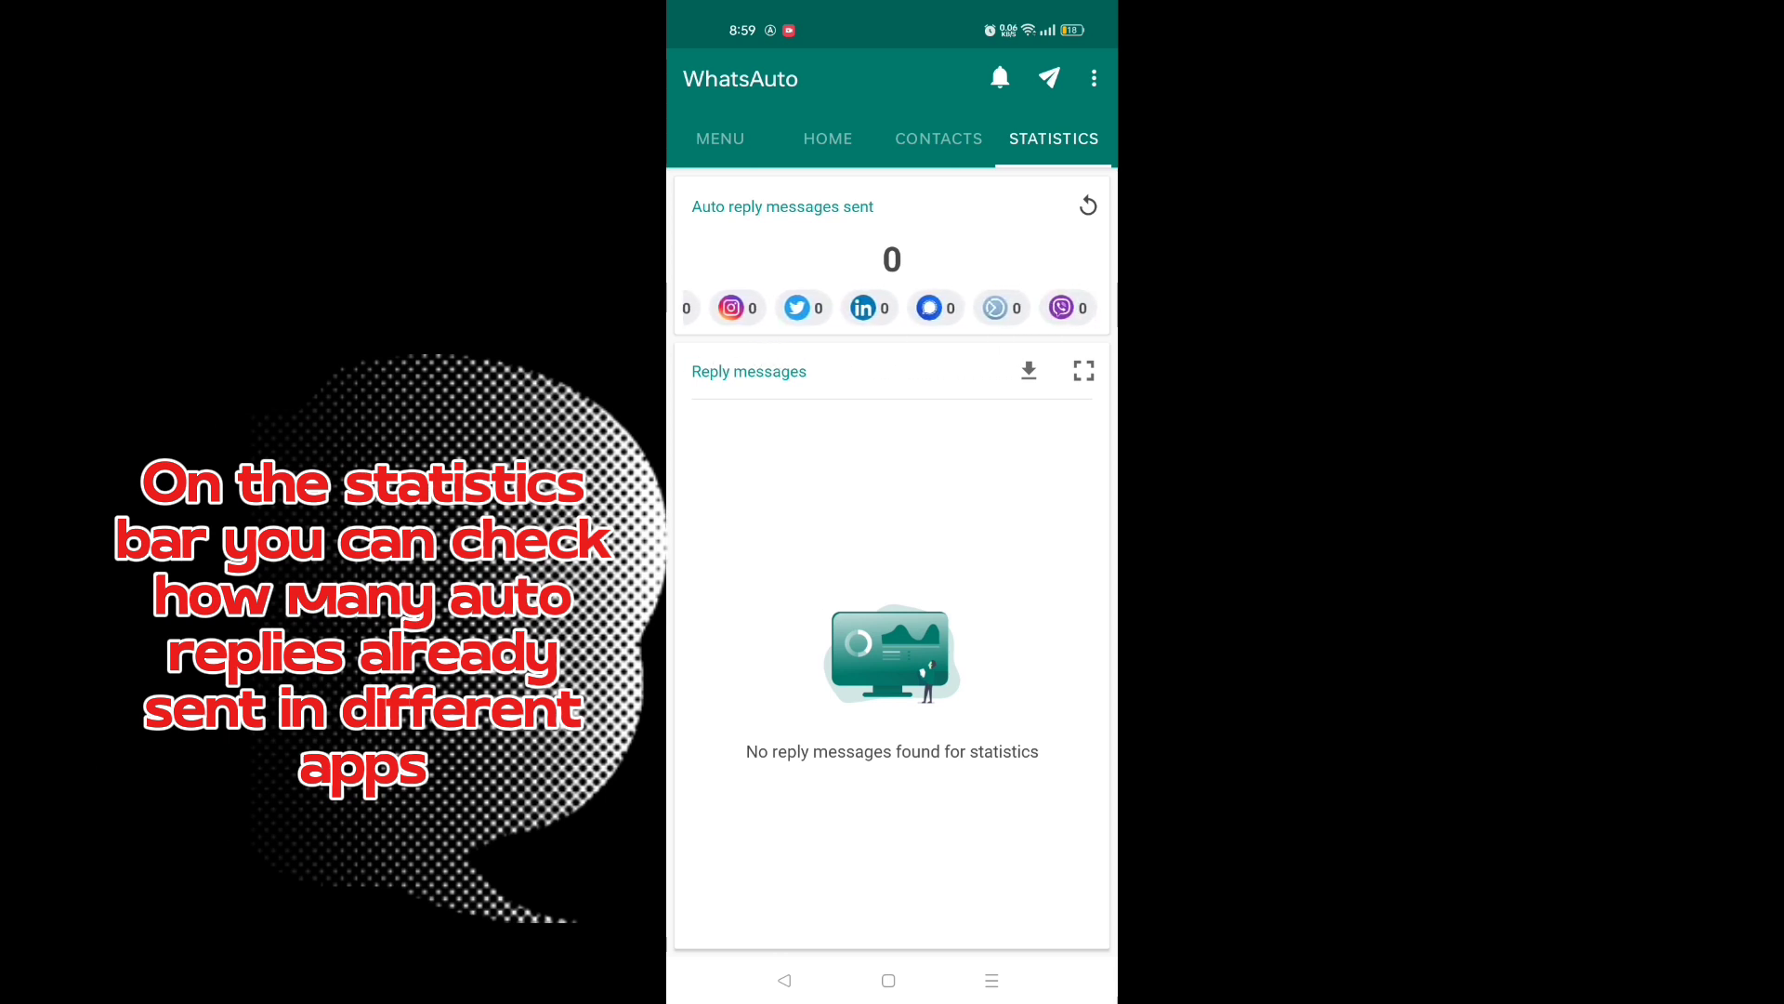
pyautogui.click(1087, 206)
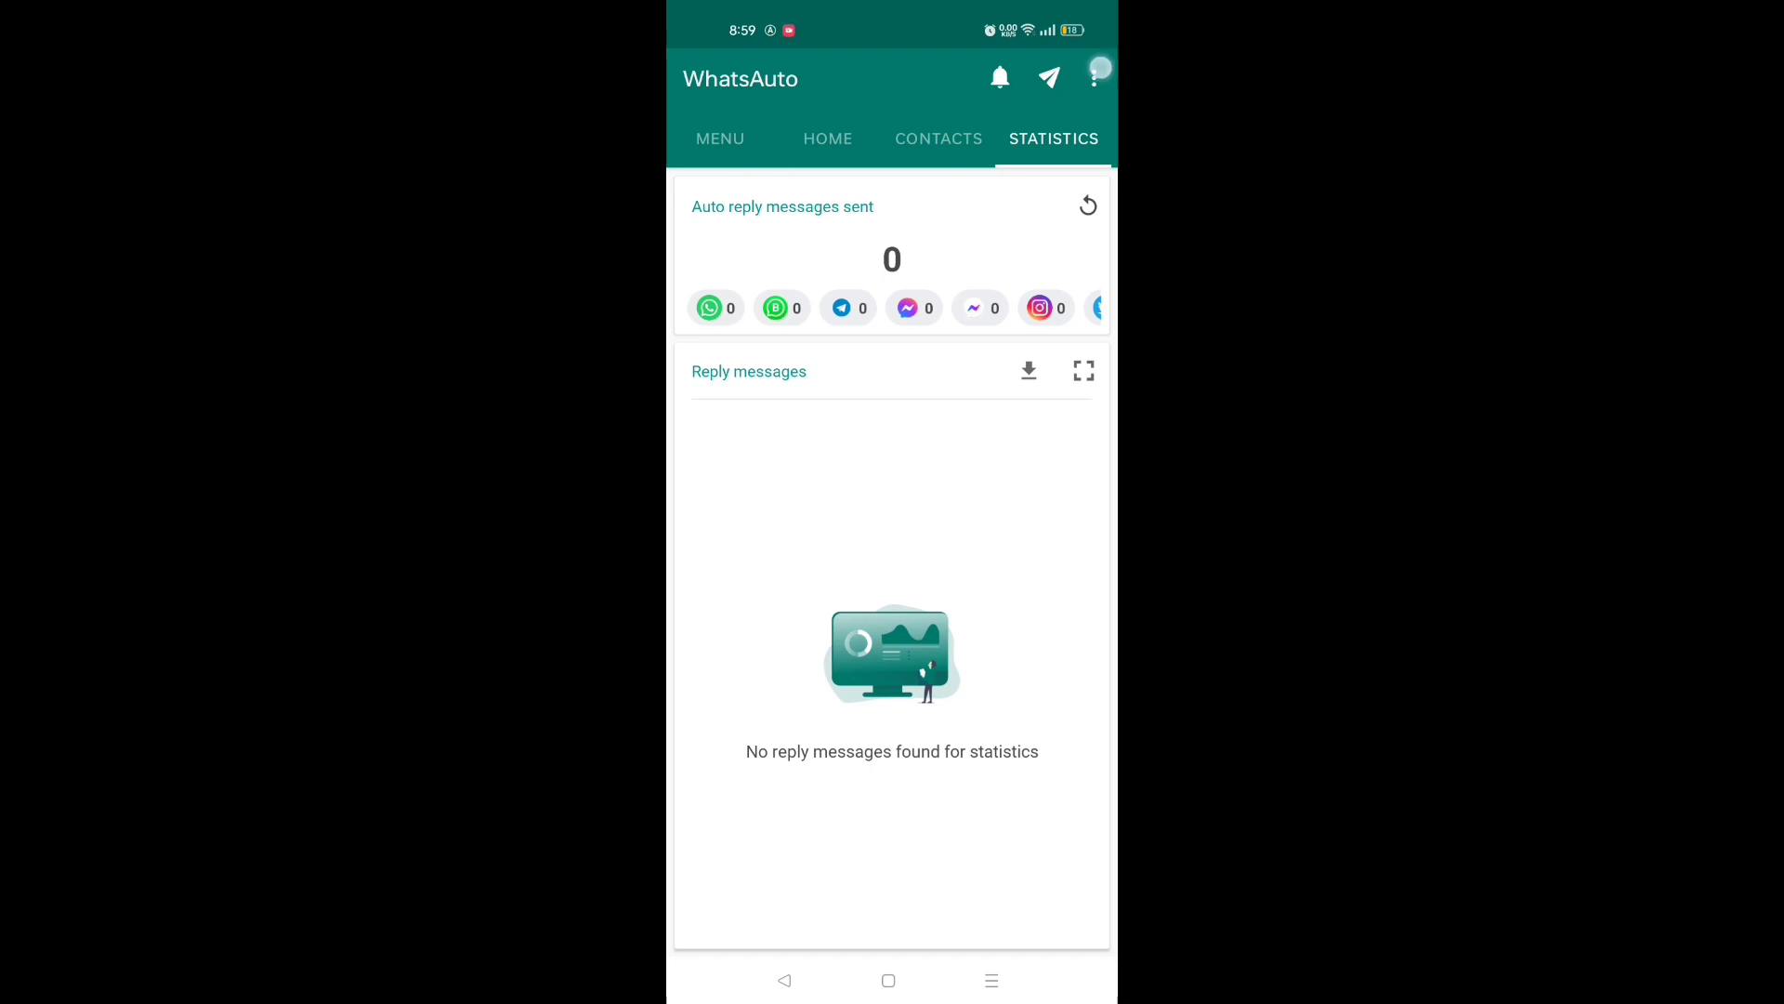
pyautogui.click(1096, 76)
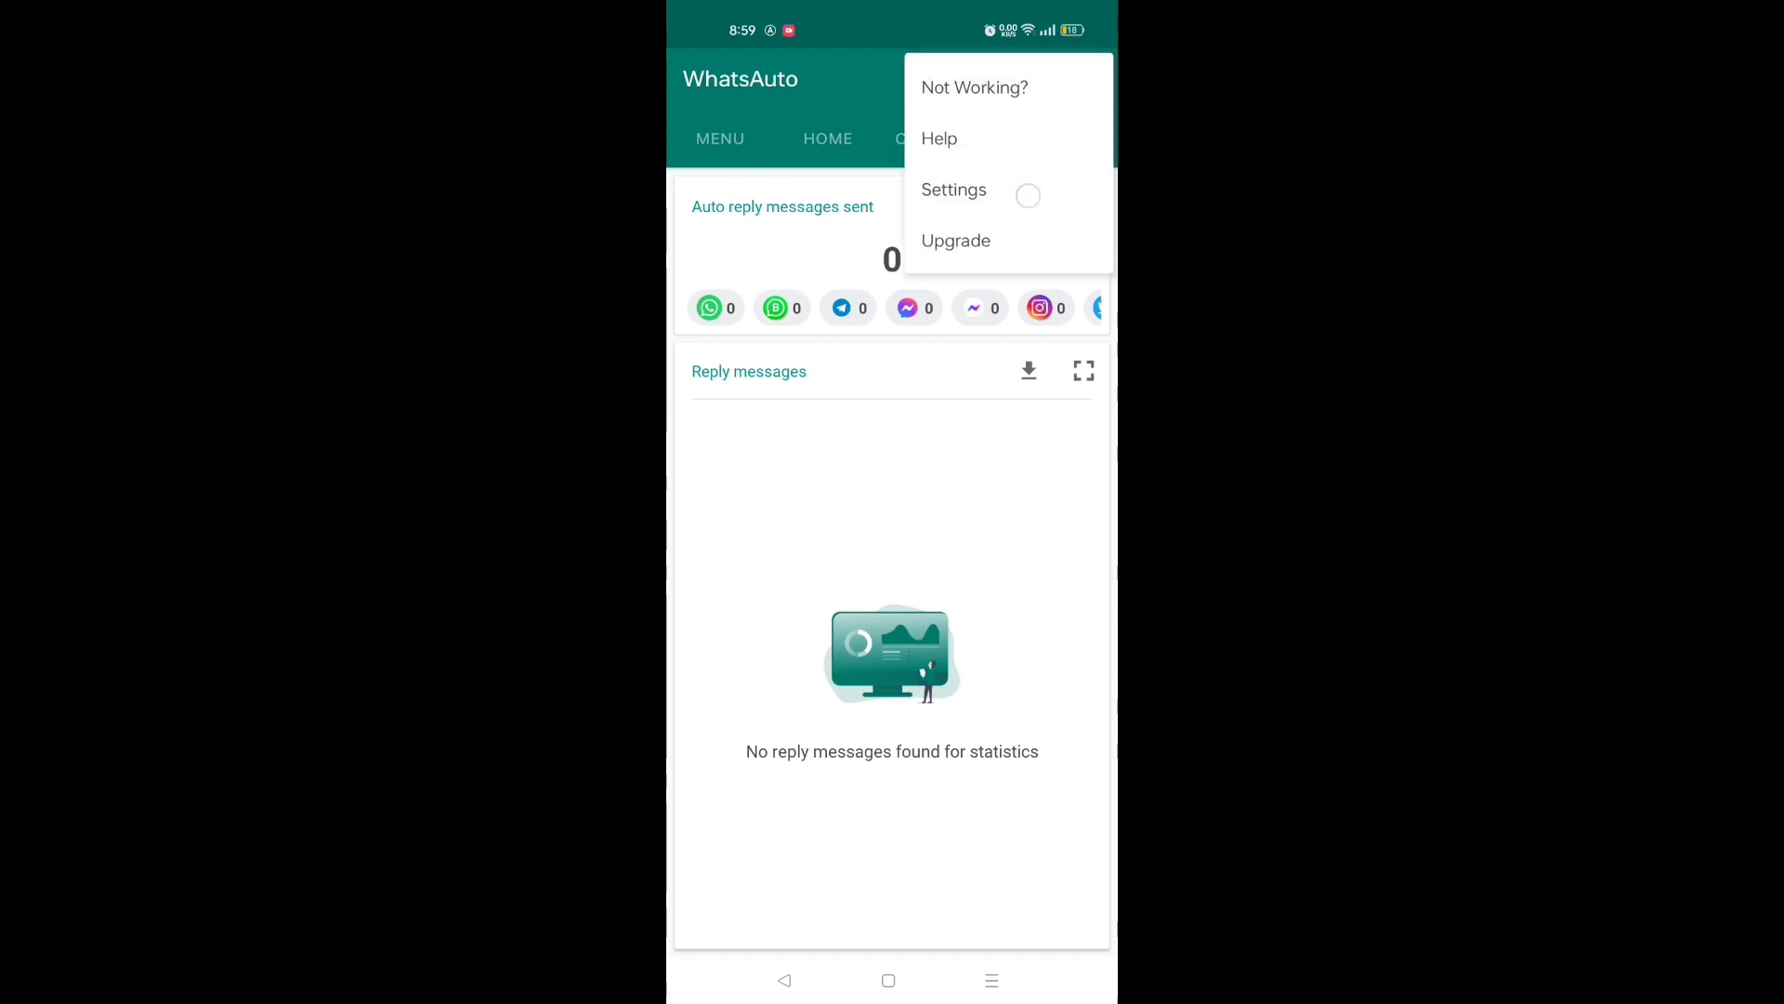
# - Review the Reply Time settings with Instant Reply kept, returning to the settings list
pyautogui.click(954, 190)
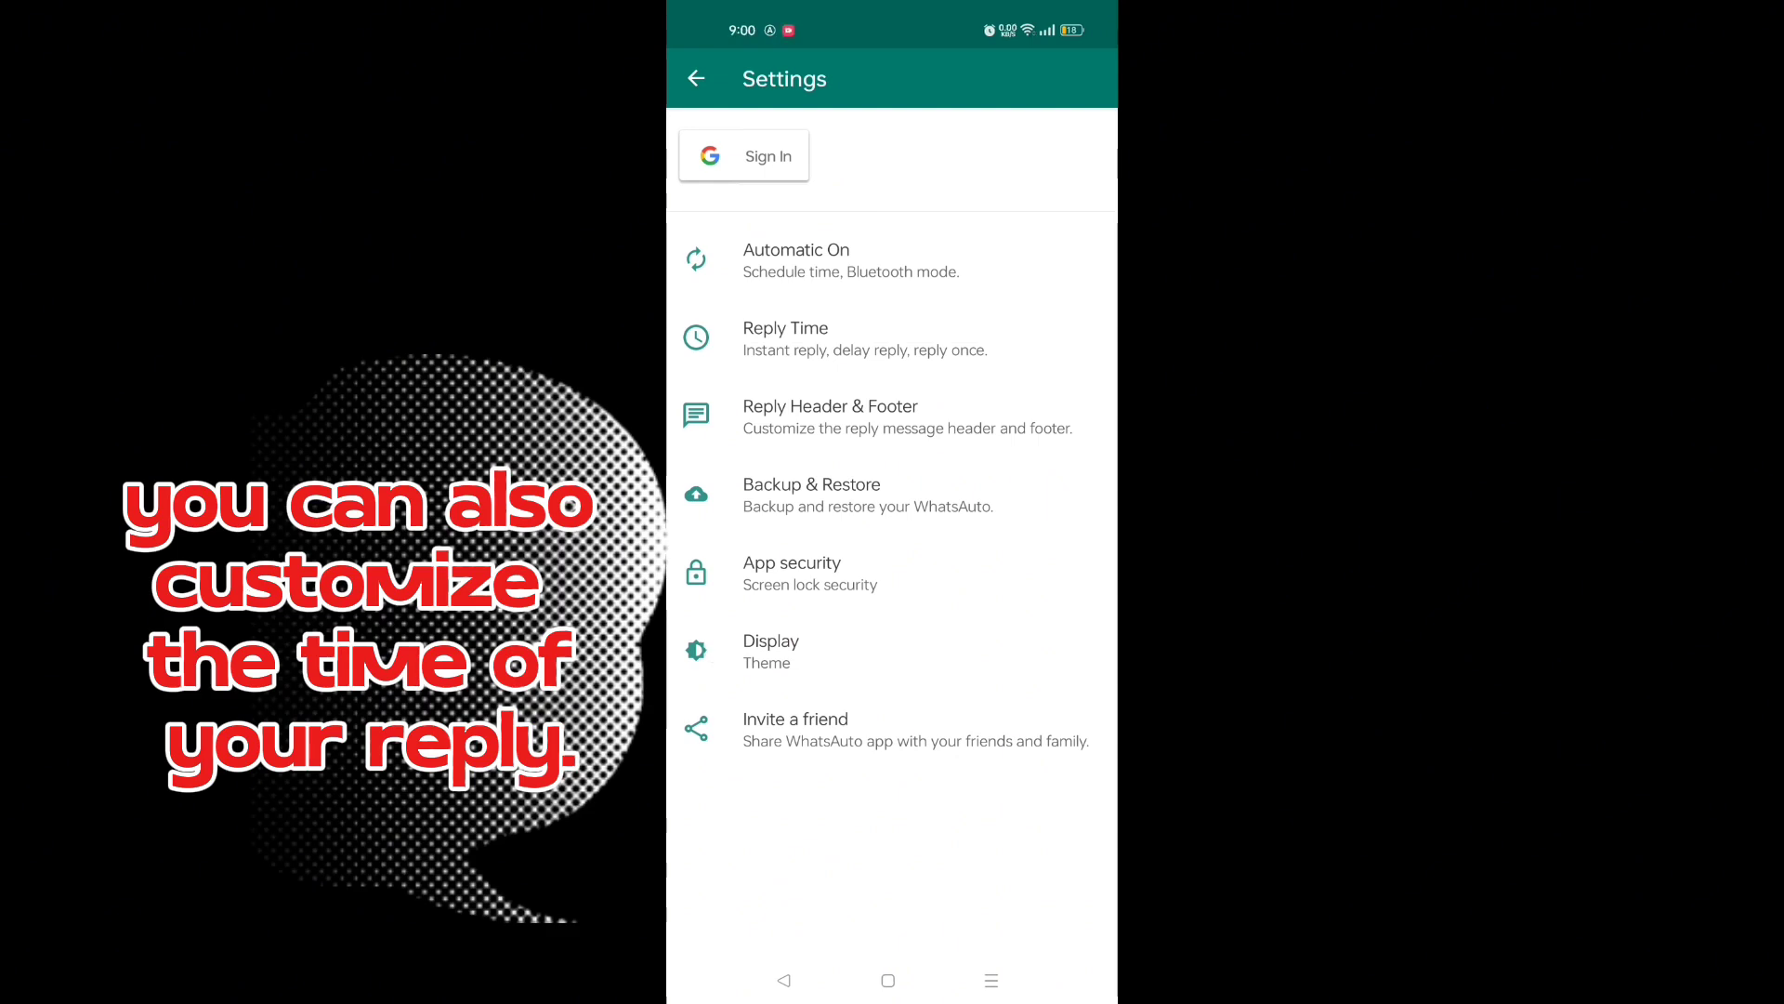
pyautogui.click(865, 339)
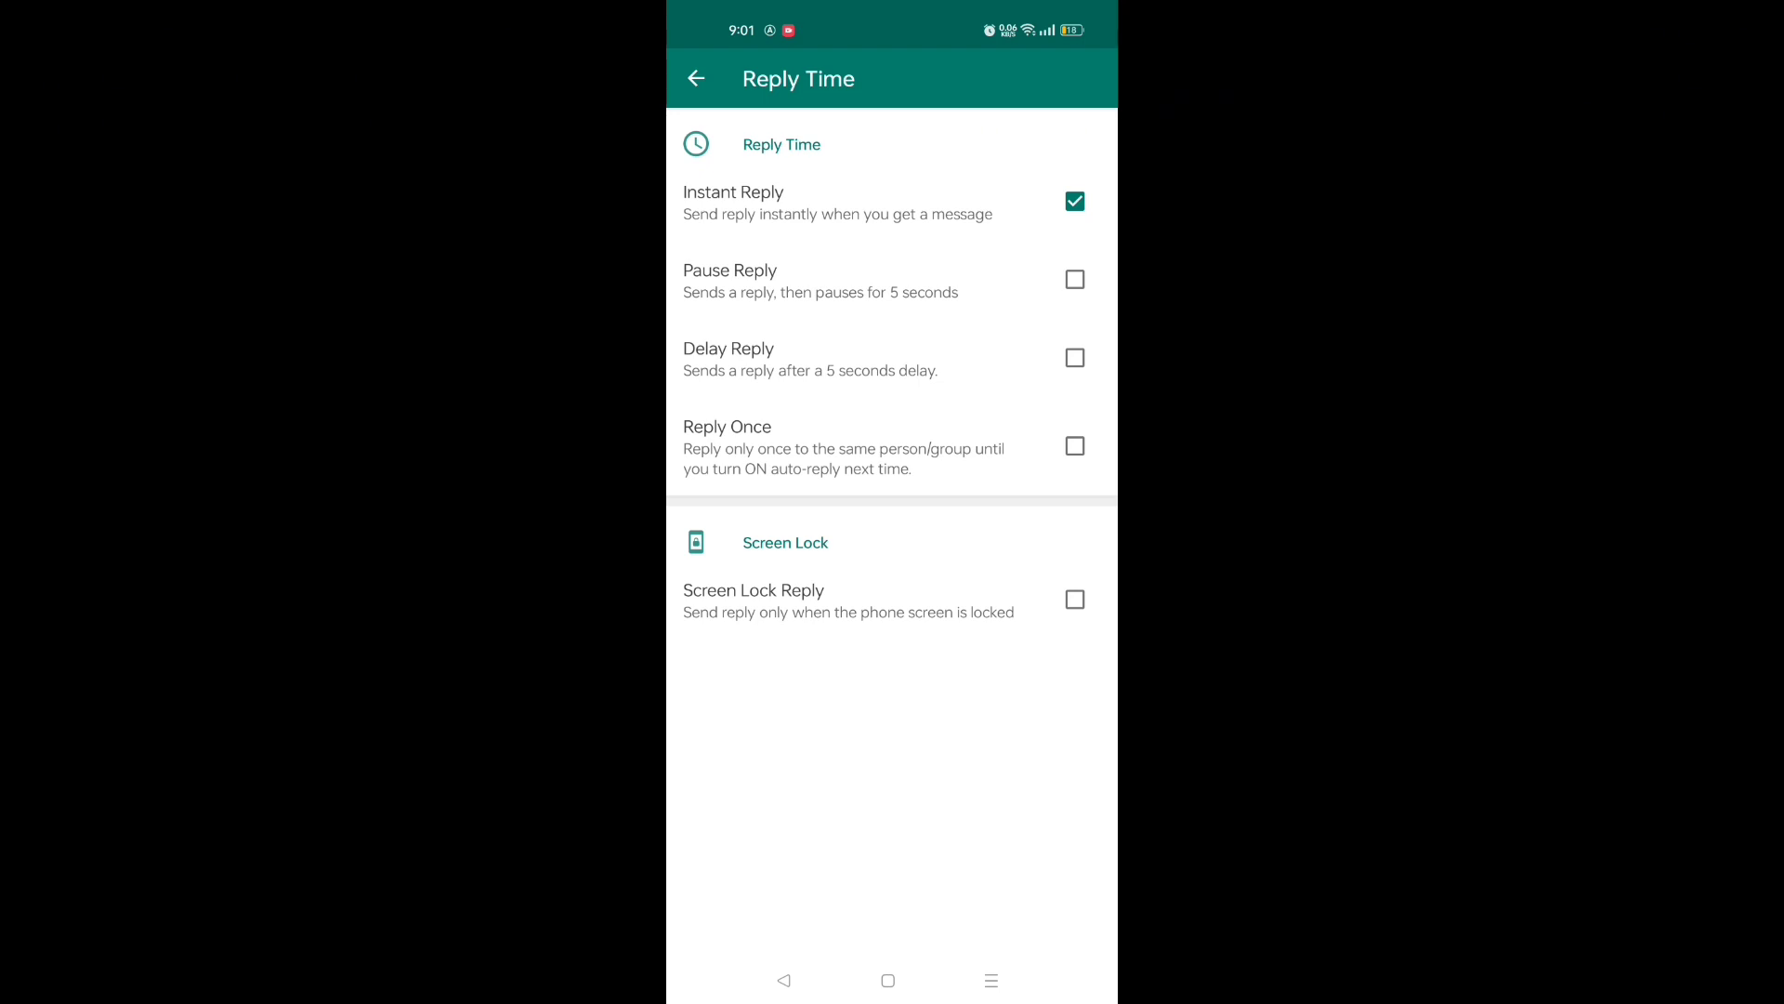
pyautogui.click(695, 78)
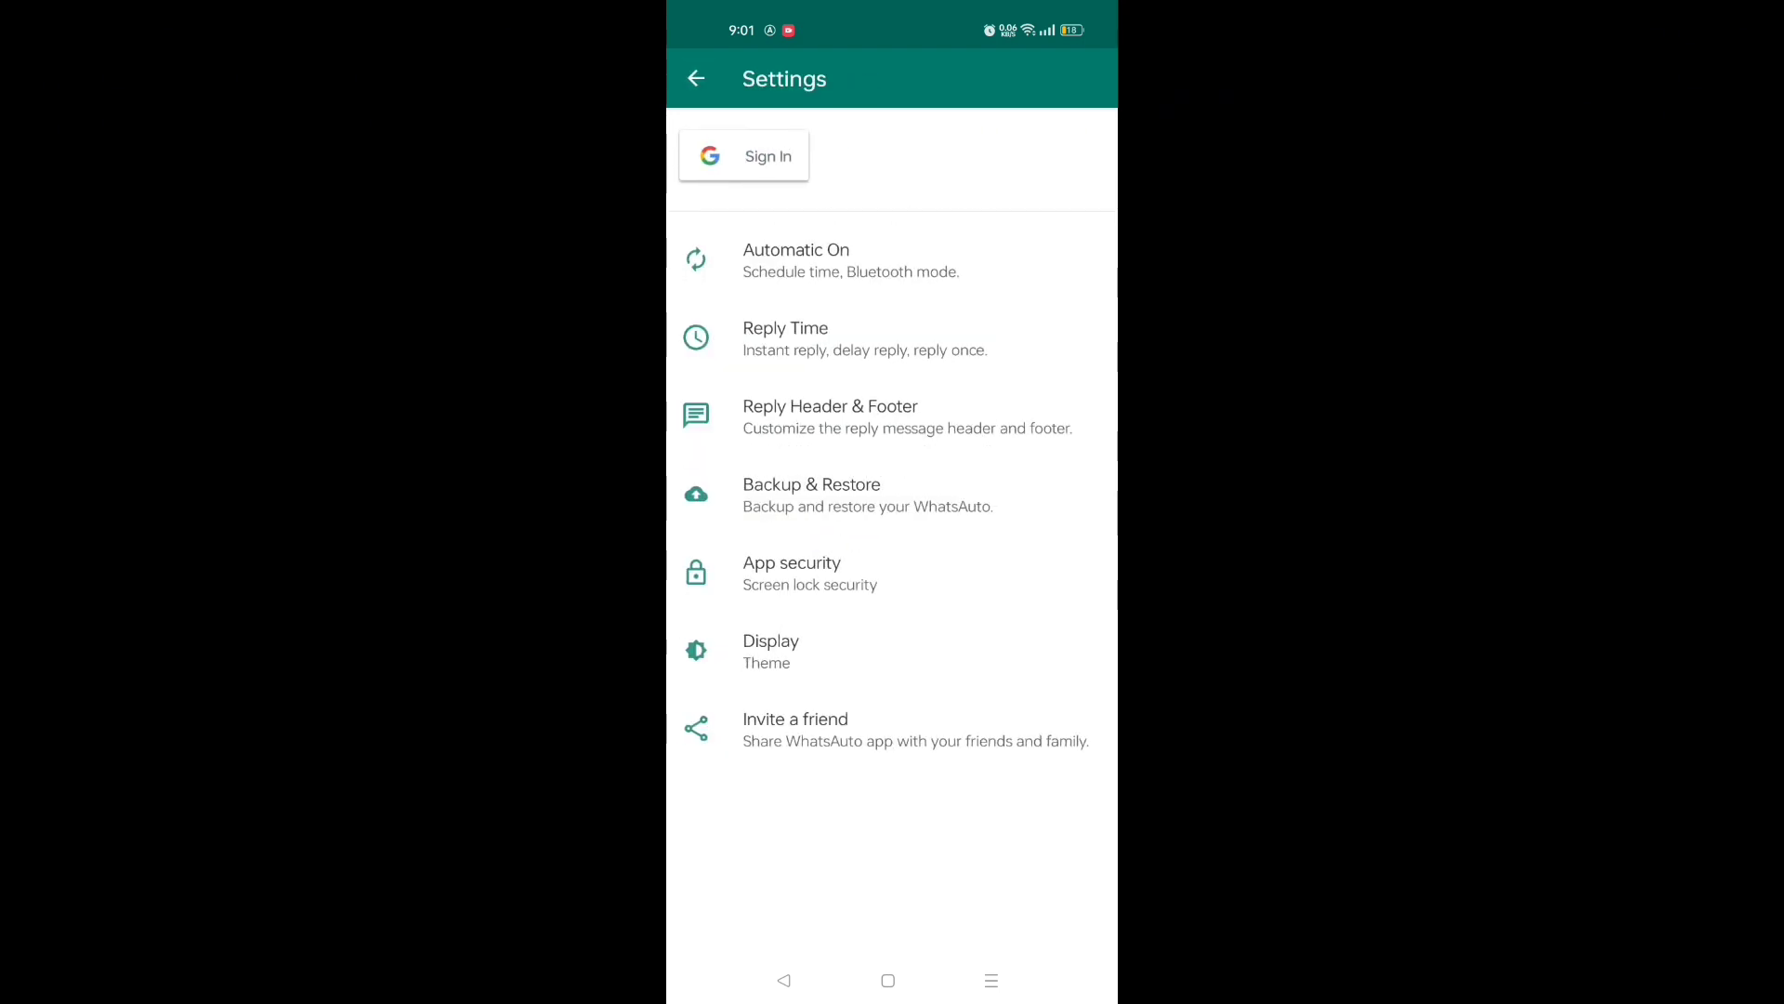
pyautogui.click(831, 416)
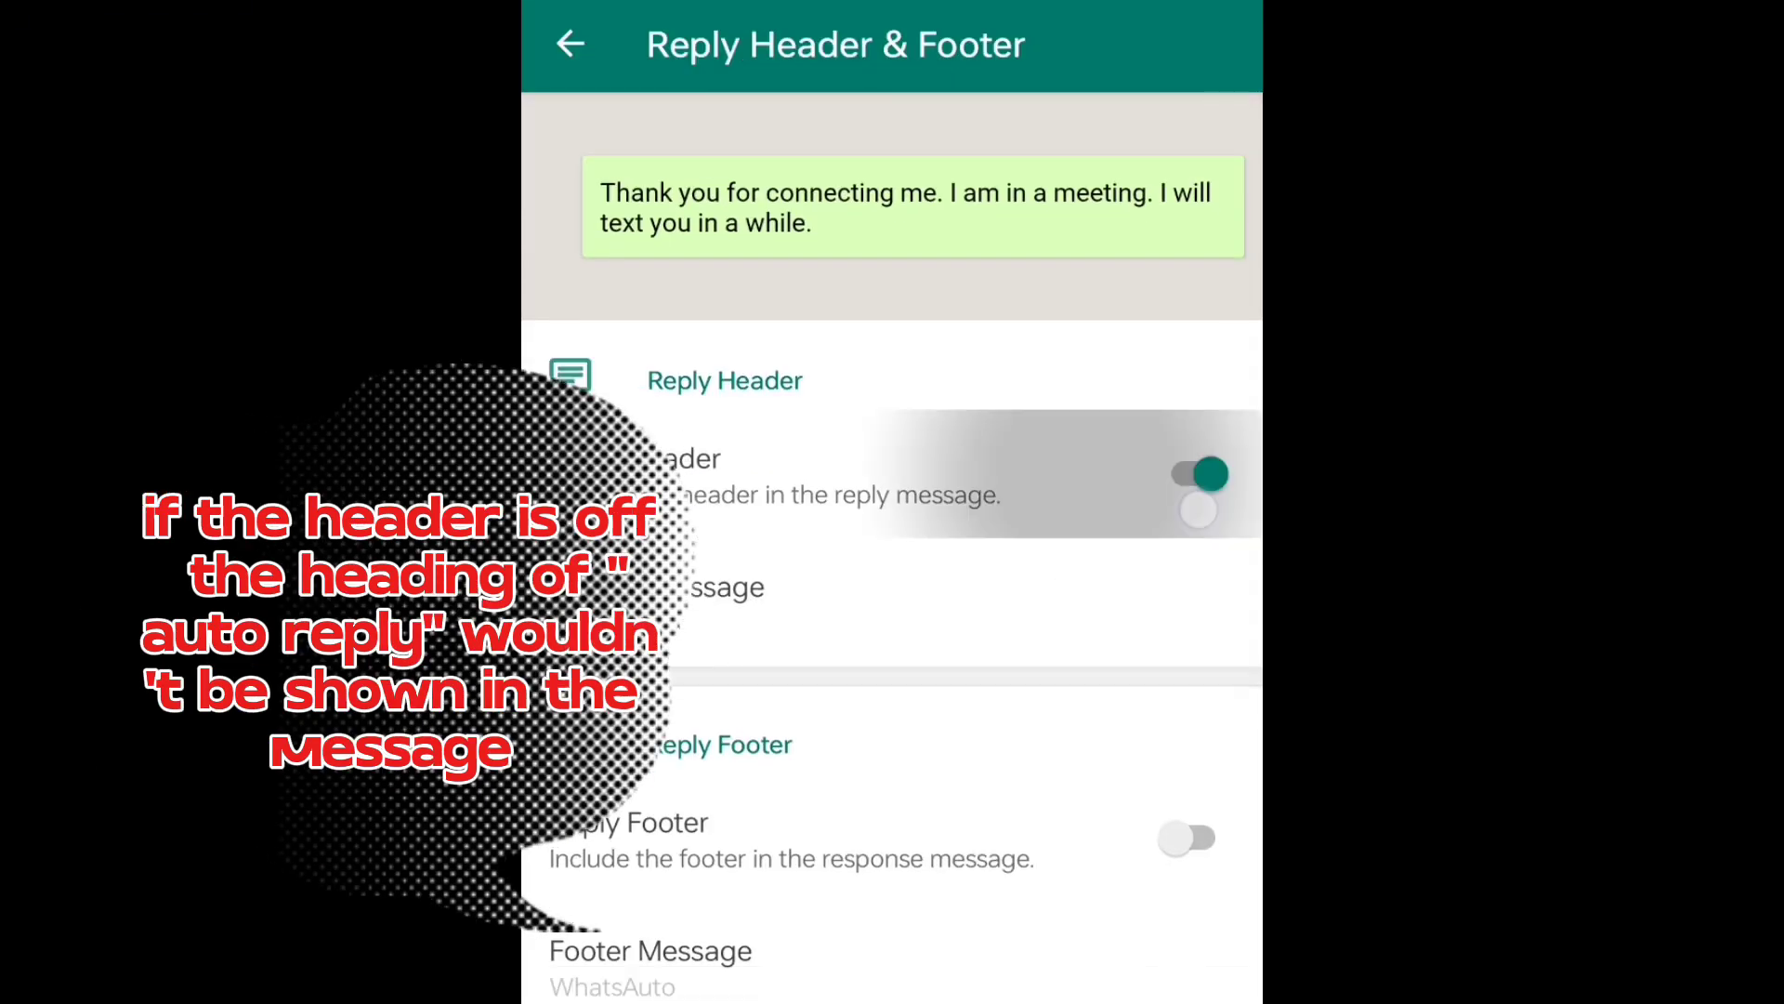
# - Keep the Auto Reply header on and switch the WhatsAuto footer on
pyautogui.click(1188, 474)
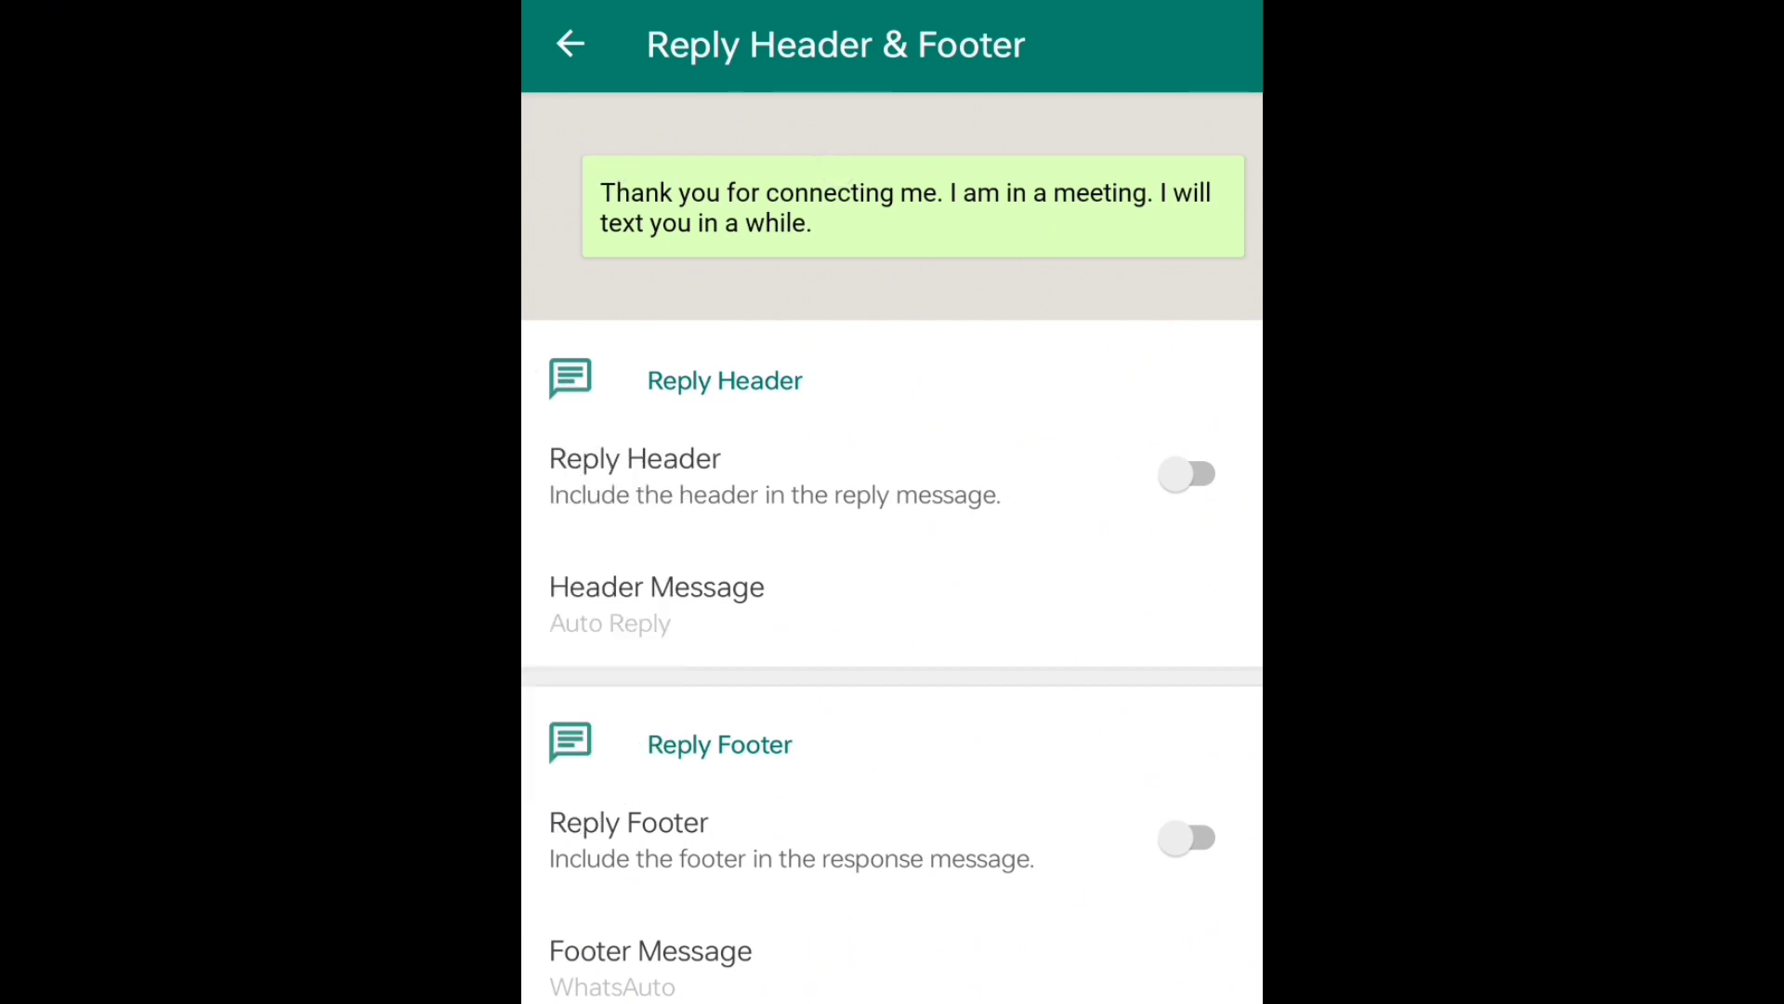
pyautogui.click(1188, 474)
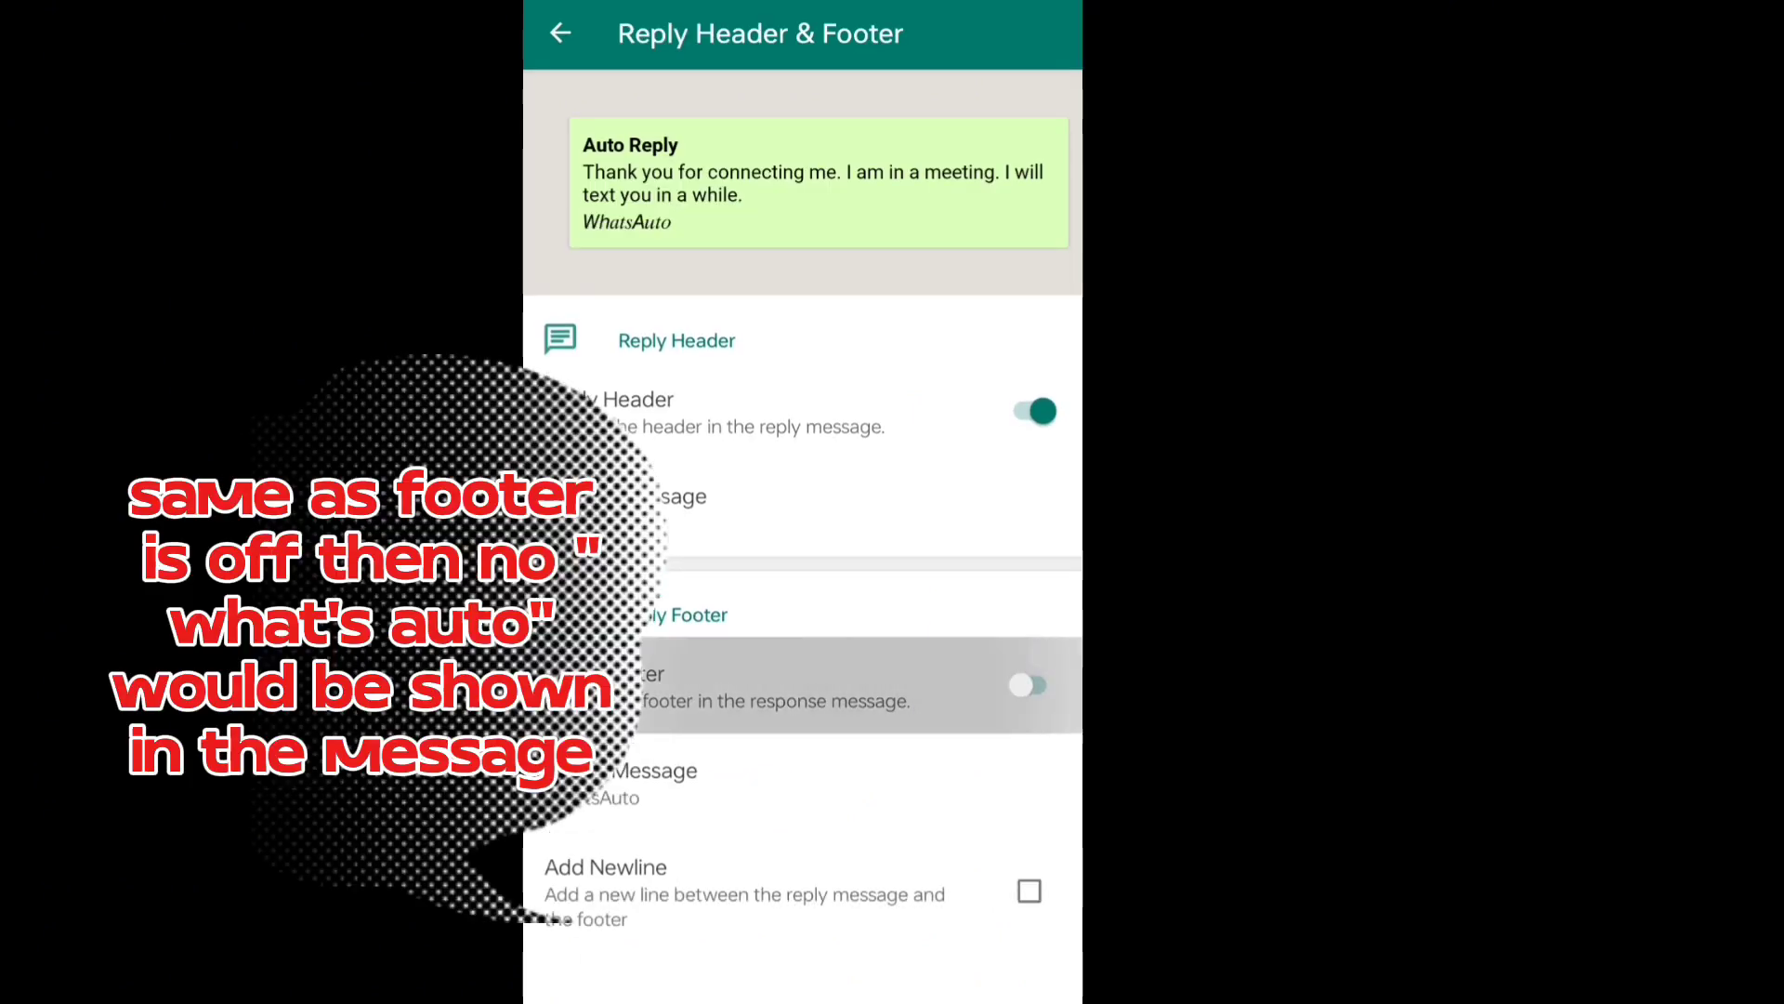
pyautogui.click(1028, 684)
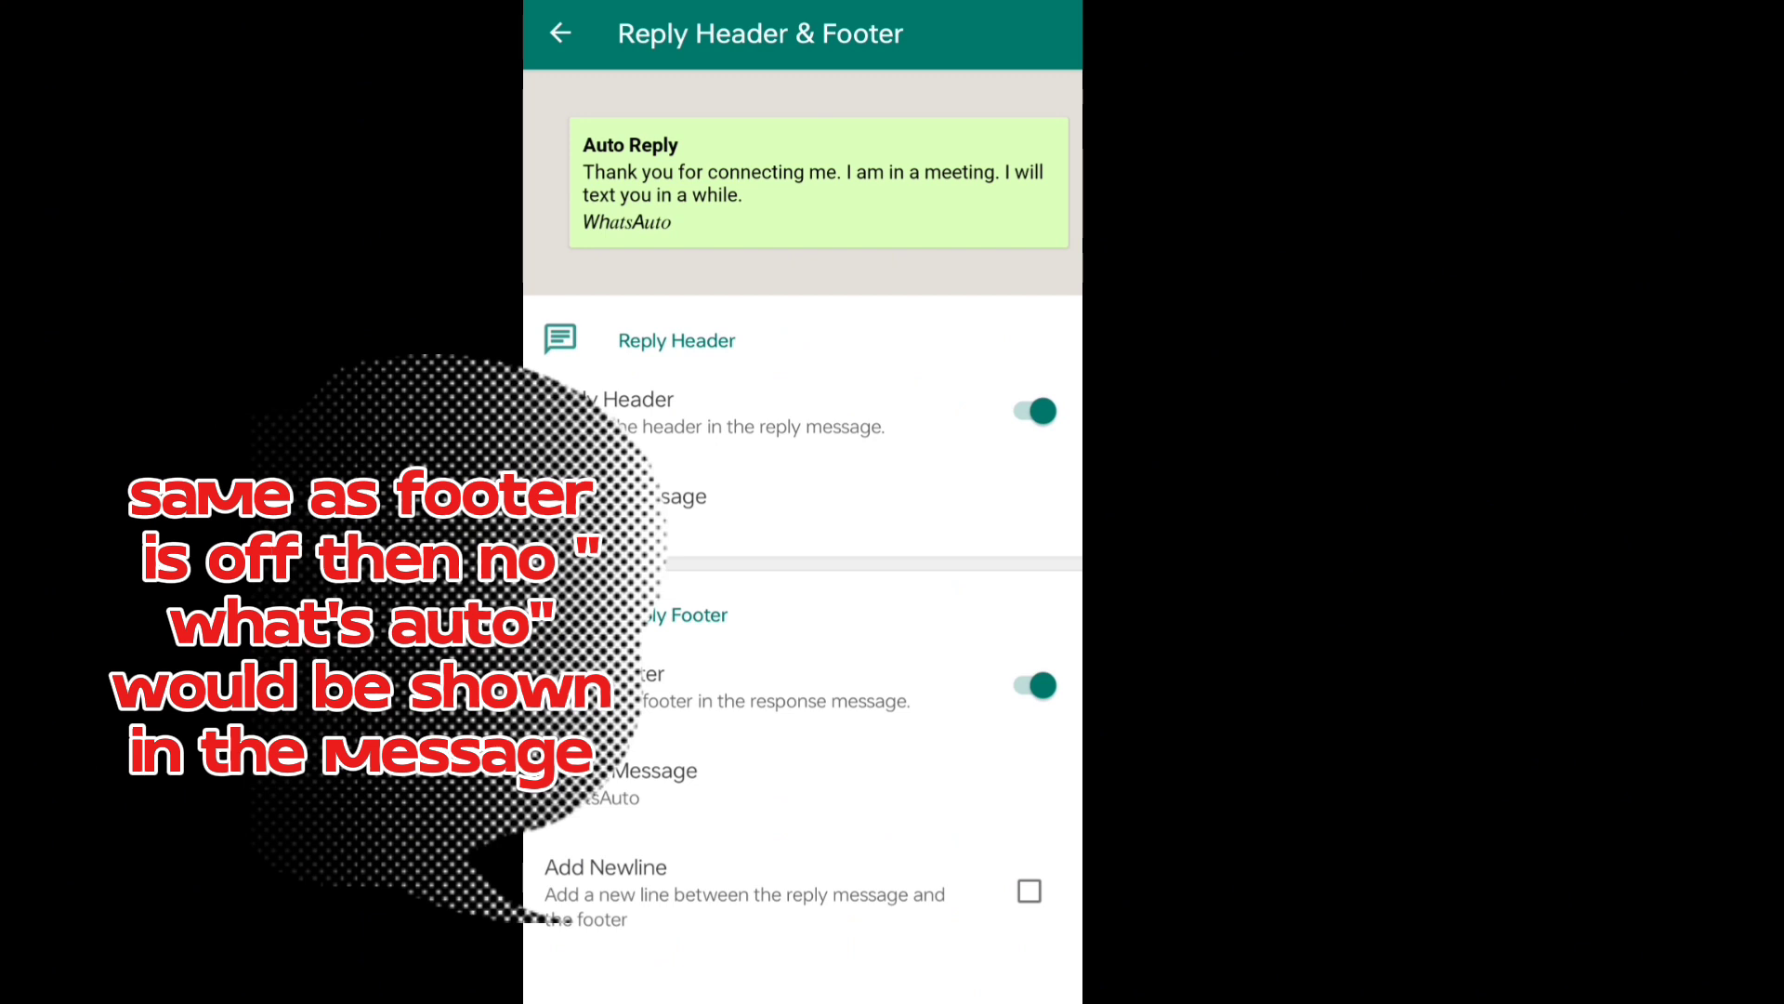